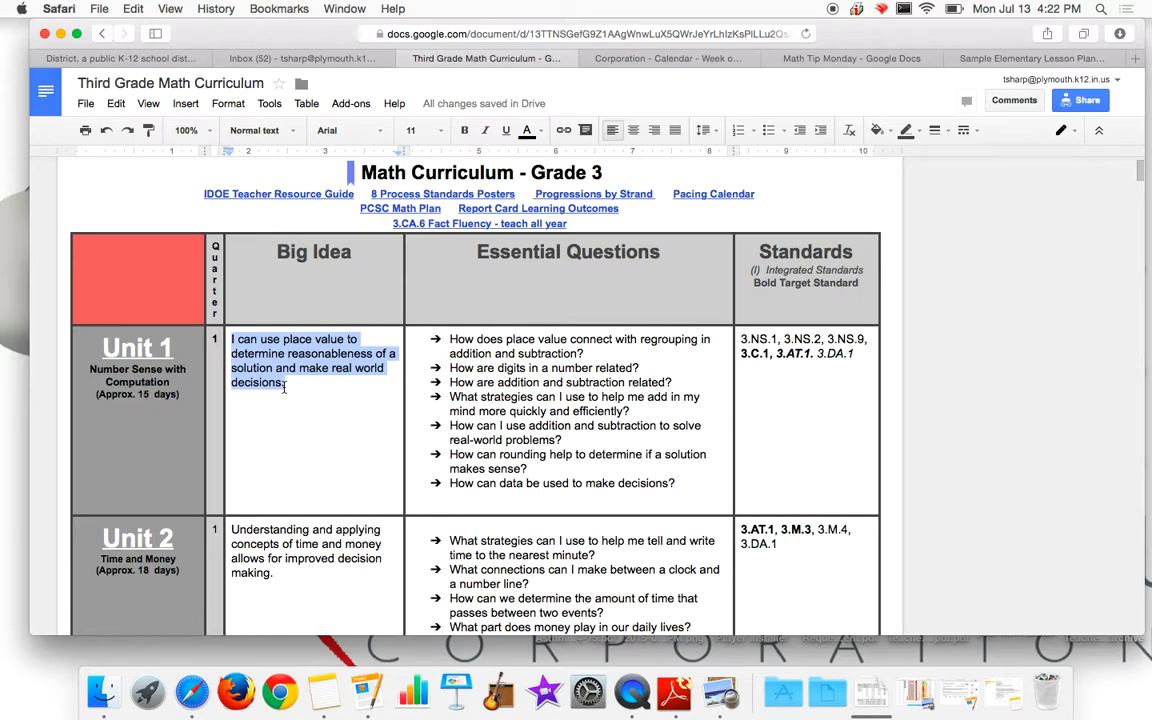
{"action": "mouse_move", "coordinate": [282, 408]}
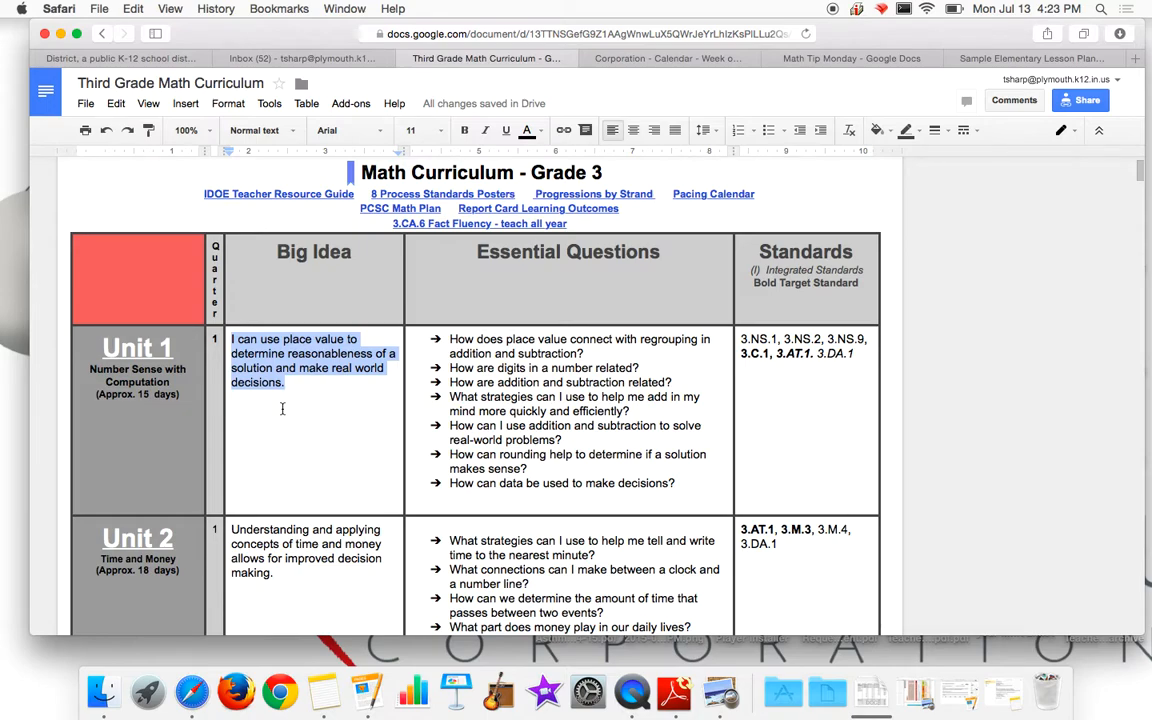
{"action": "mouse_move", "coordinate": [296, 428]}
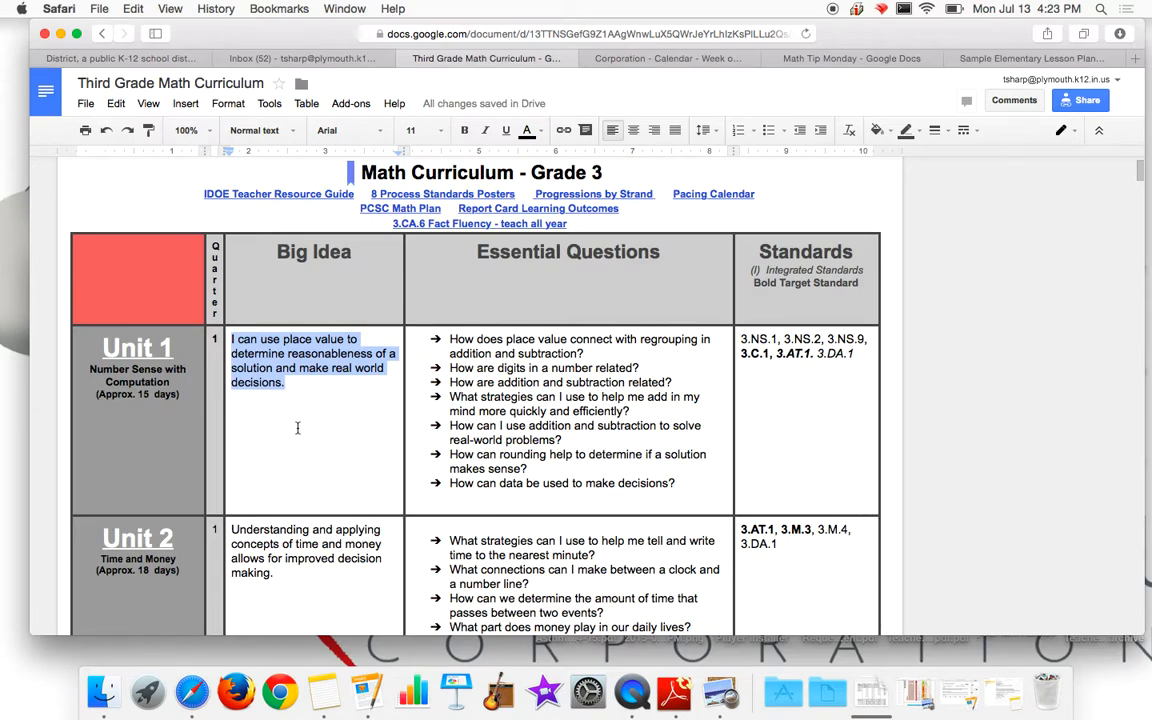
{"action": "mouse_move", "coordinate": [304, 404]}
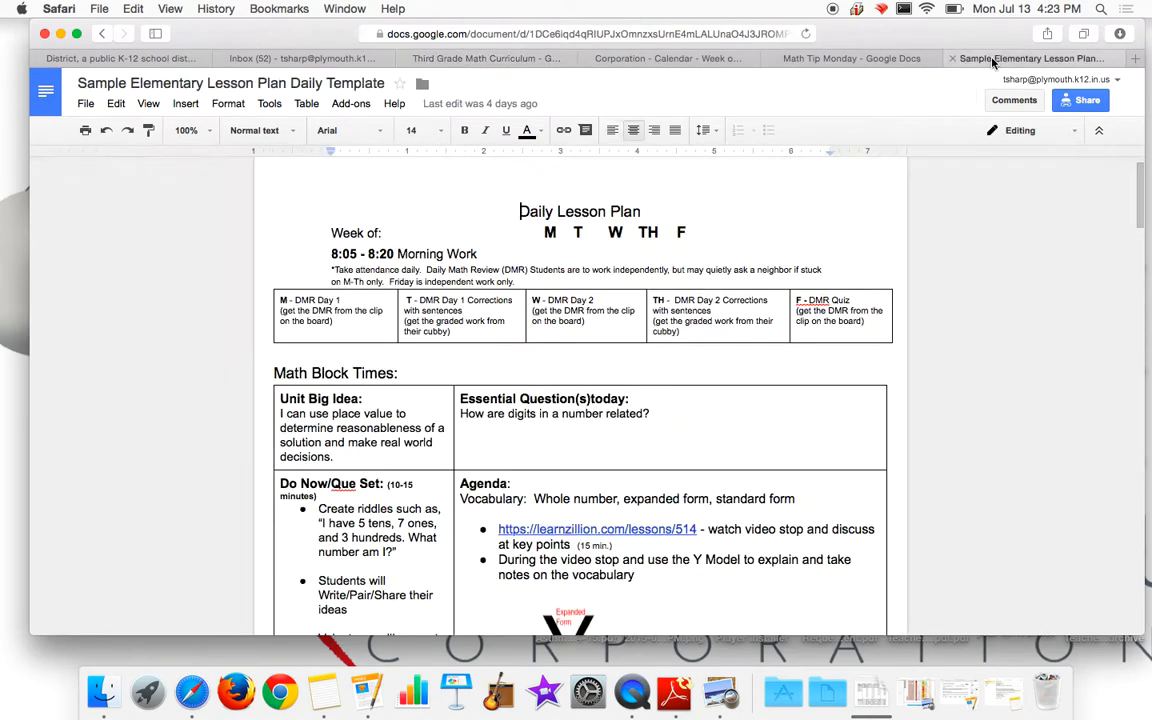
Highlight the Learning Outcome statement about reading and writing whole numbers up to 10,000
{"action": "scroll", "scroll_direction": "down", "scroll_amount": 3}
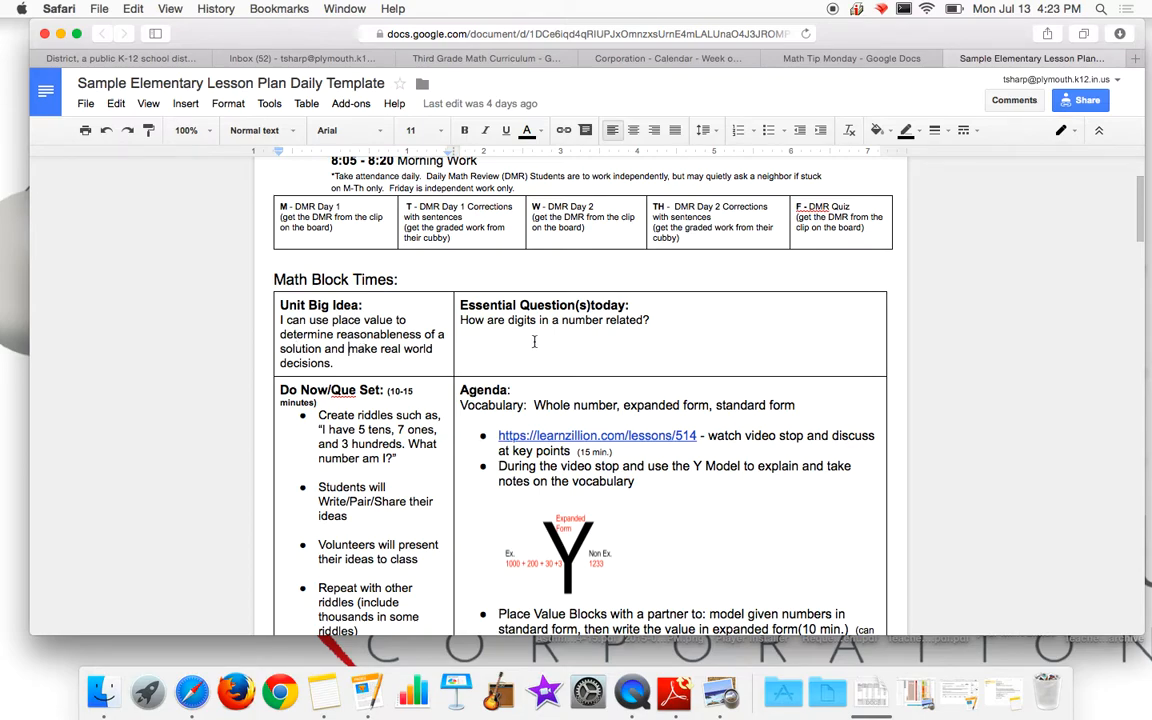
{"action": "mouse_move", "coordinate": [512, 382]}
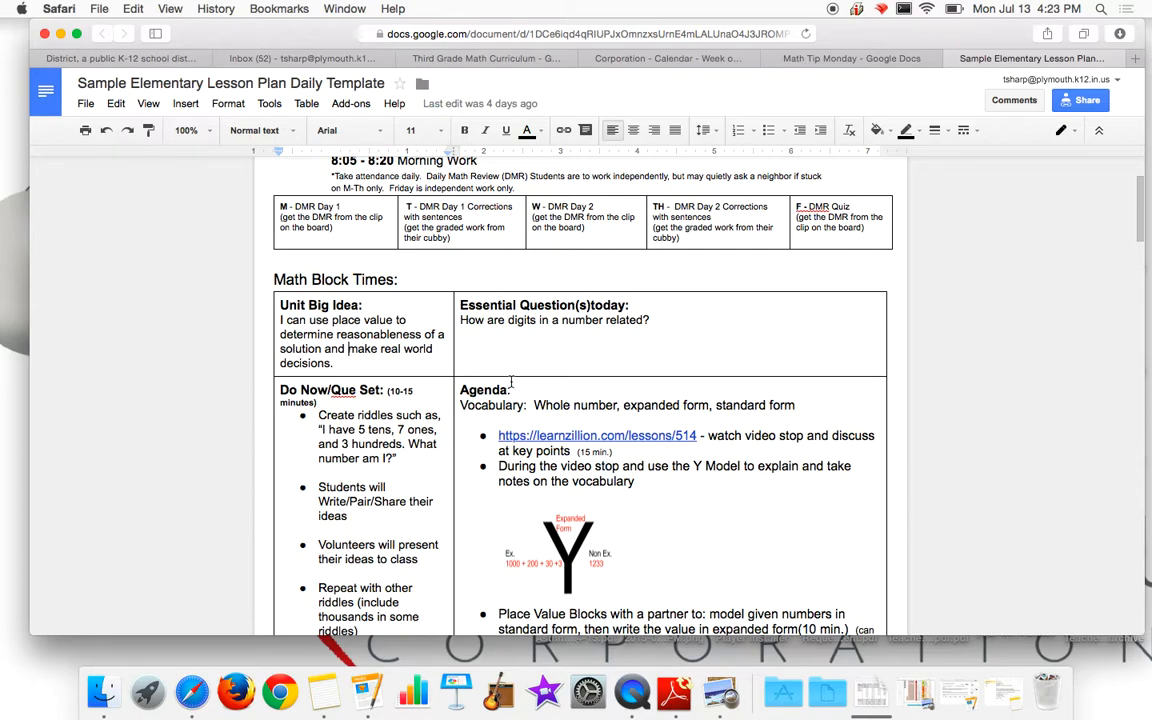
{"action": "scroll", "scroll_direction": "down", "scroll_amount": 3}
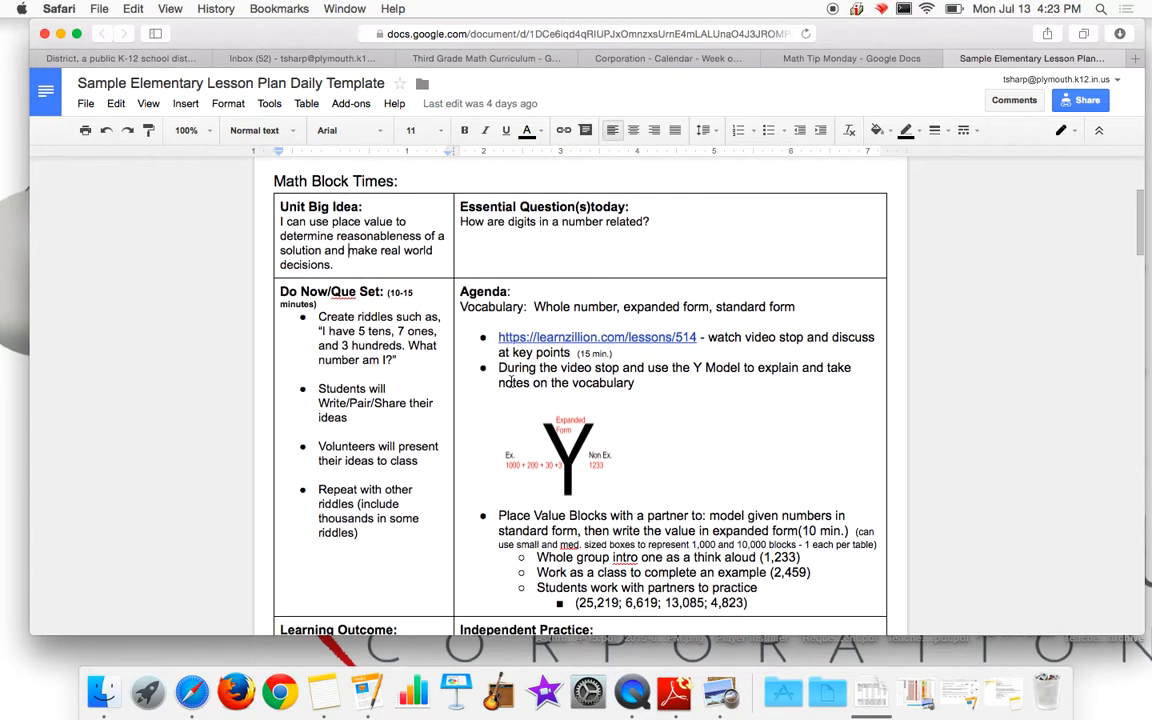
{"action": "scroll", "scroll_direction": "down", "scroll_amount": 3}
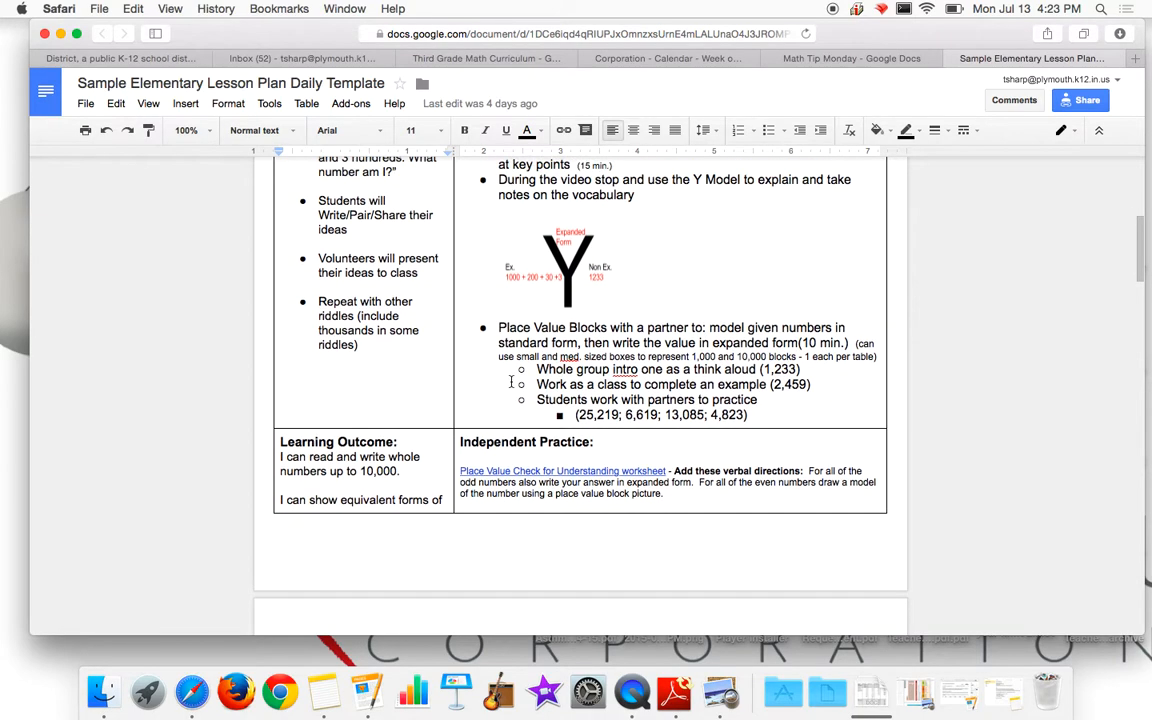
{"action": "scroll", "scroll_direction": "down", "scroll_amount": 3}
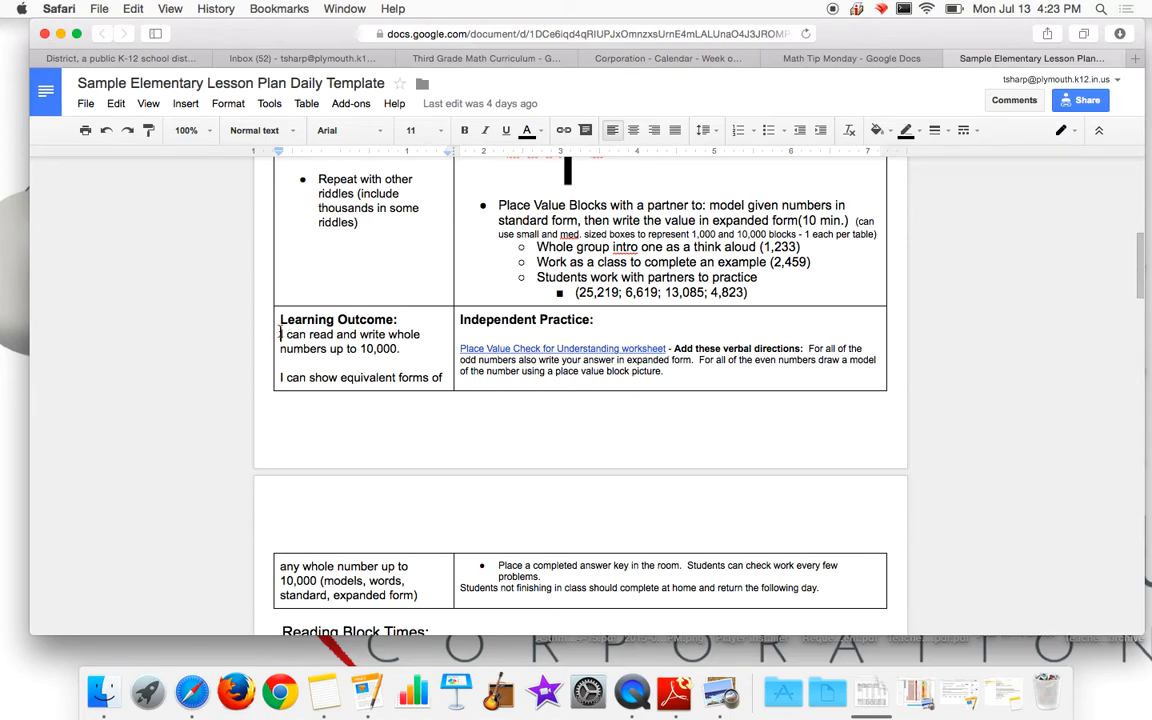
{"action": "left_click_drag", "start_coordinate": [280, 334], "coordinate": [424, 596]}
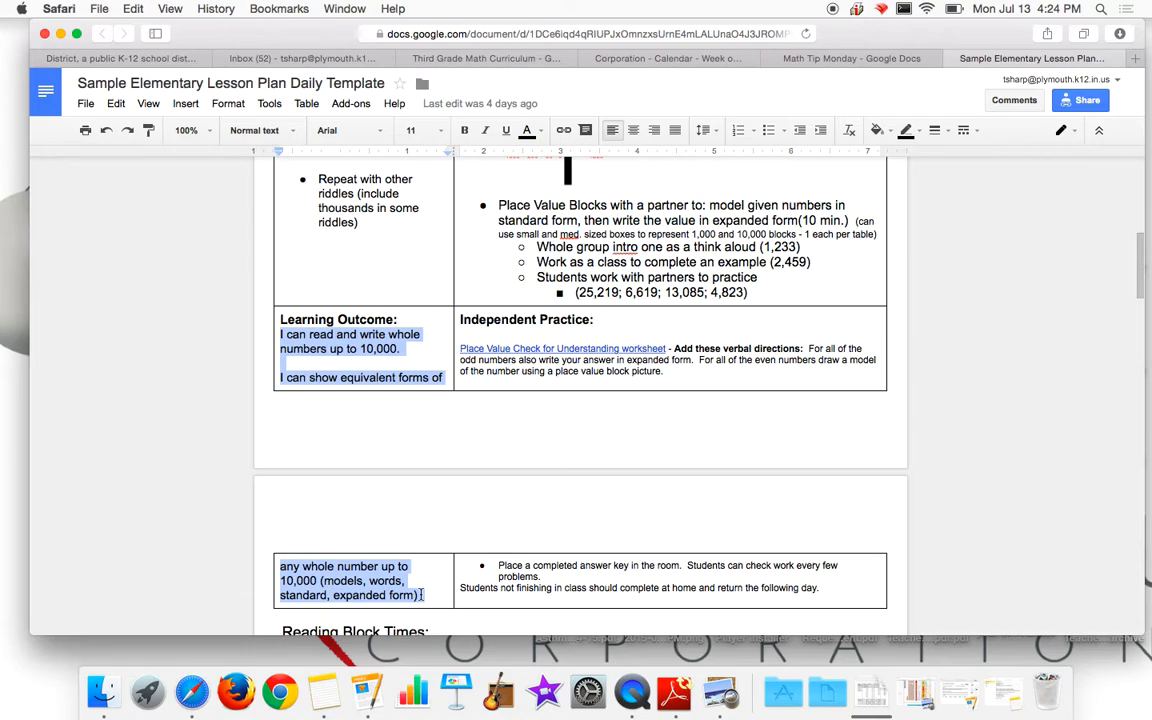
Clear the highlight and return to the Third Grade Math Curriculum document
{"action": "left_click", "coordinate": [388, 248]}
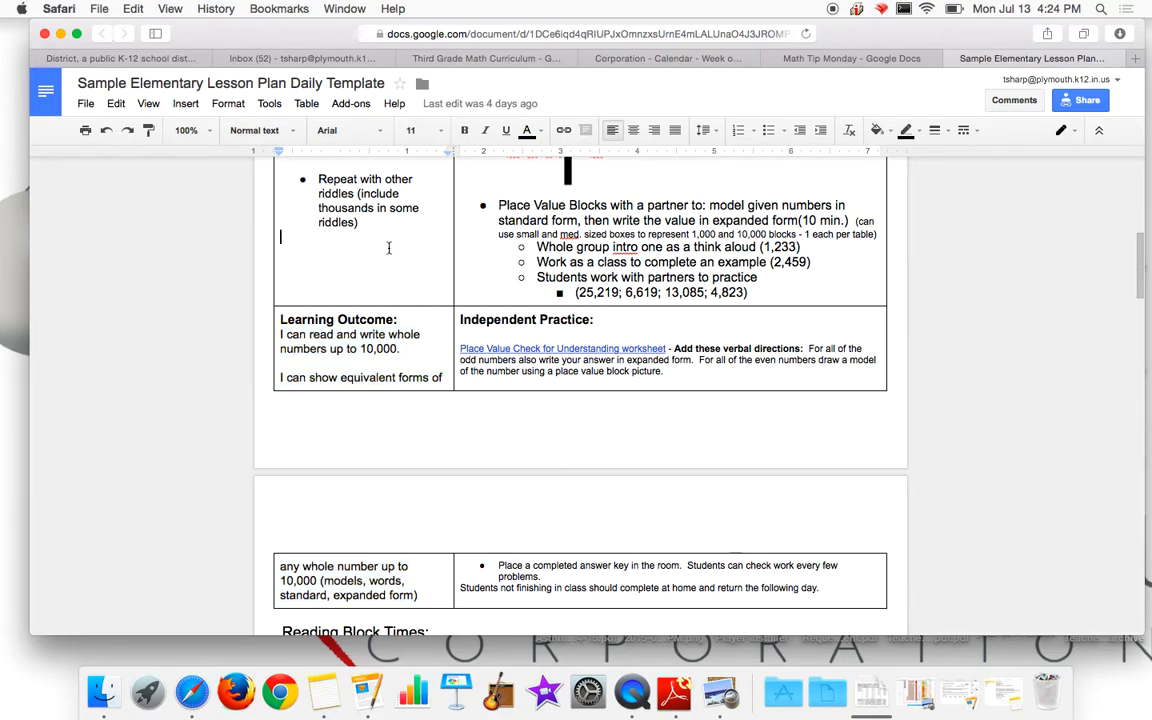
{"action": "left_click", "coordinate": [488, 58]}
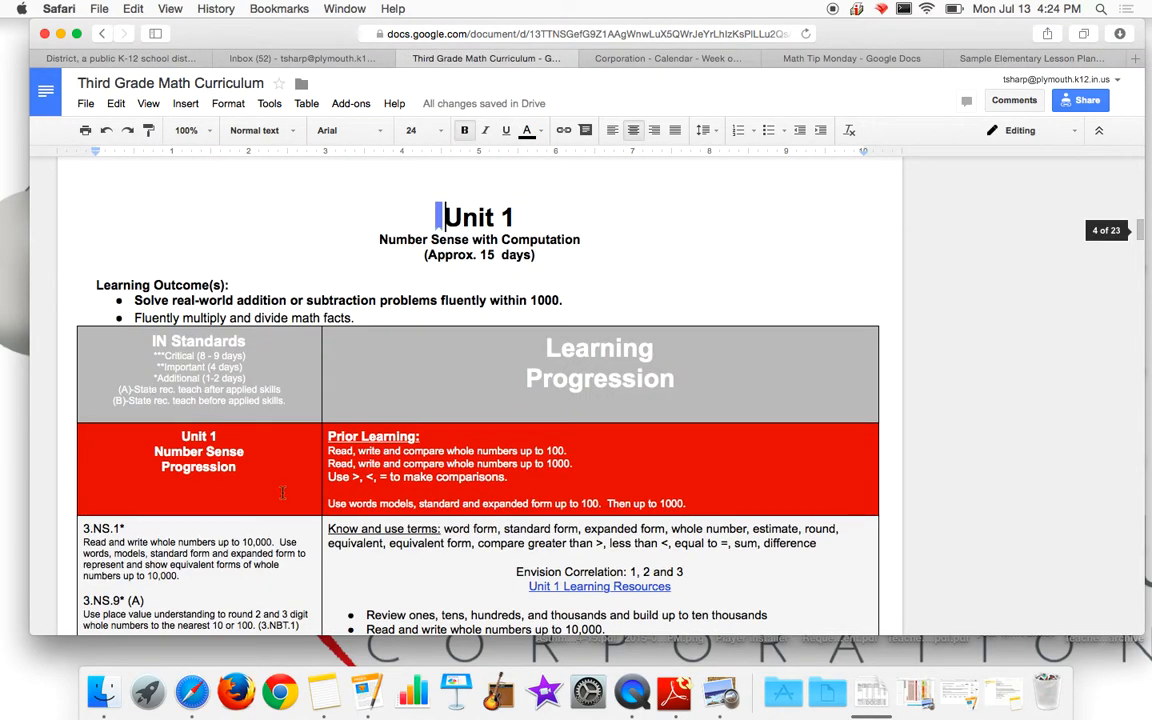
Scroll through the Unit 1 standards and Computation unit, then highlight the Number Sense standards line
{"action": "scroll", "scroll_direction": "down", "scroll_amount": 3}
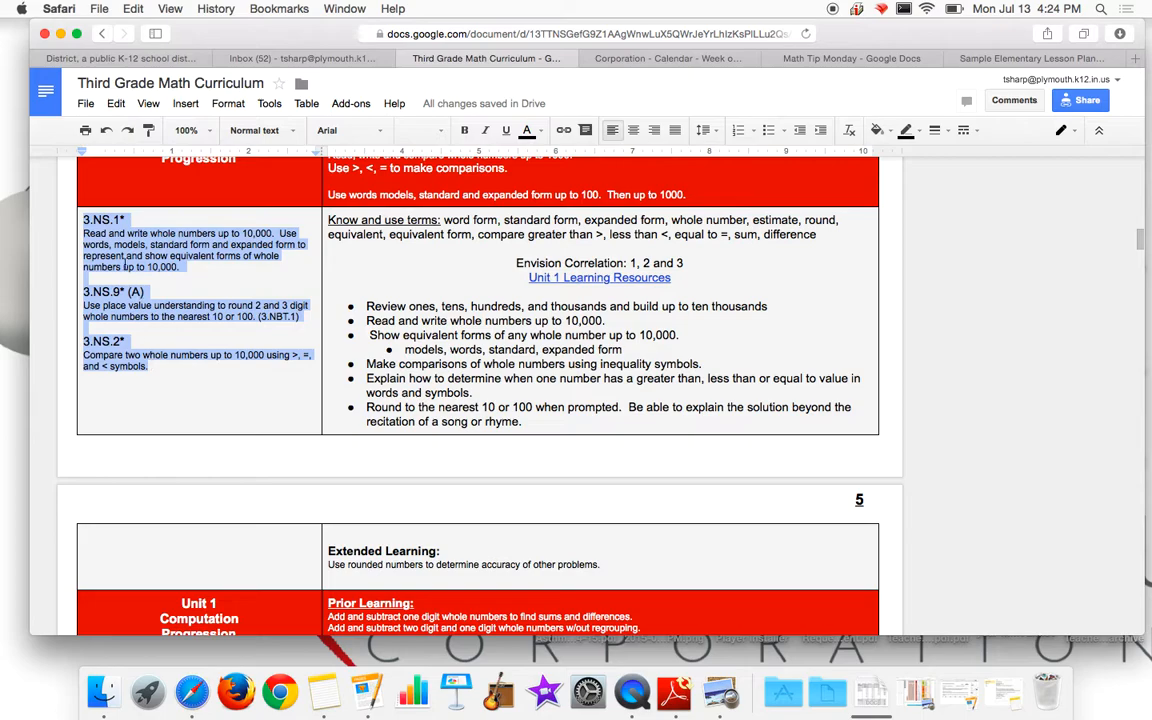
{"action": "mouse_move", "coordinate": [160, 288]}
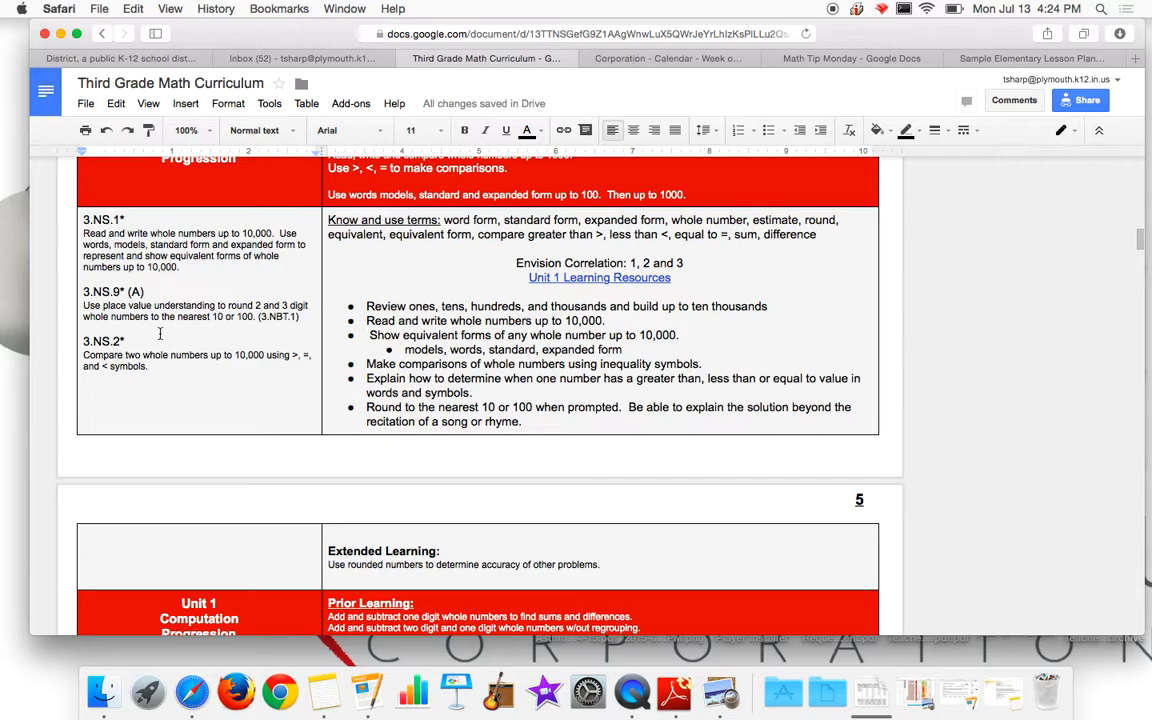
{"action": "scroll", "scroll_direction": "down", "scroll_amount": 3}
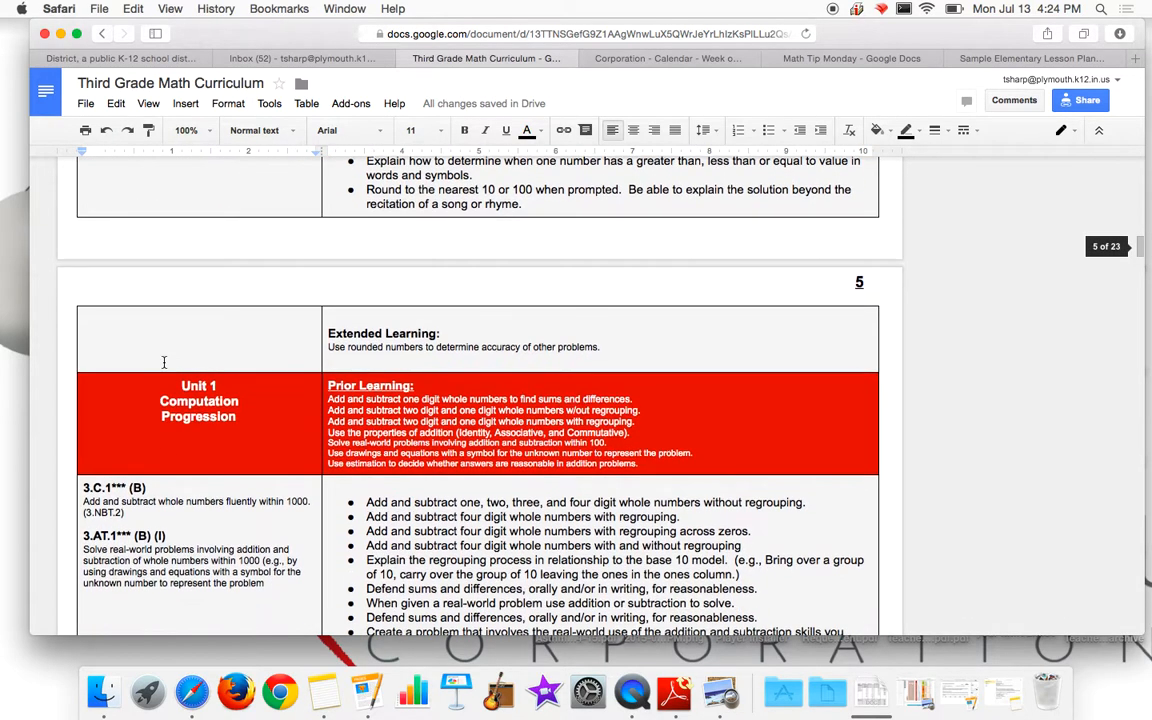
{"action": "scroll", "scroll_direction": "down", "scroll_amount": 3}
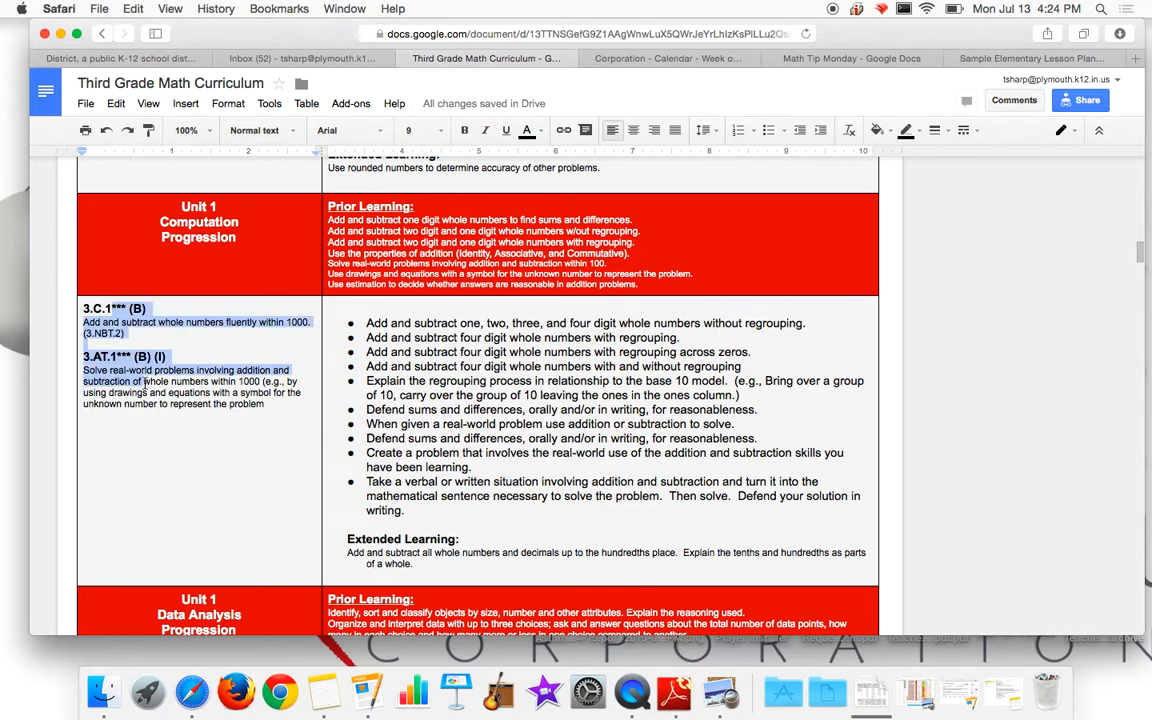
{"action": "scroll", "scroll_direction": "up", "scroll_amount": 3}
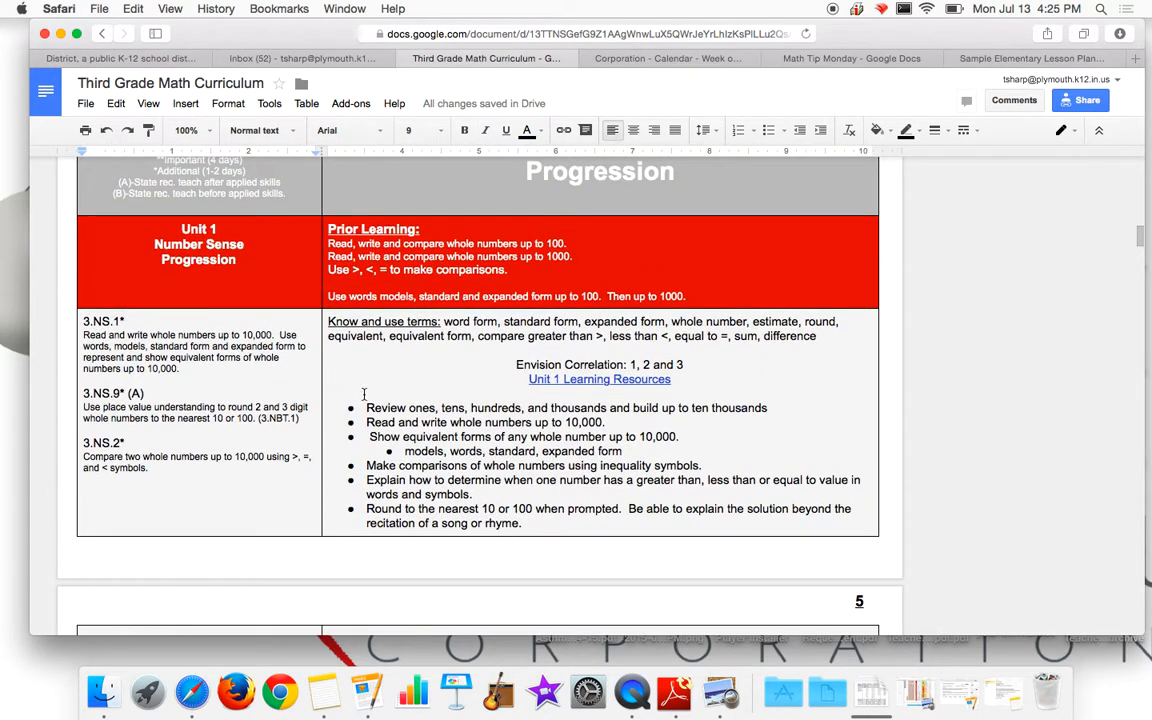
{"action": "left_click_drag", "start_coordinate": [366, 408], "coordinate": [624, 422]}
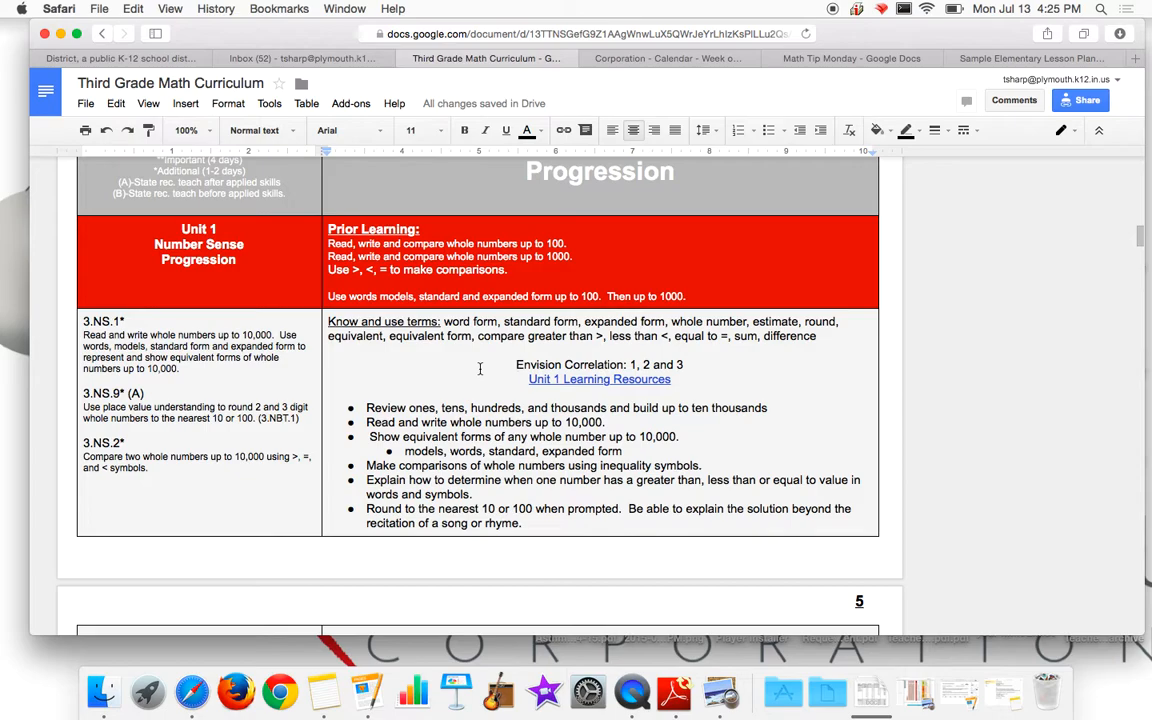
{"action": "mouse_move", "coordinate": [650, 418]}
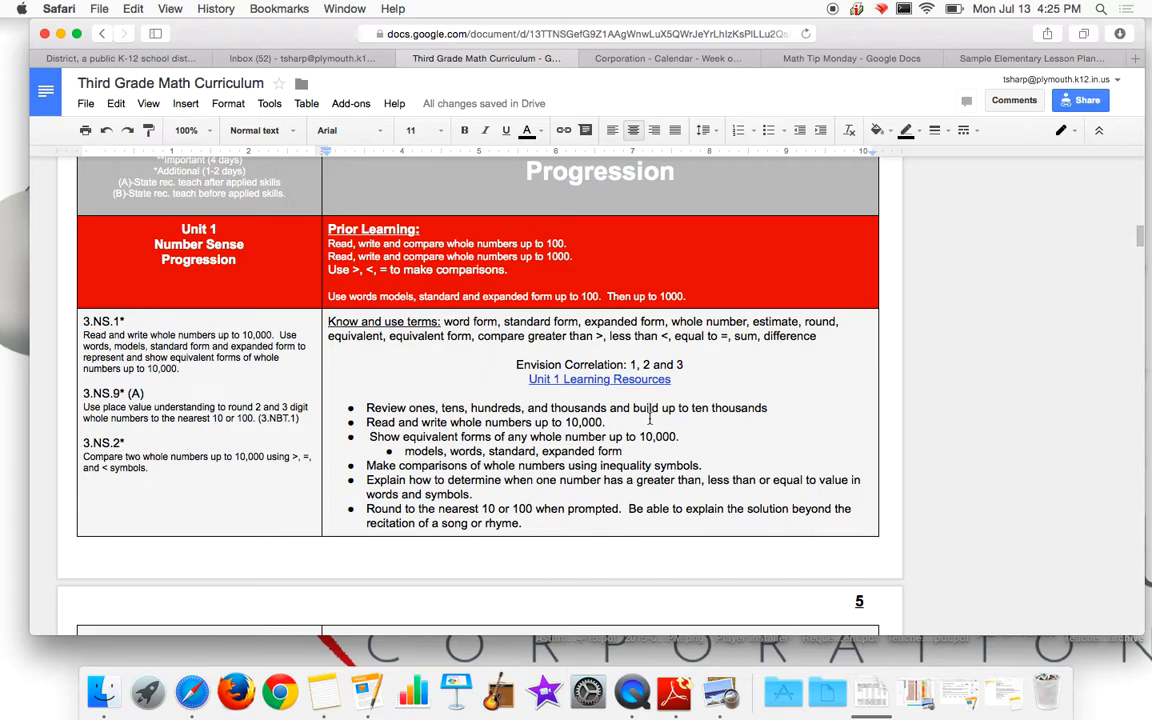
Show the sample lesson plan's Do Now riddles and math block Agenda rows
{"action": "scroll", "scroll_direction": "up", "scroll_amount": 3}
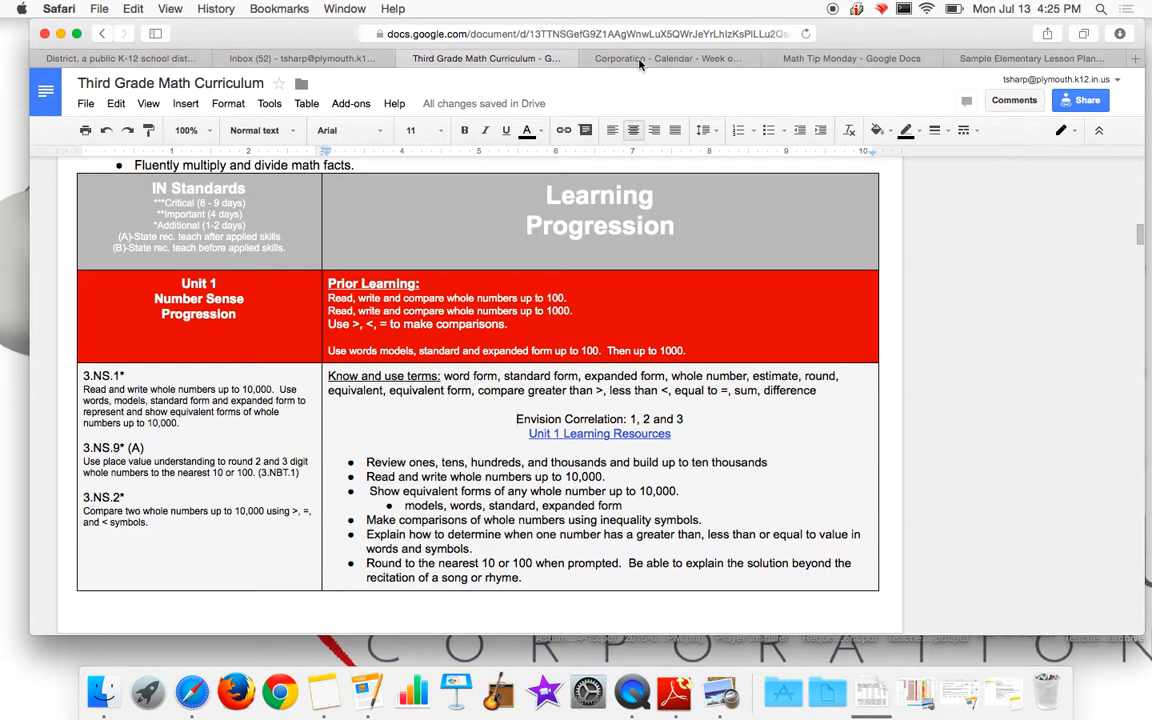
{"action": "left_click", "coordinate": [1030, 58]}
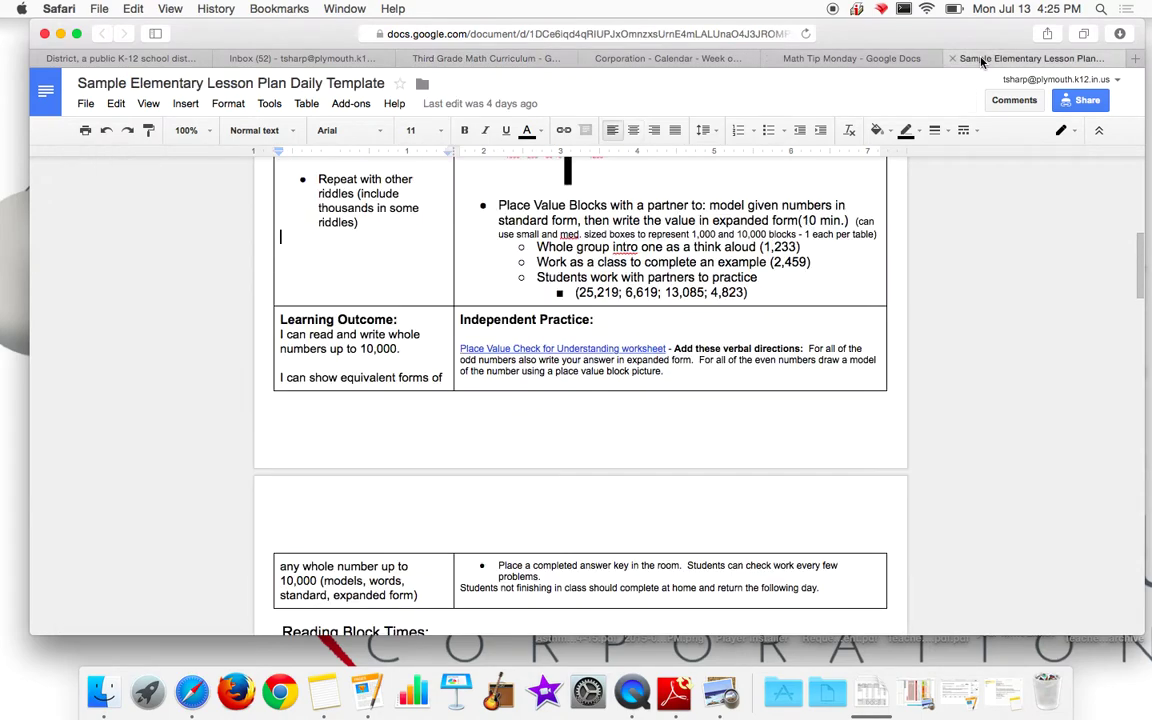
{"action": "scroll", "scroll_direction": "up", "scroll_amount": 3}
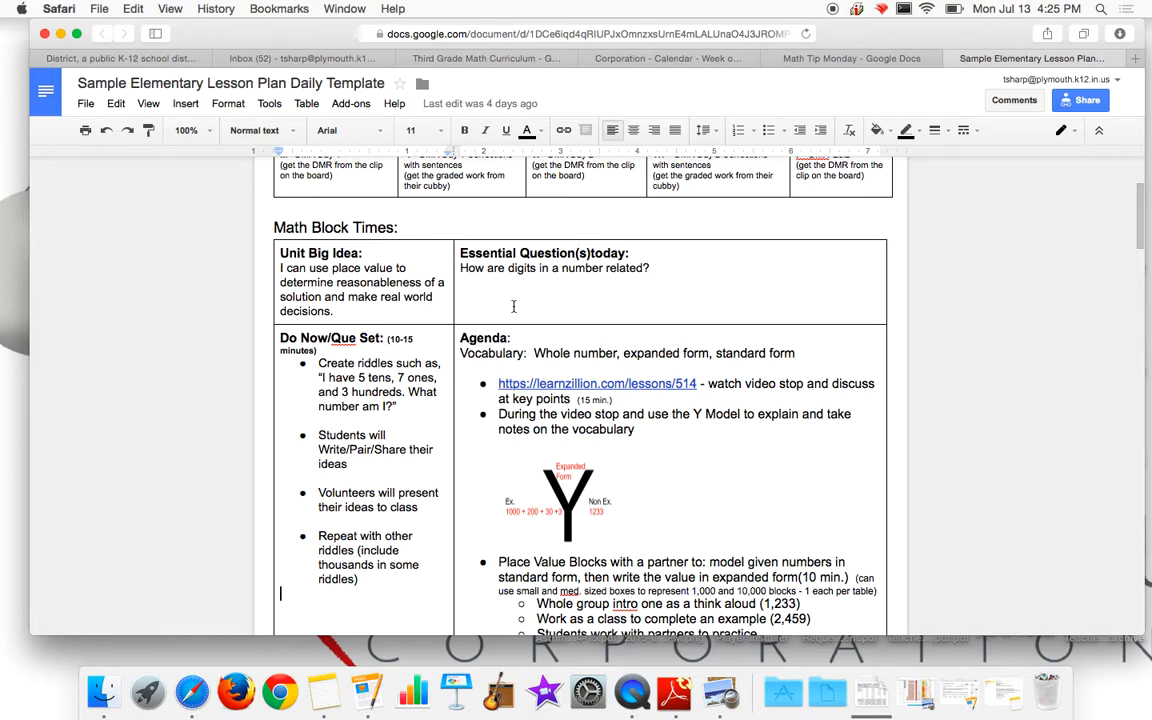
{"action": "scroll", "scroll_direction": "down", "scroll_amount": 3}
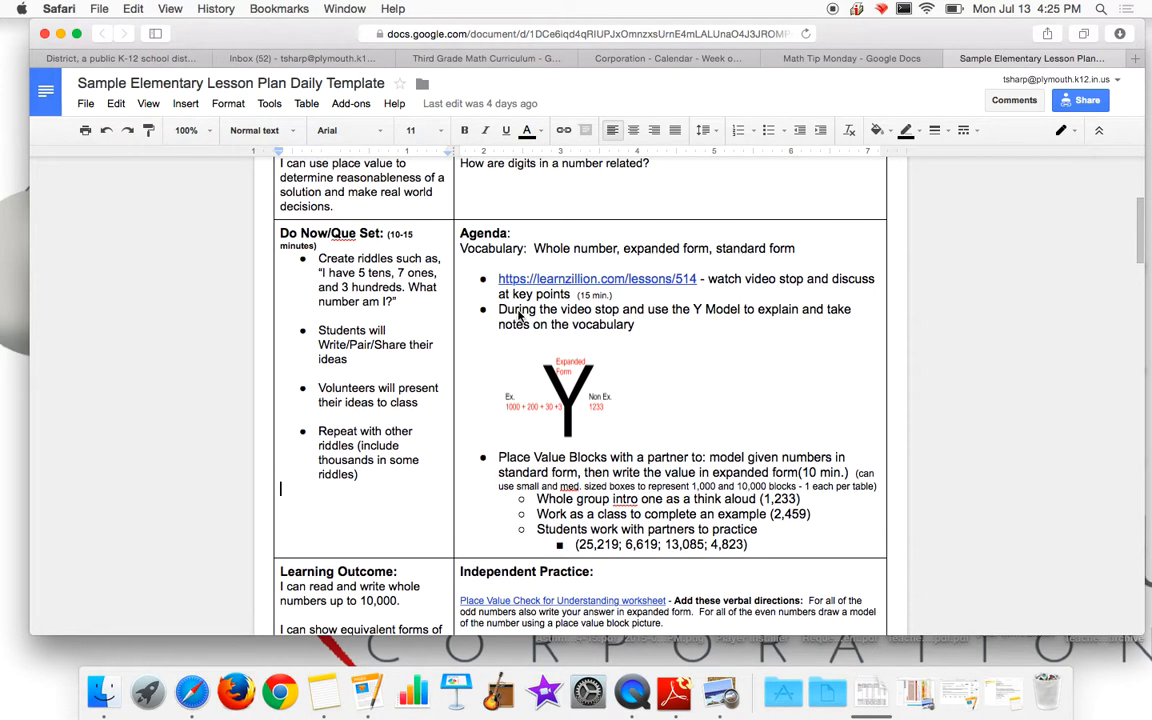
{"action": "scroll", "scroll_direction": "down", "scroll_amount": 3}
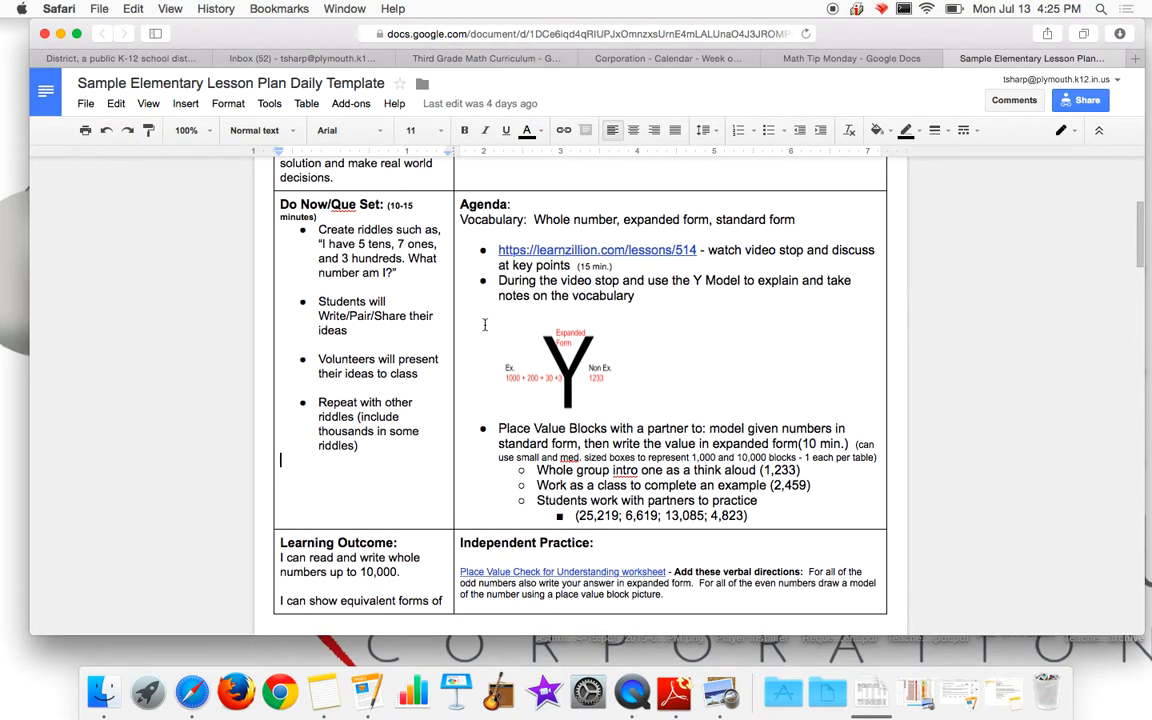
Go back to the Third Grade Math Curriculum at the Number Sense Progression row
{"action": "left_click", "coordinate": [388, 300]}
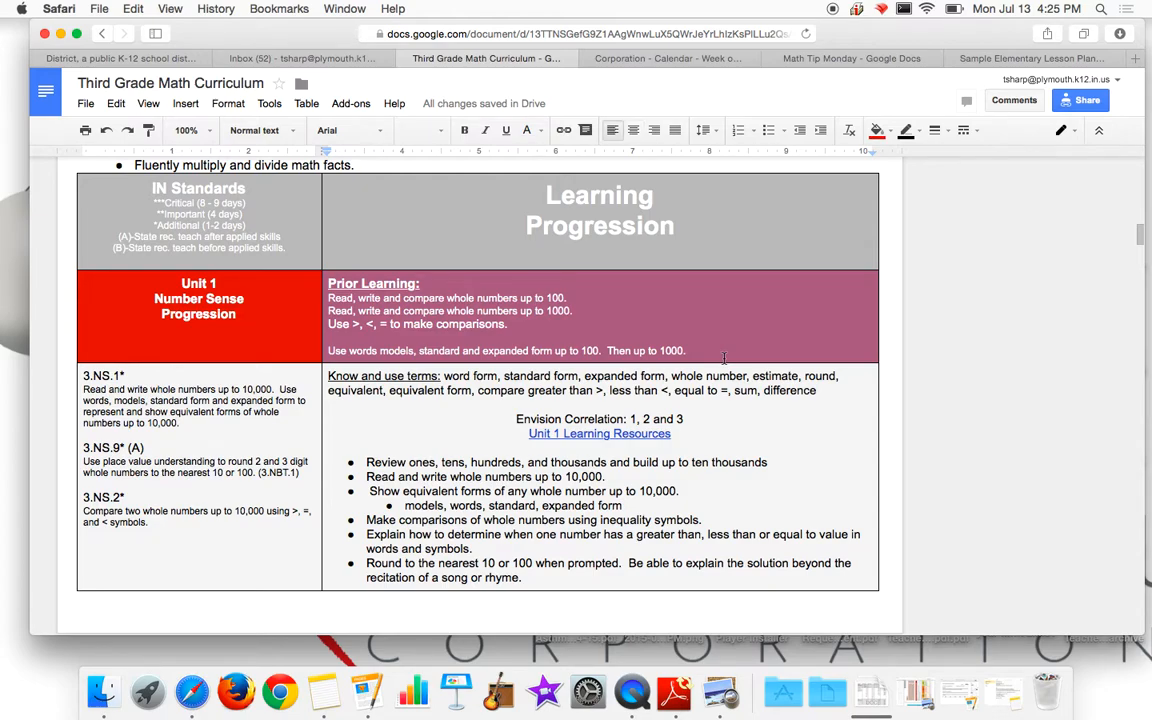
{"action": "mouse_move", "coordinate": [488, 418]}
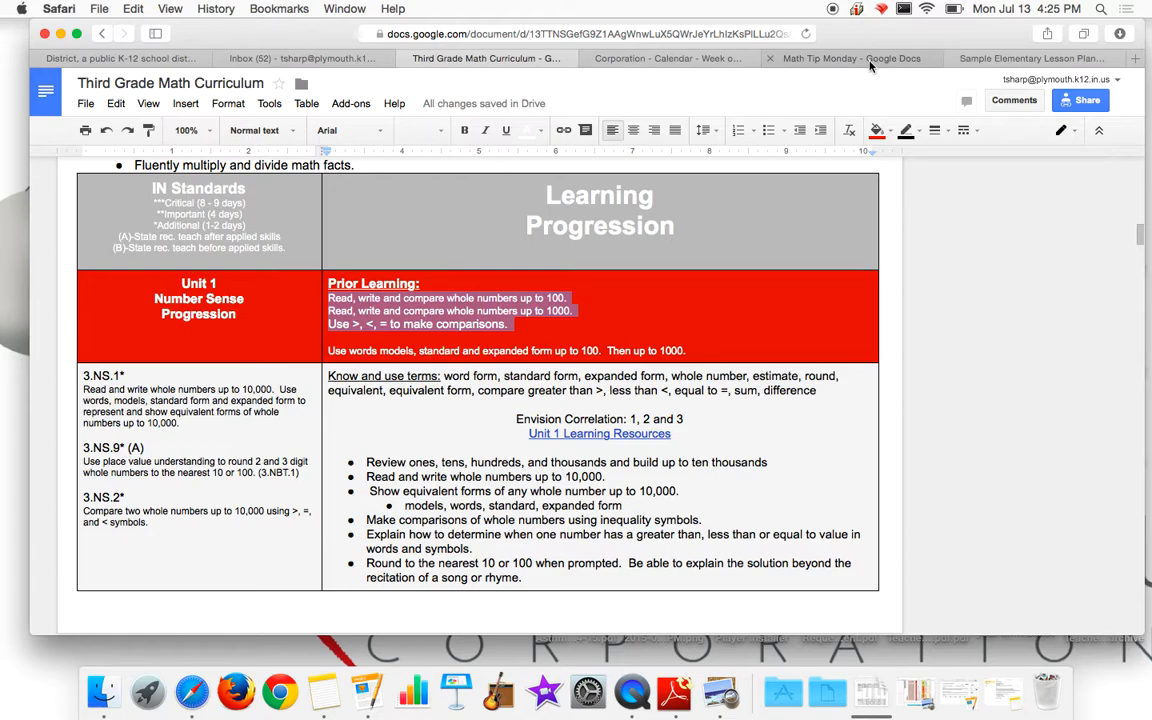
{"action": "left_click", "coordinate": [1030, 58]}
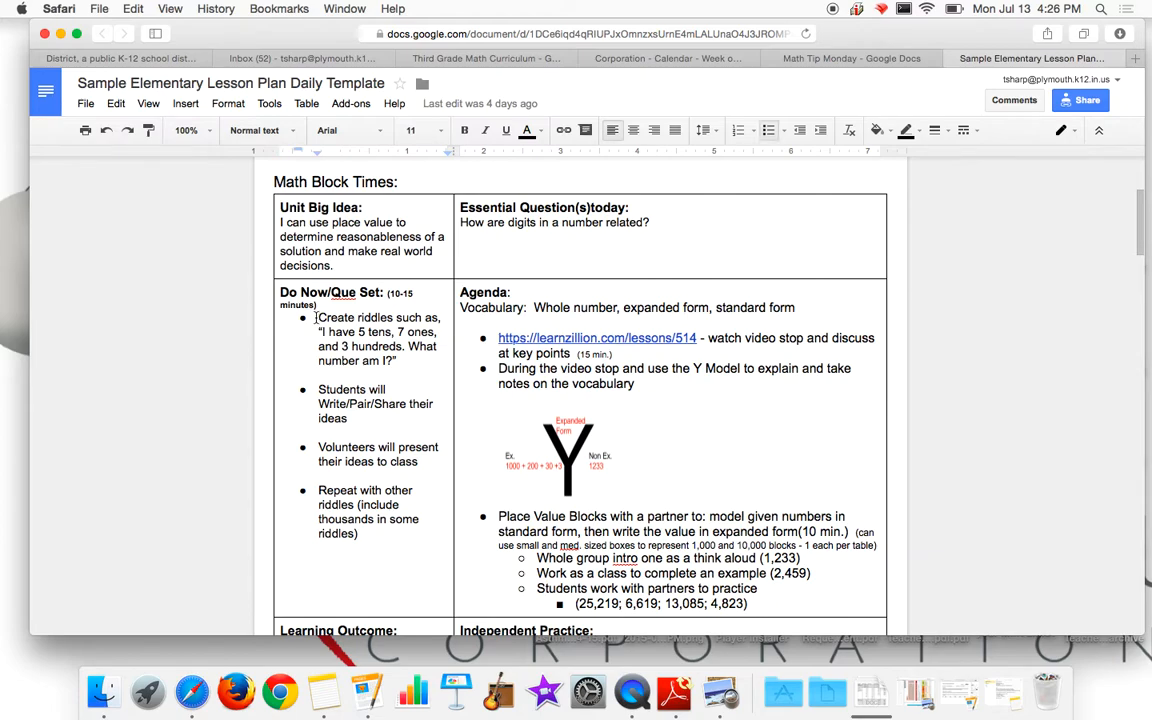
{"action": "scroll", "scroll_direction": "up", "scroll_amount": 3}
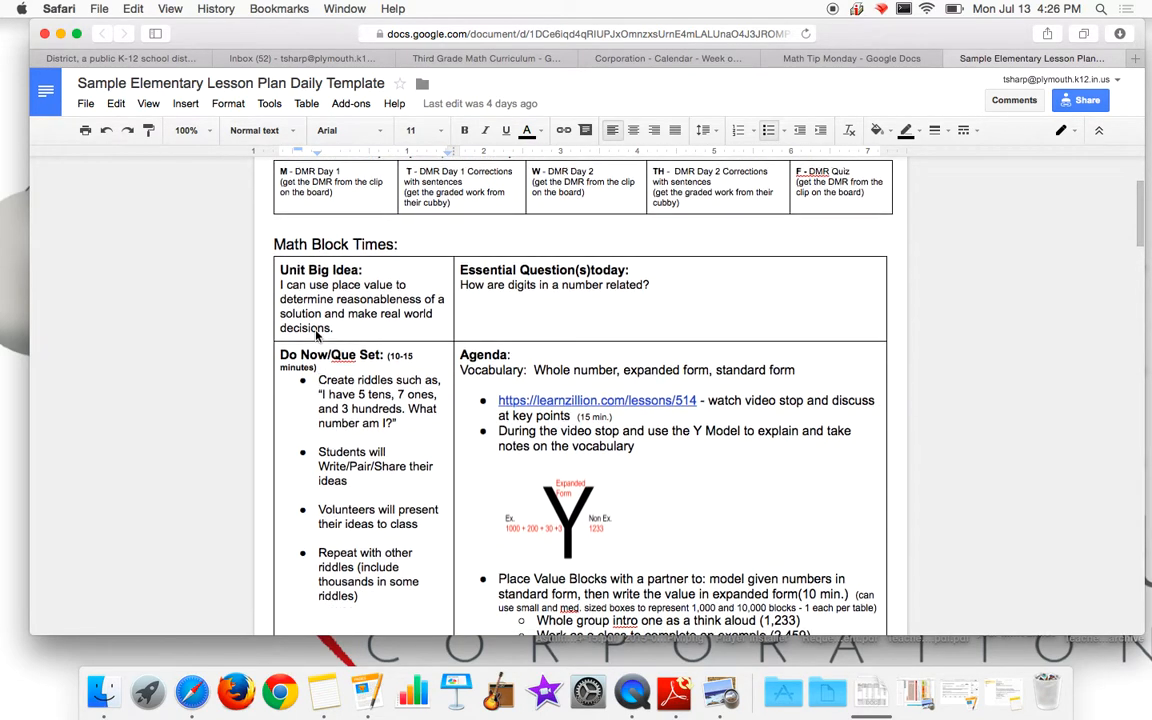
{"action": "scroll", "scroll_direction": "up", "scroll_amount": 3}
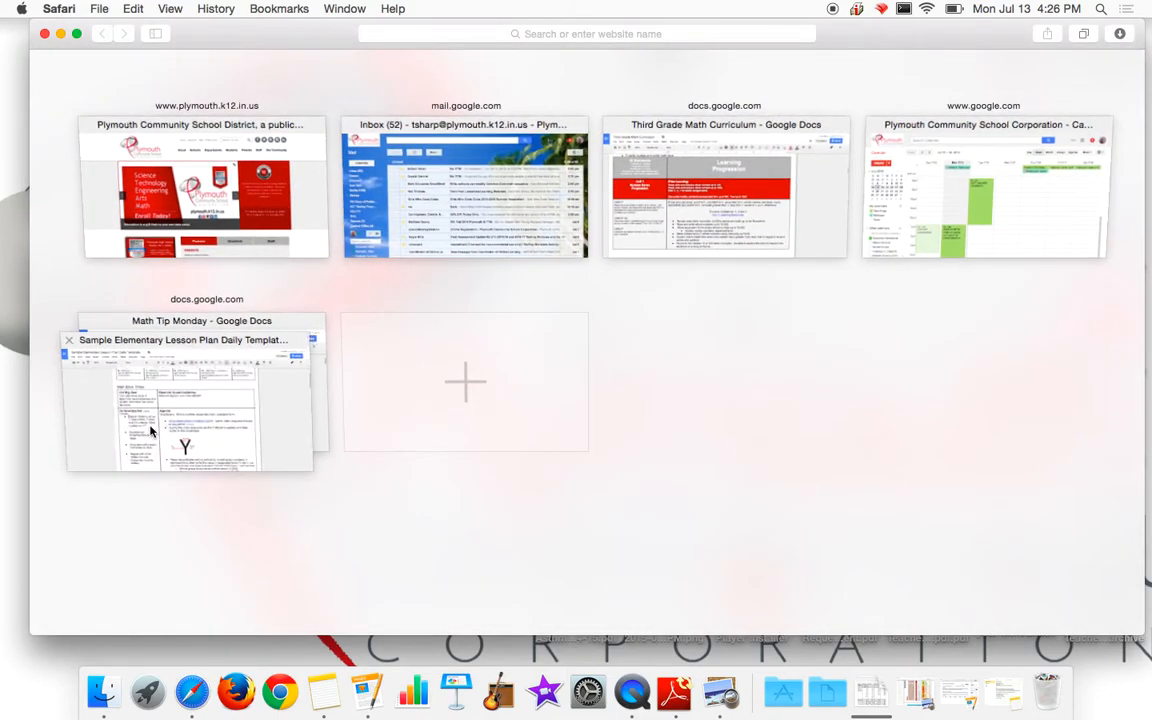
{"action": "left_click", "coordinate": [188, 396]}
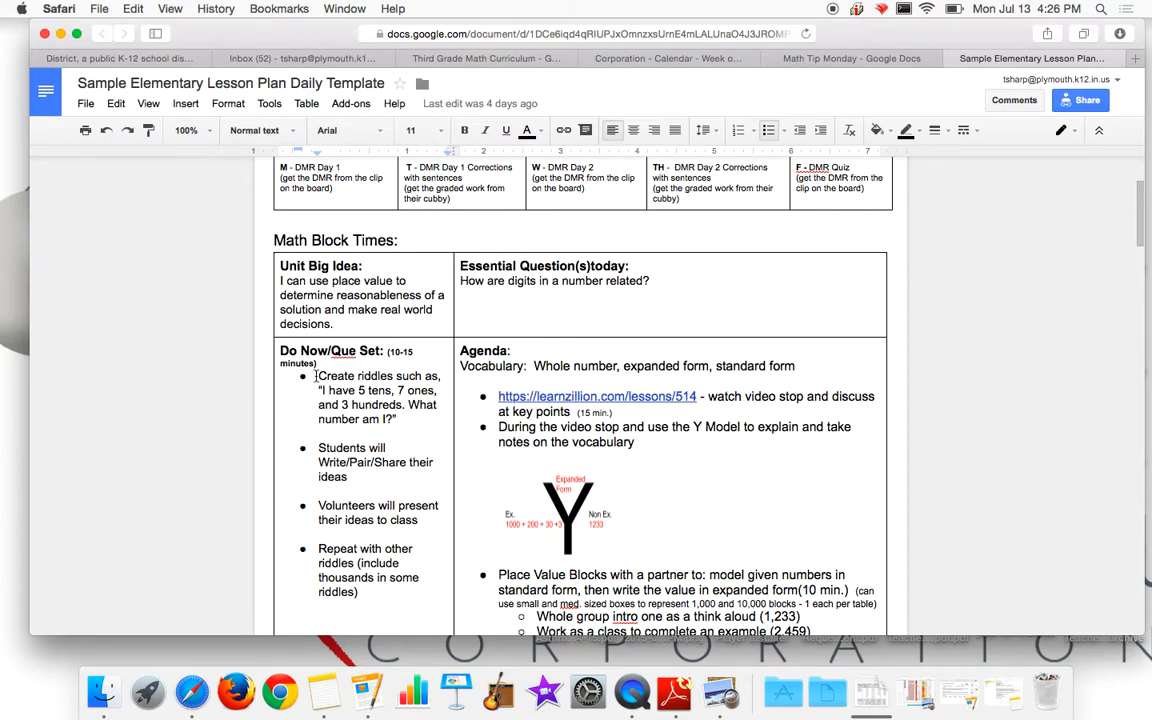
{"action": "left_click_drag", "start_coordinate": [318, 376], "coordinate": [396, 420]}
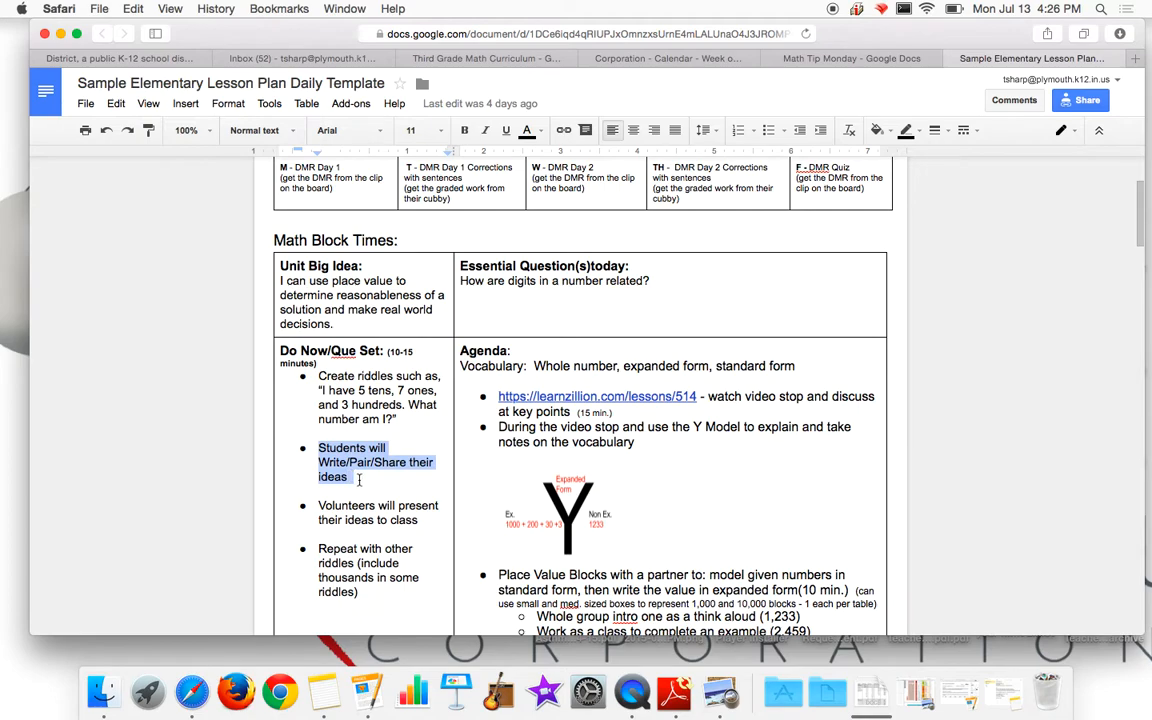
{"action": "left_click", "coordinate": [324, 504]}
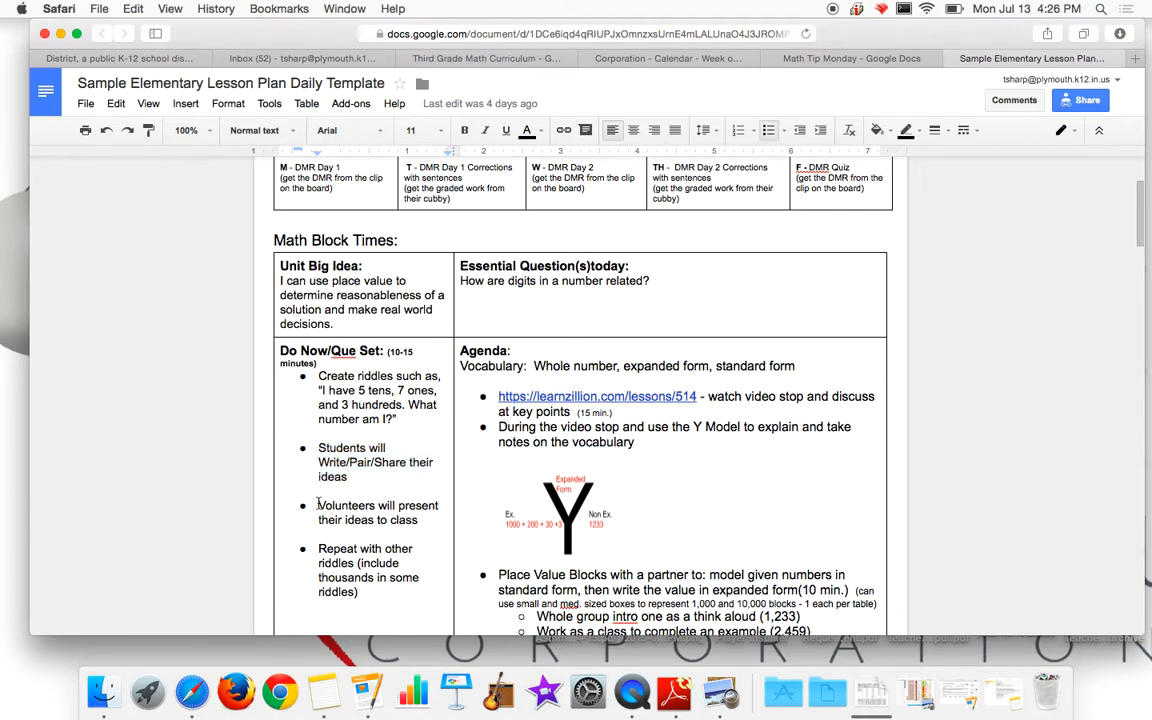
{"action": "scroll", "scroll_direction": "down", "scroll_amount": 3}
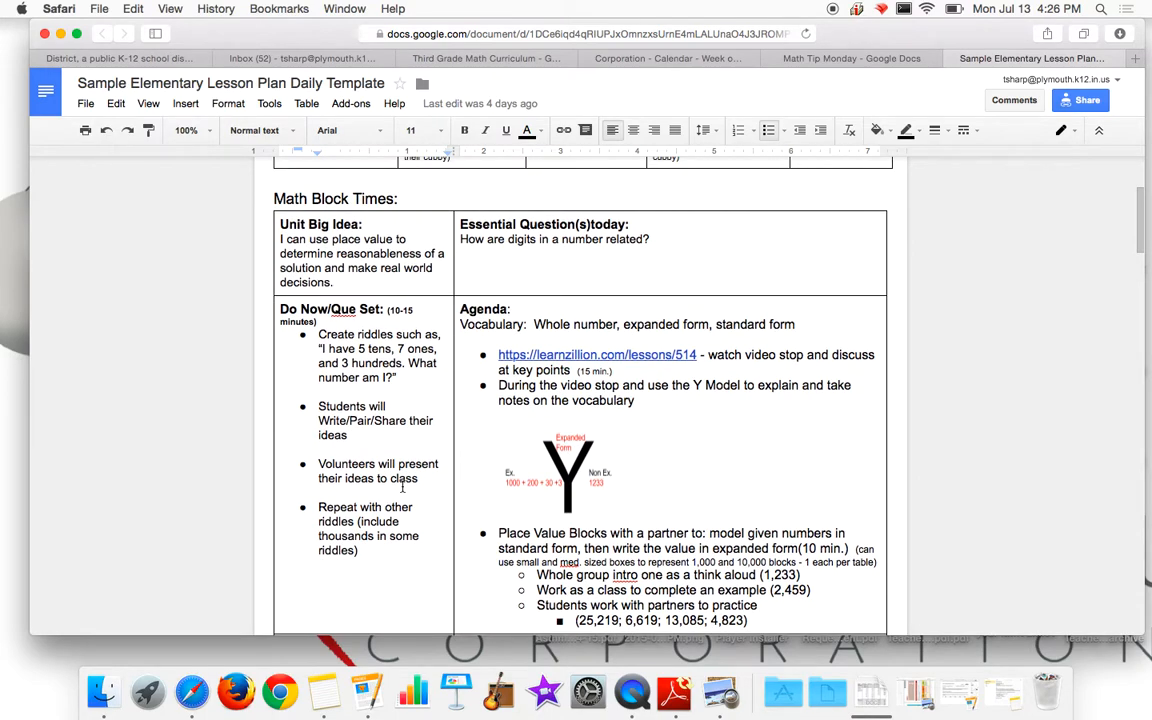
{"action": "mouse_move", "coordinate": [514, 448]}
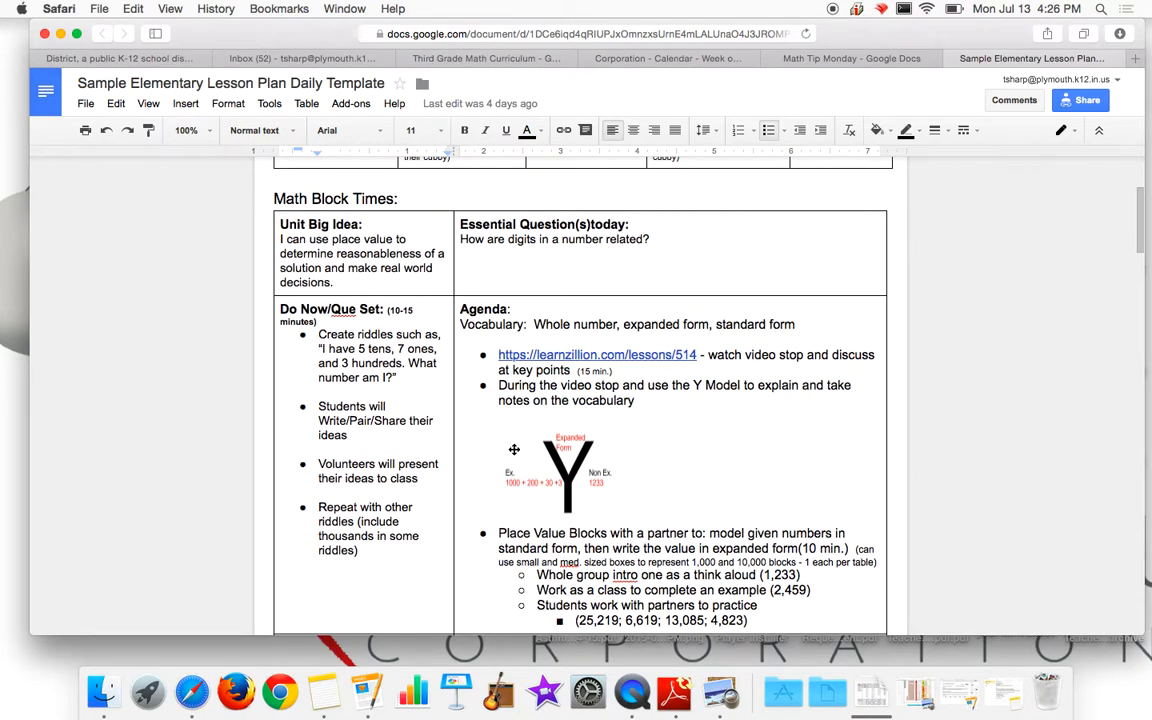
{"action": "left_click", "coordinate": [564, 470]}
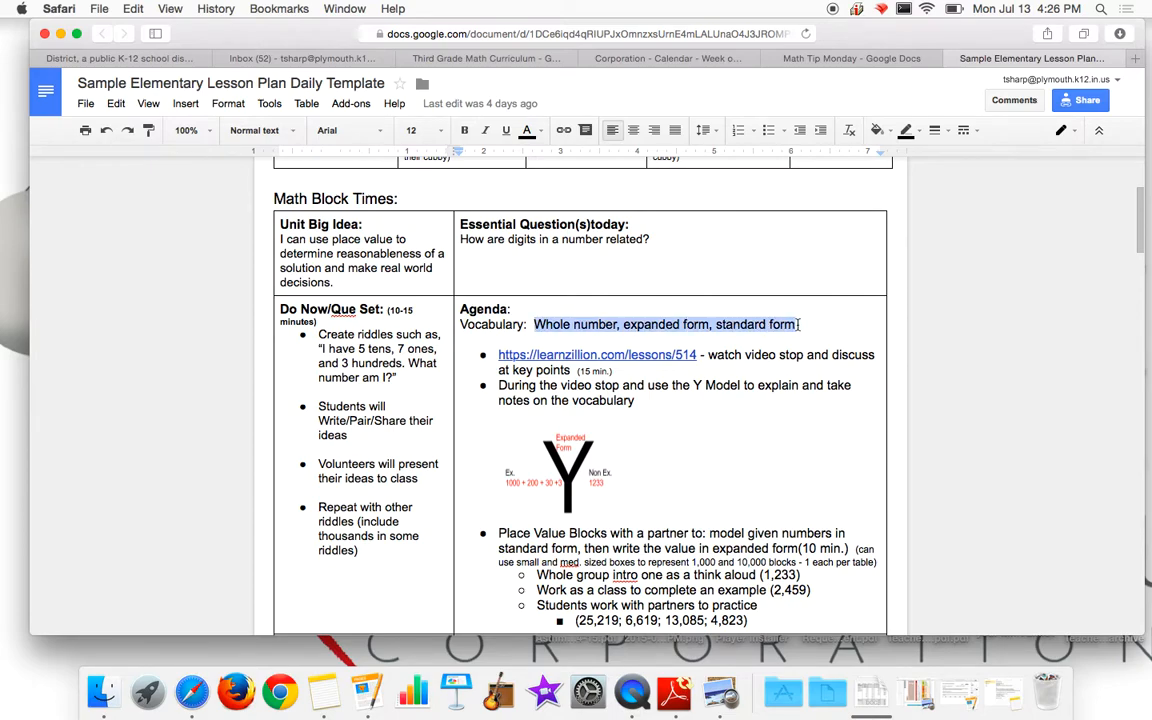
{"action": "scroll", "scroll_direction": "down", "scroll_amount": 3}
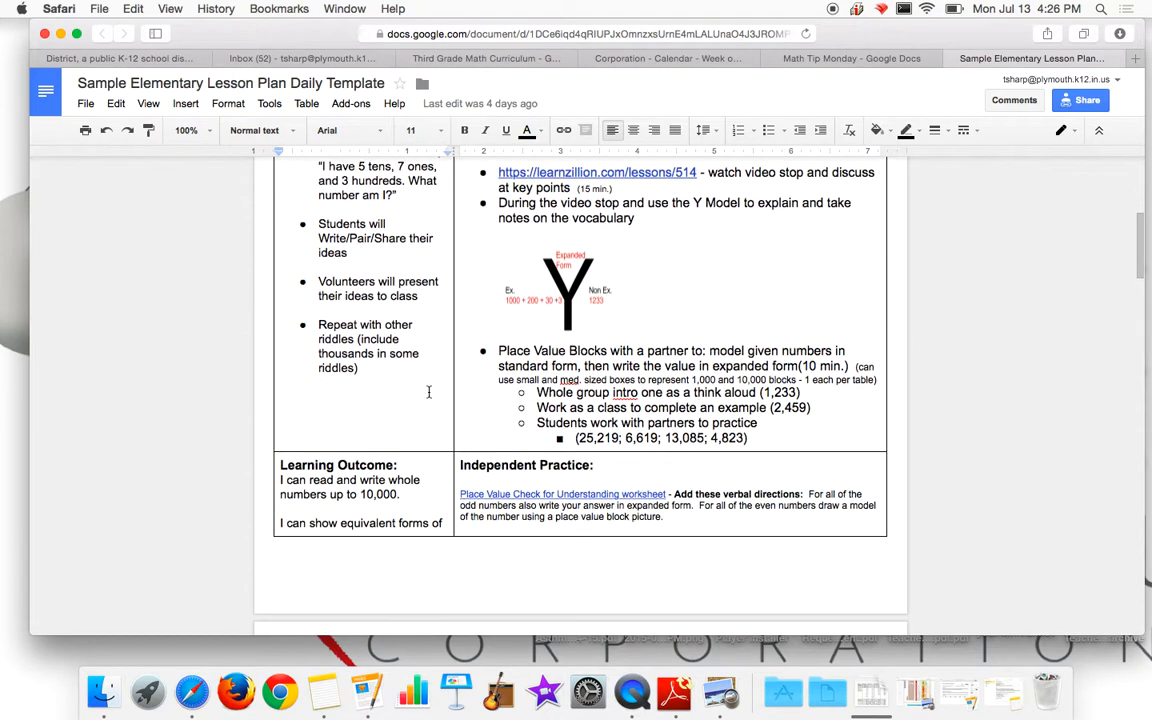
{"action": "mouse_move", "coordinate": [356, 536]}
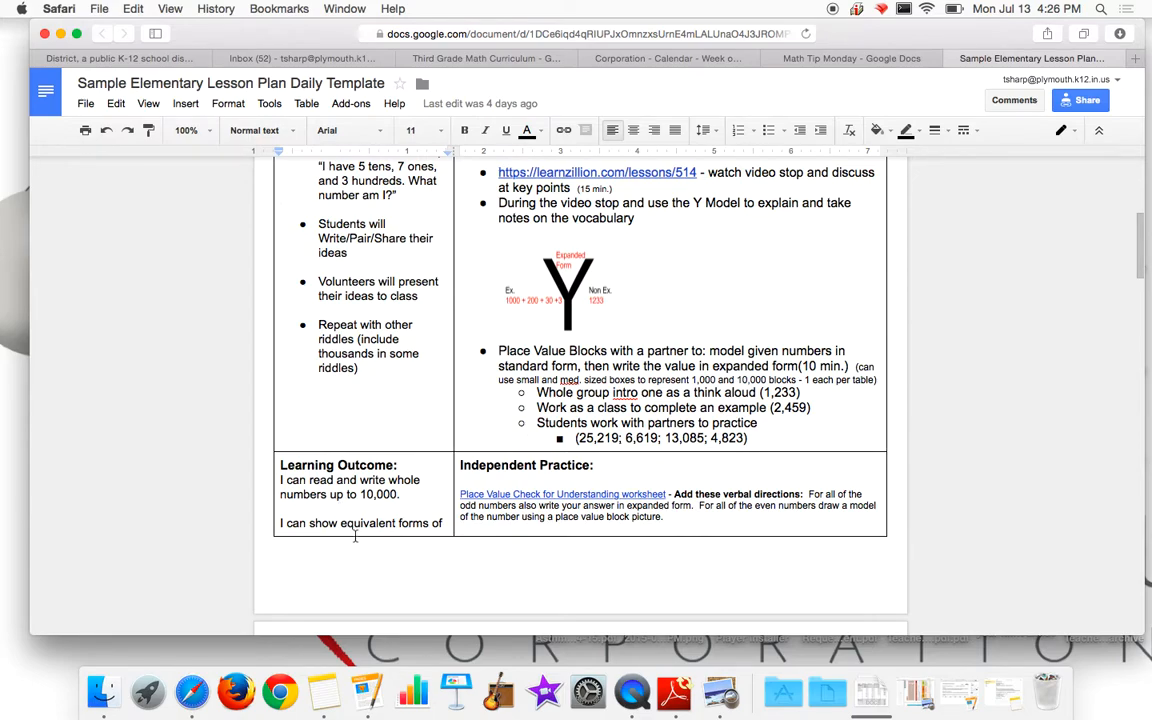
{"action": "scroll", "scroll_direction": "up", "scroll_amount": 3}
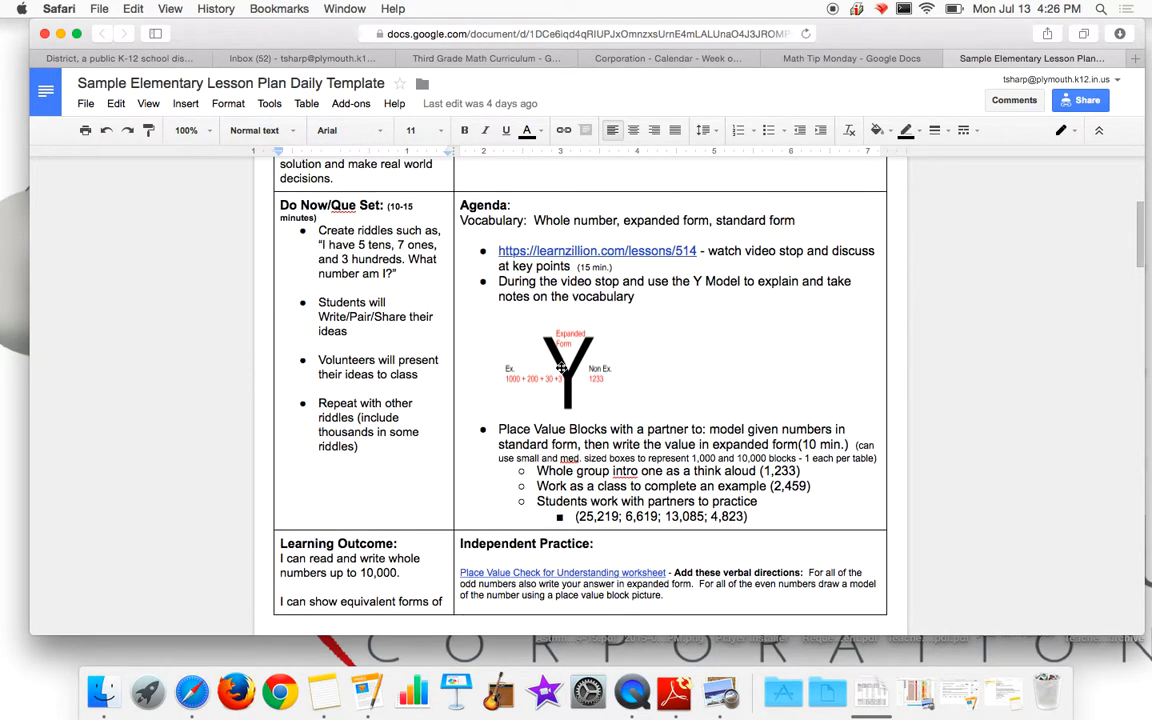
{"action": "mouse_move", "coordinate": [562, 296]}
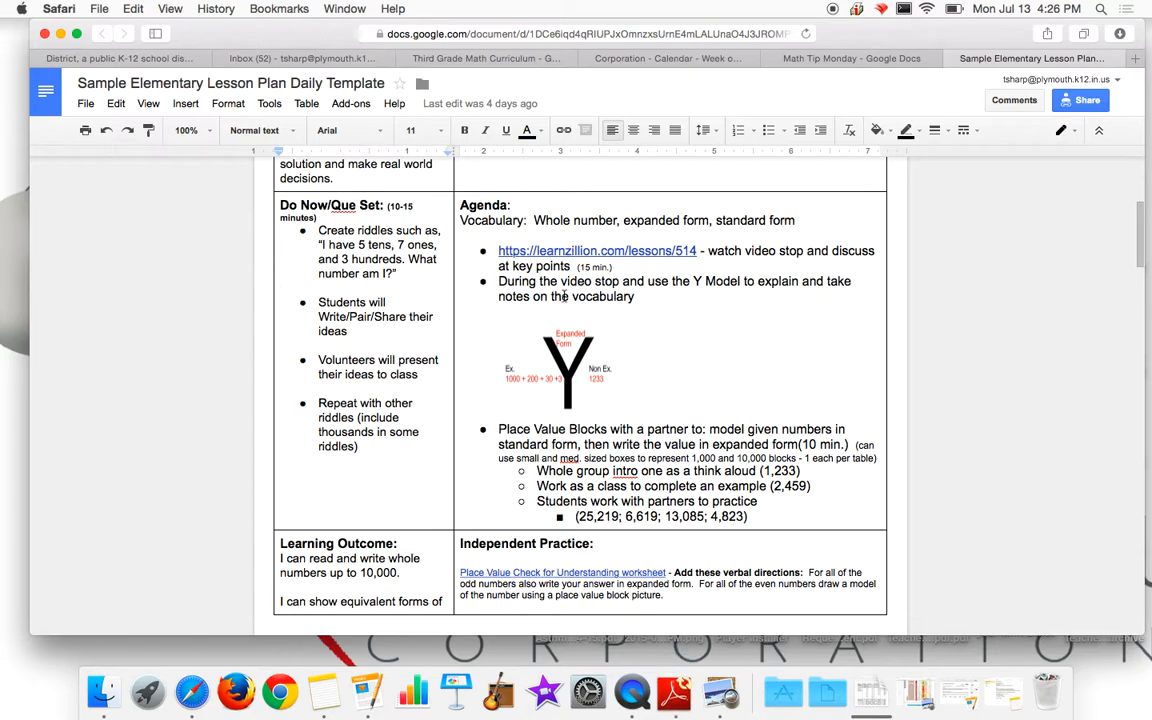
{"action": "mouse_move", "coordinate": [496, 280]}
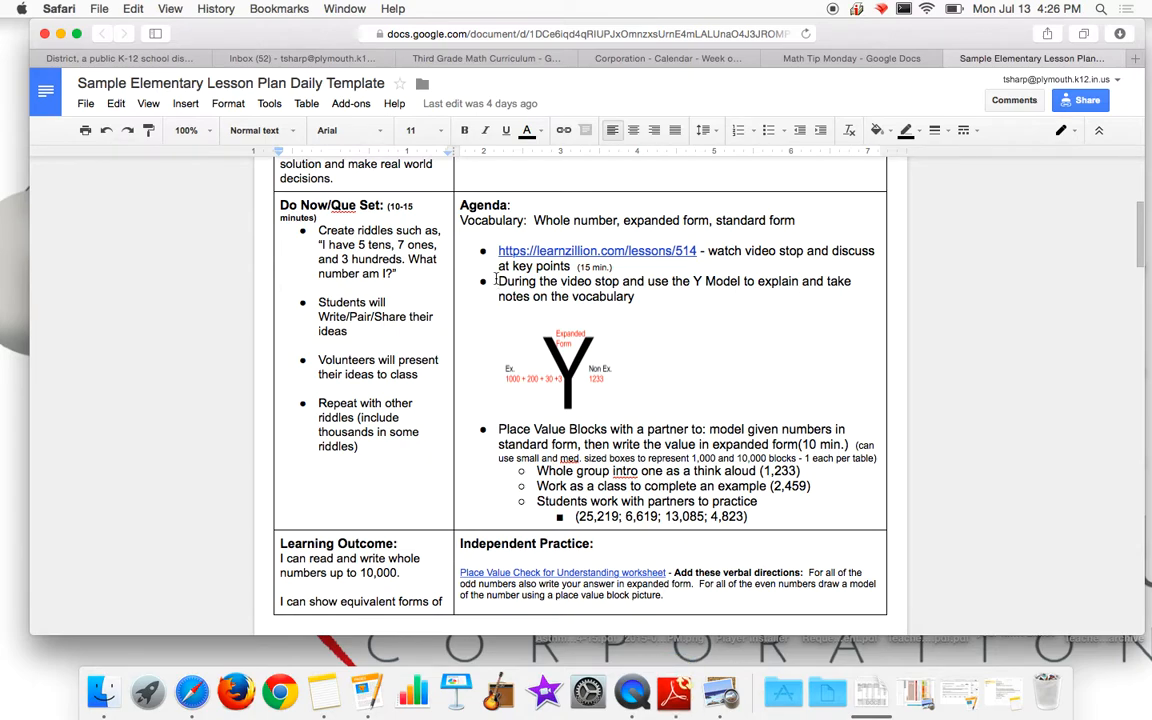
{"action": "mouse_move", "coordinate": [554, 360]}
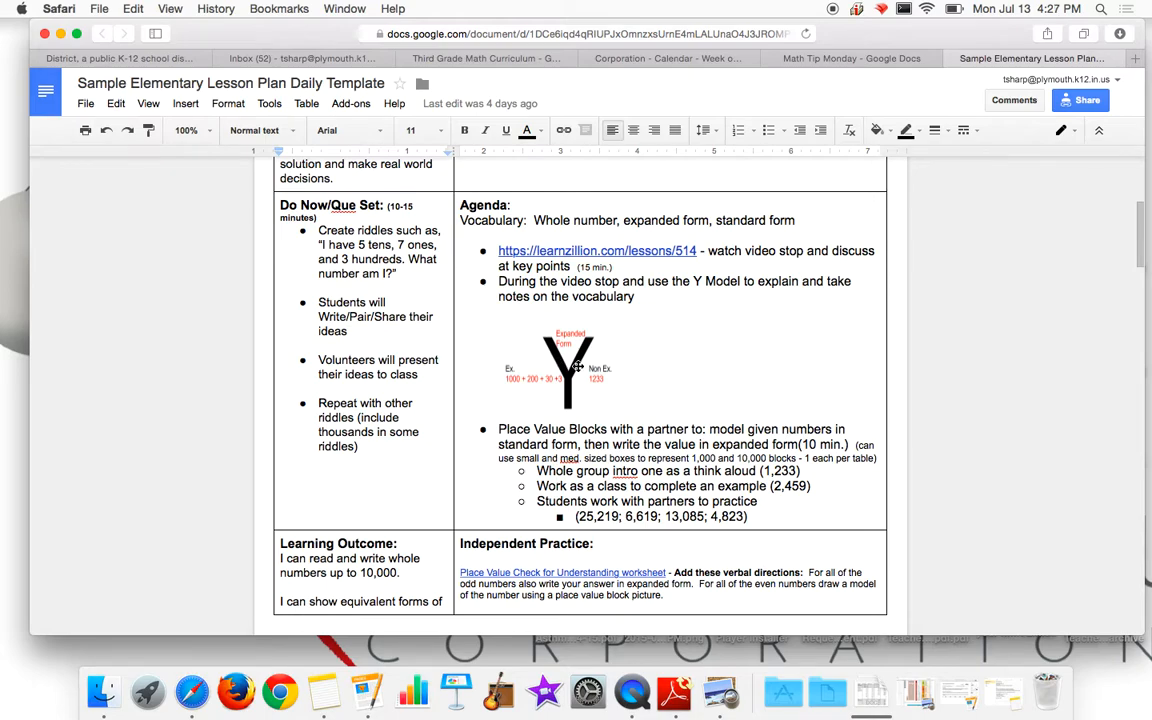
{"action": "mouse_move", "coordinate": [584, 372]}
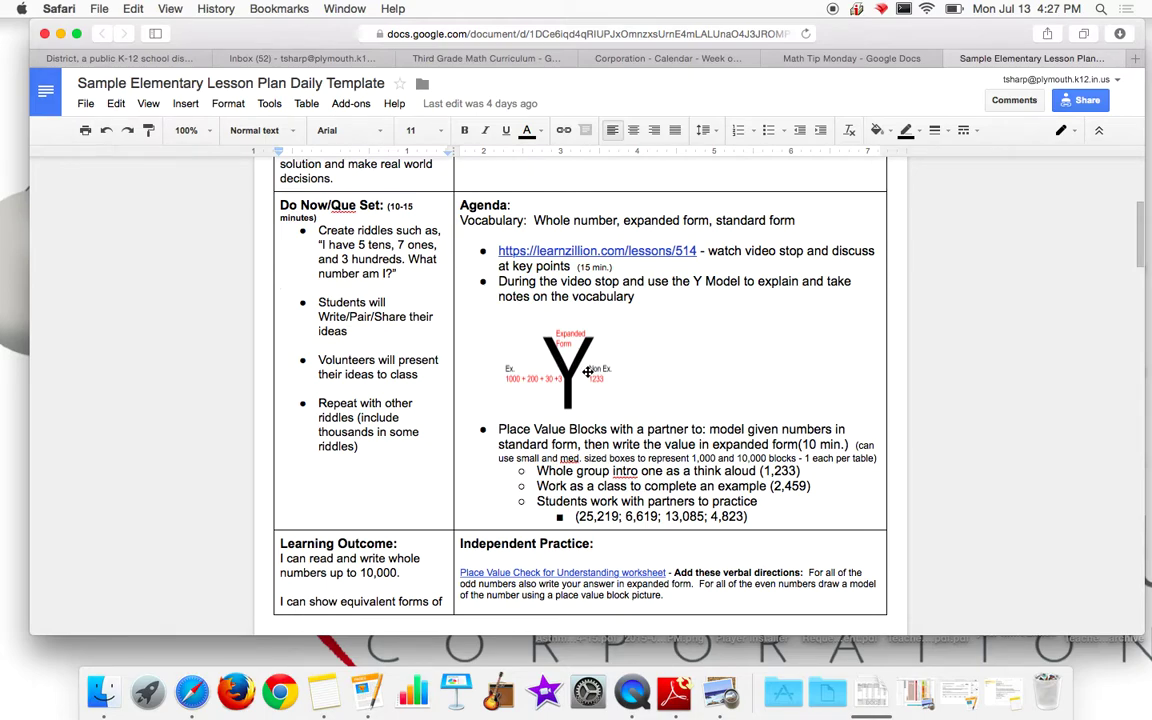
{"action": "mouse_move", "coordinate": [610, 384]}
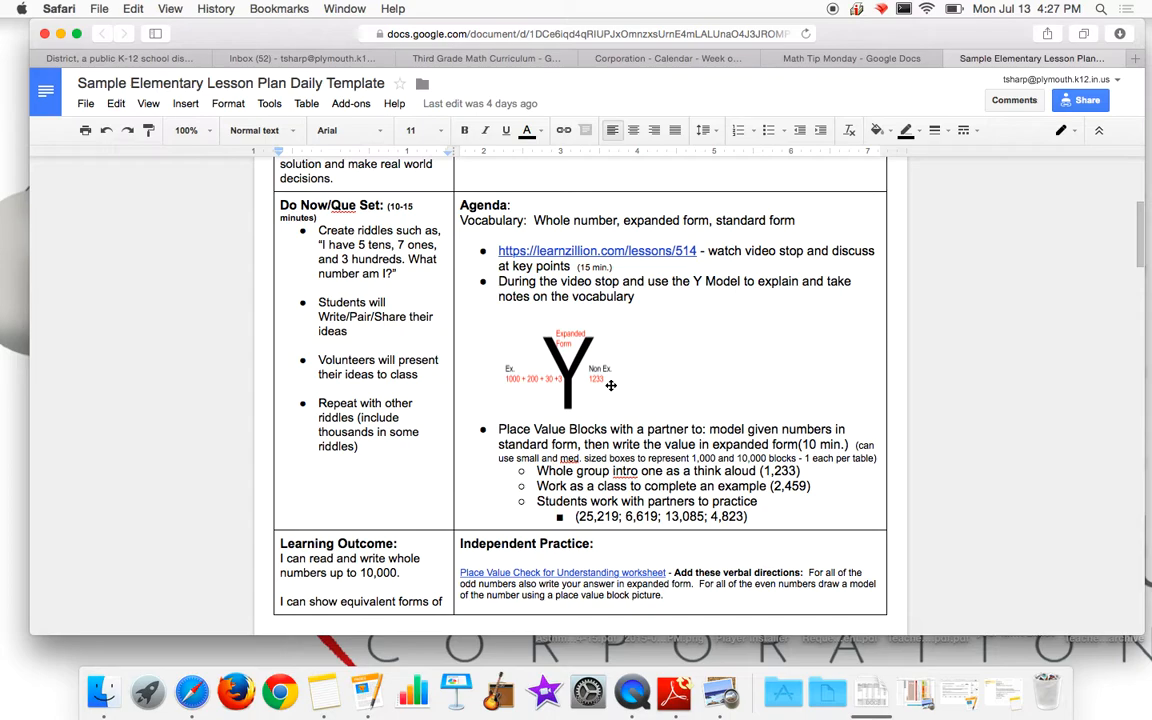
{"action": "mouse_move", "coordinate": [576, 350]}
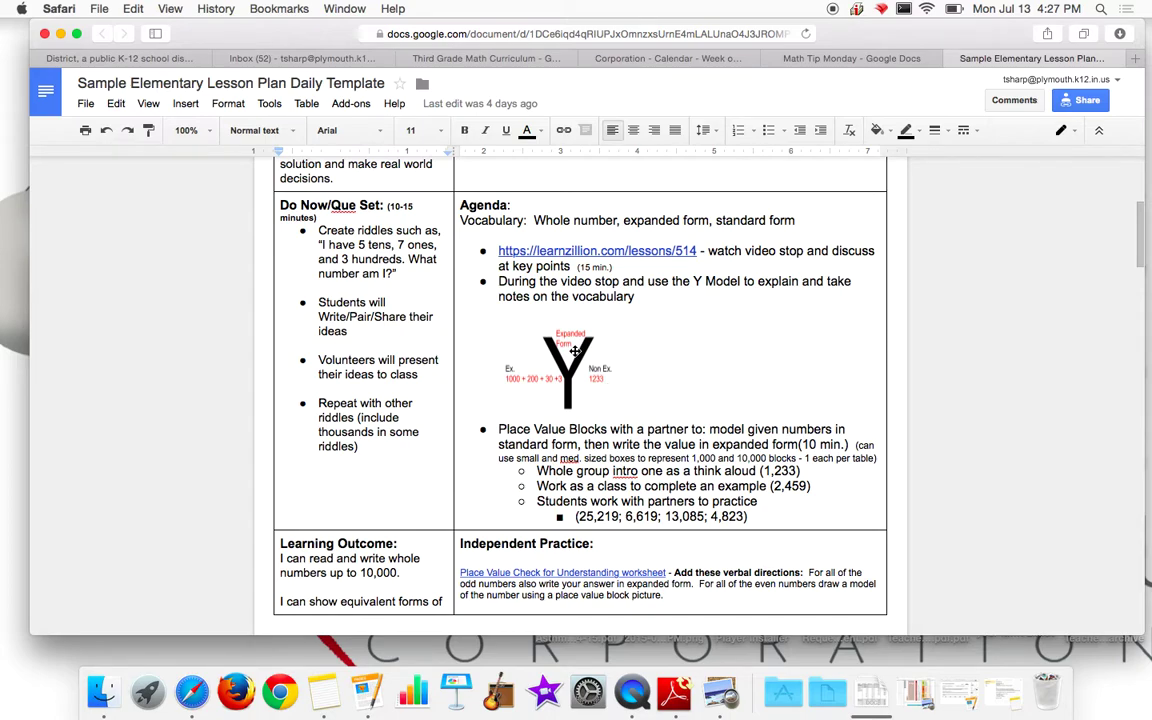
{"action": "left_click", "coordinate": [568, 364]}
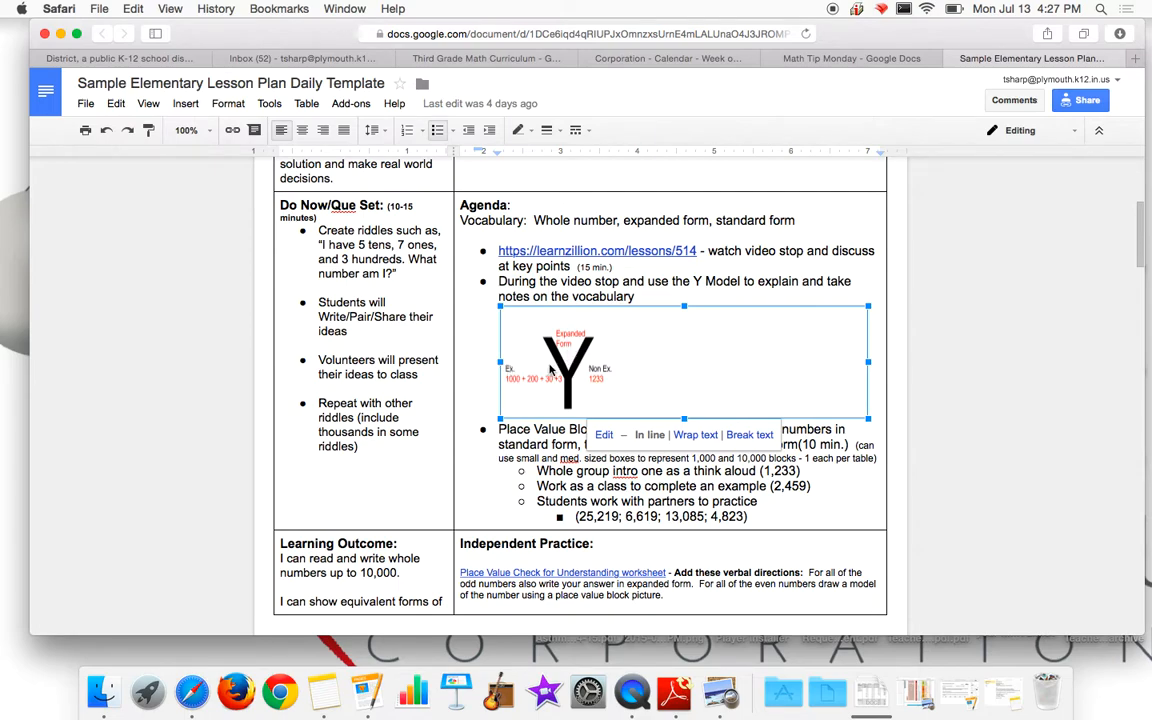
{"action": "mouse_move", "coordinate": [618, 368]}
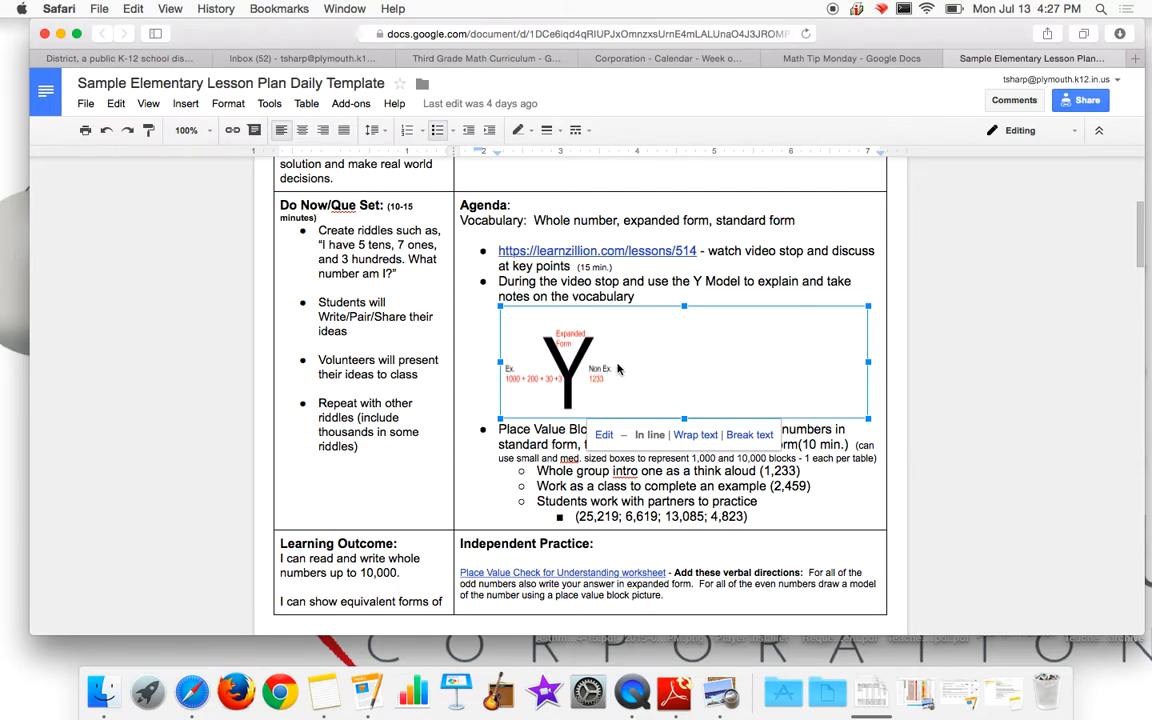
{"action": "mouse_move", "coordinate": [632, 332]}
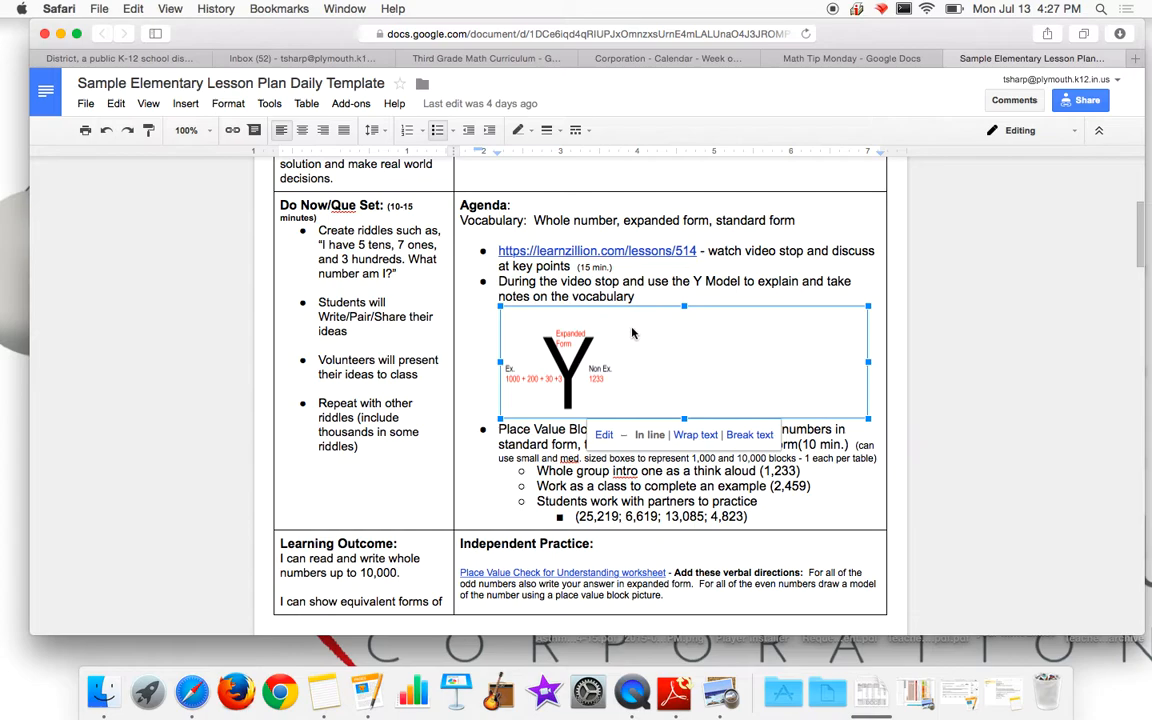
{"action": "mouse_move", "coordinate": [652, 296]}
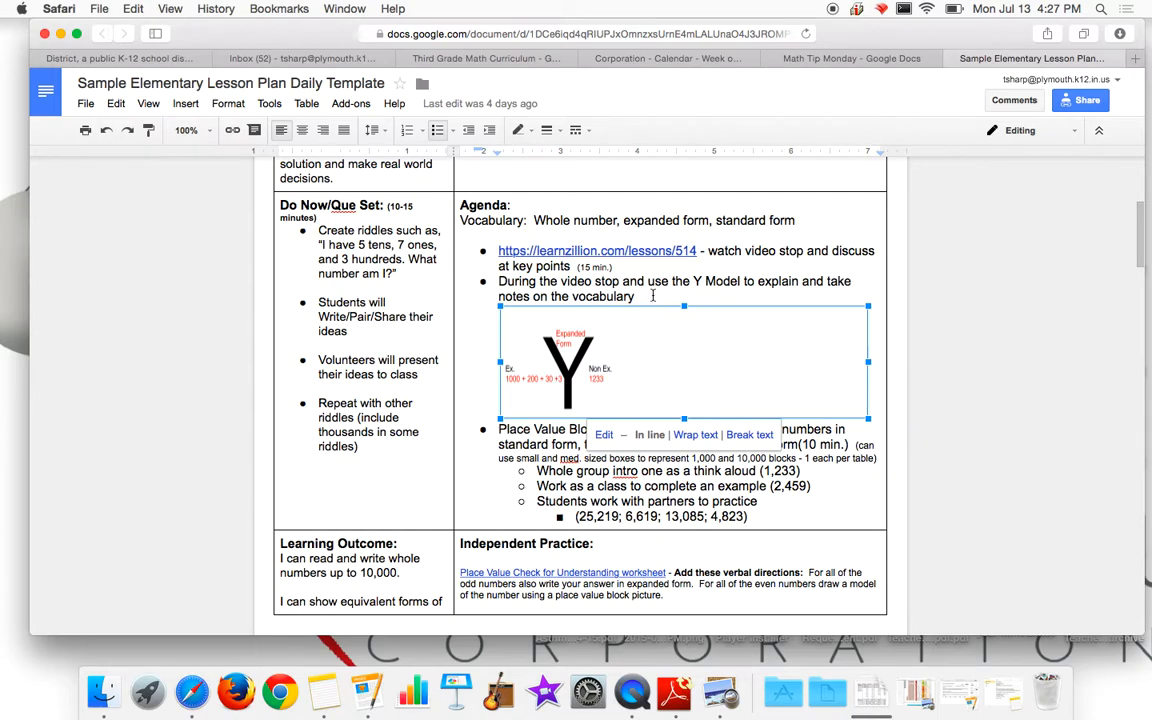
{"action": "left_click", "coordinate": [482, 290]}
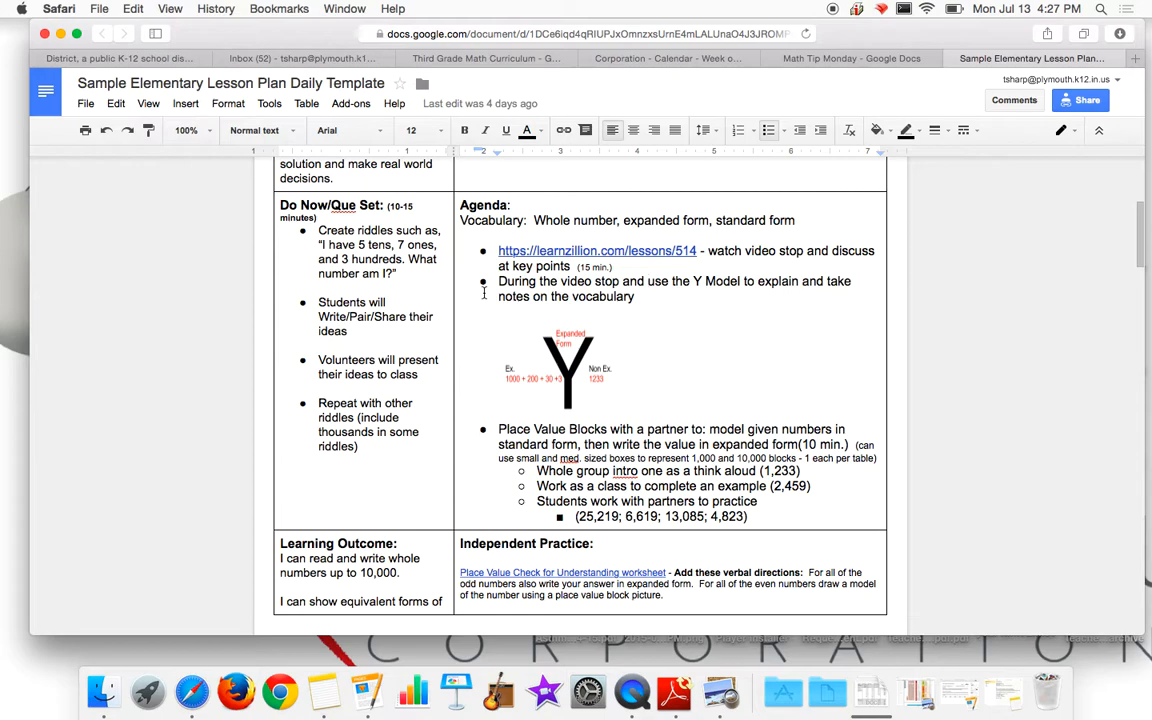
{"action": "mouse_move", "coordinate": [544, 314]}
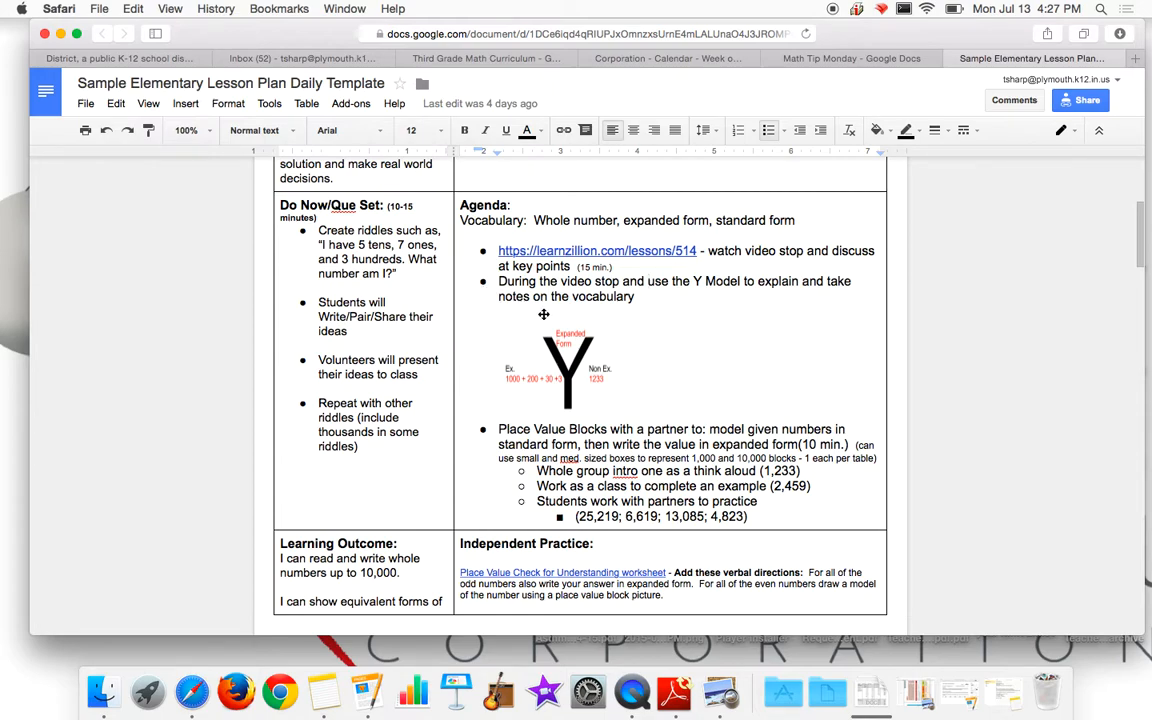
{"action": "left_click", "coordinate": [568, 364]}
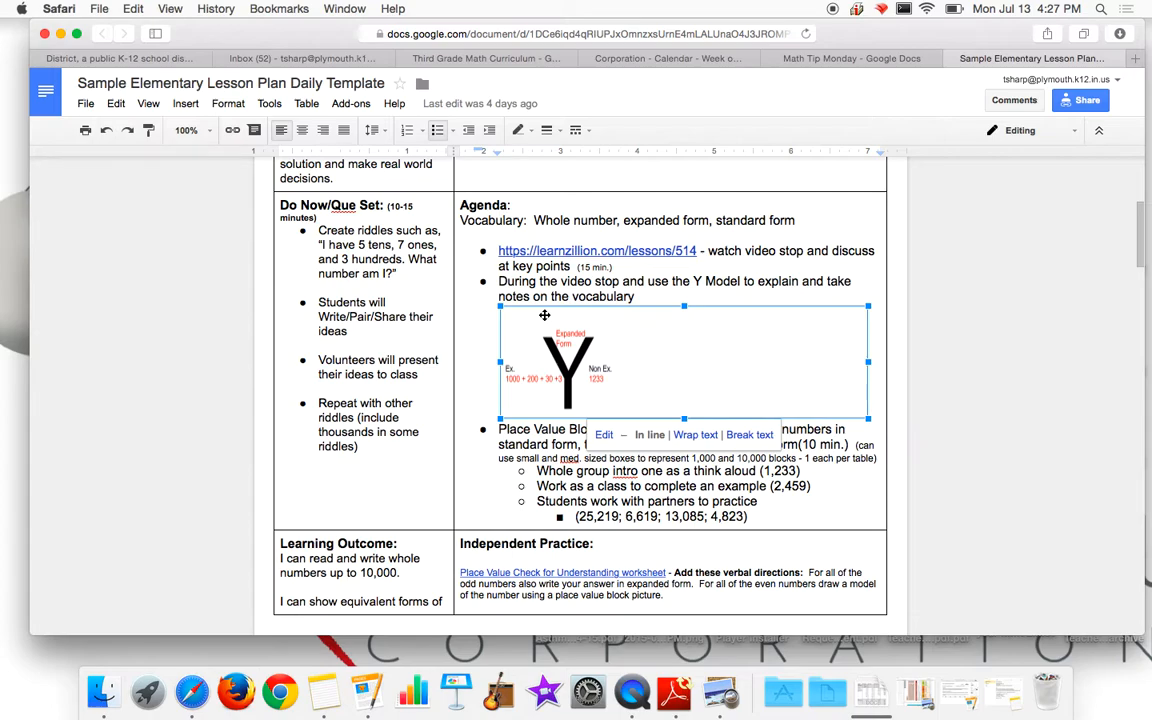
{"action": "mouse_move", "coordinate": [464, 316]}
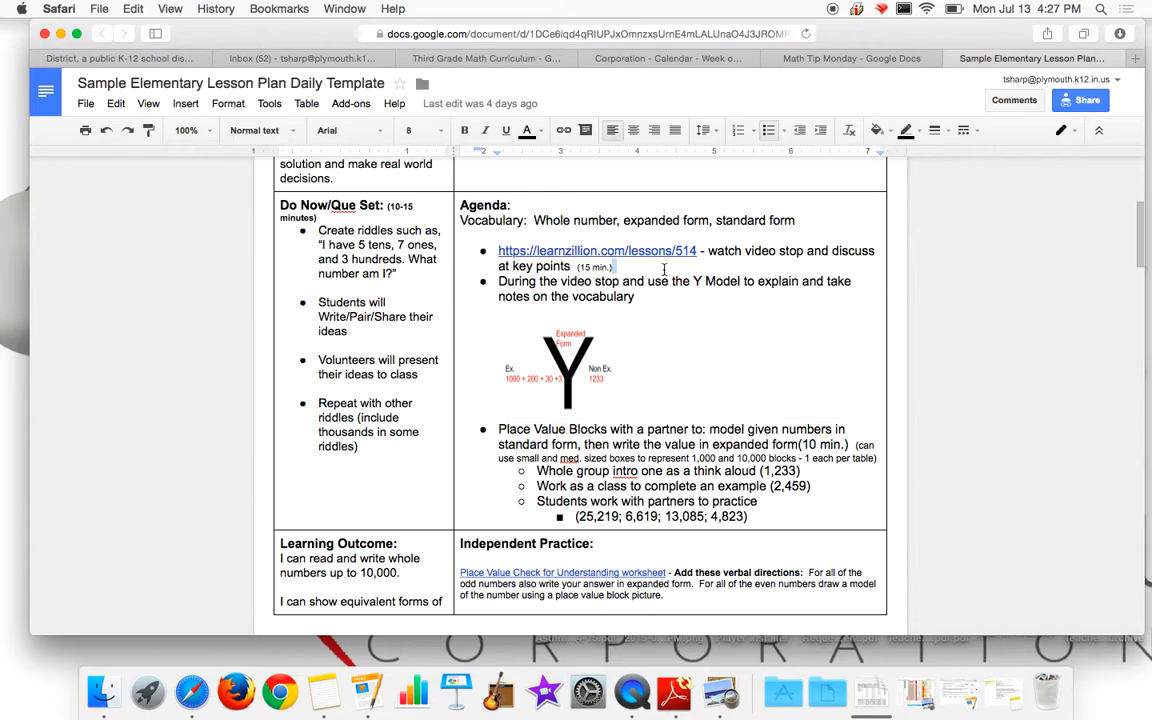
{"action": "scroll", "scroll_direction": "up", "scroll_amount": 3}
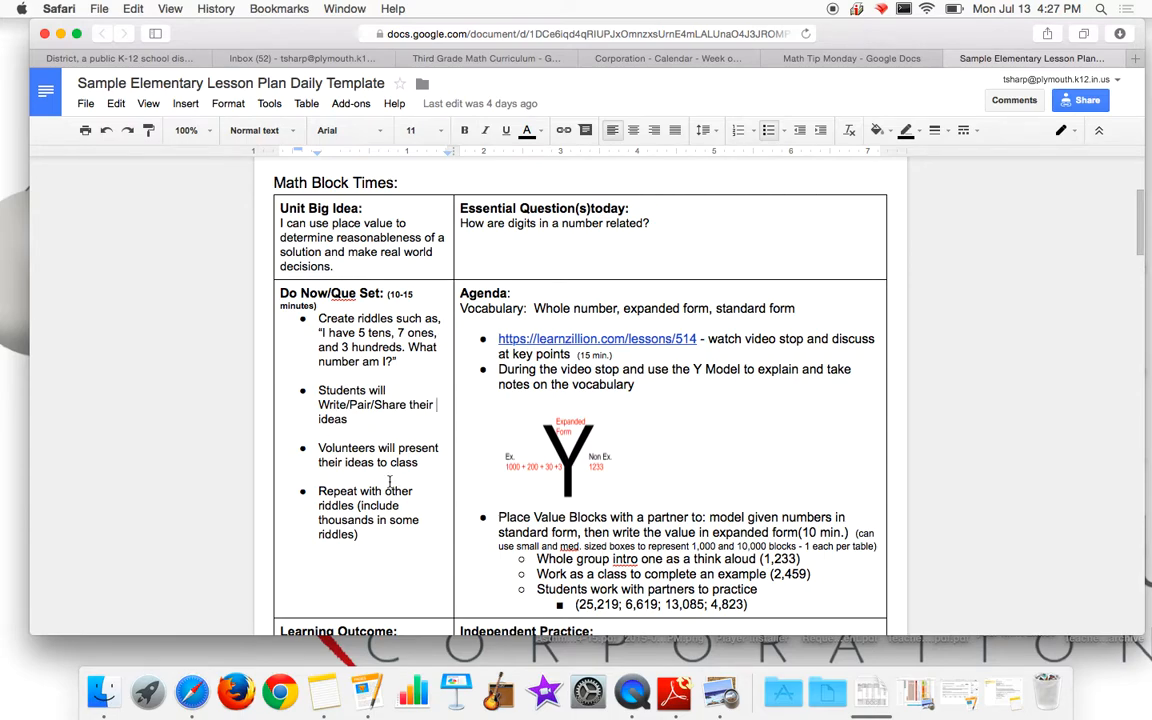
{"action": "scroll", "scroll_direction": "down", "scroll_amount": 3}
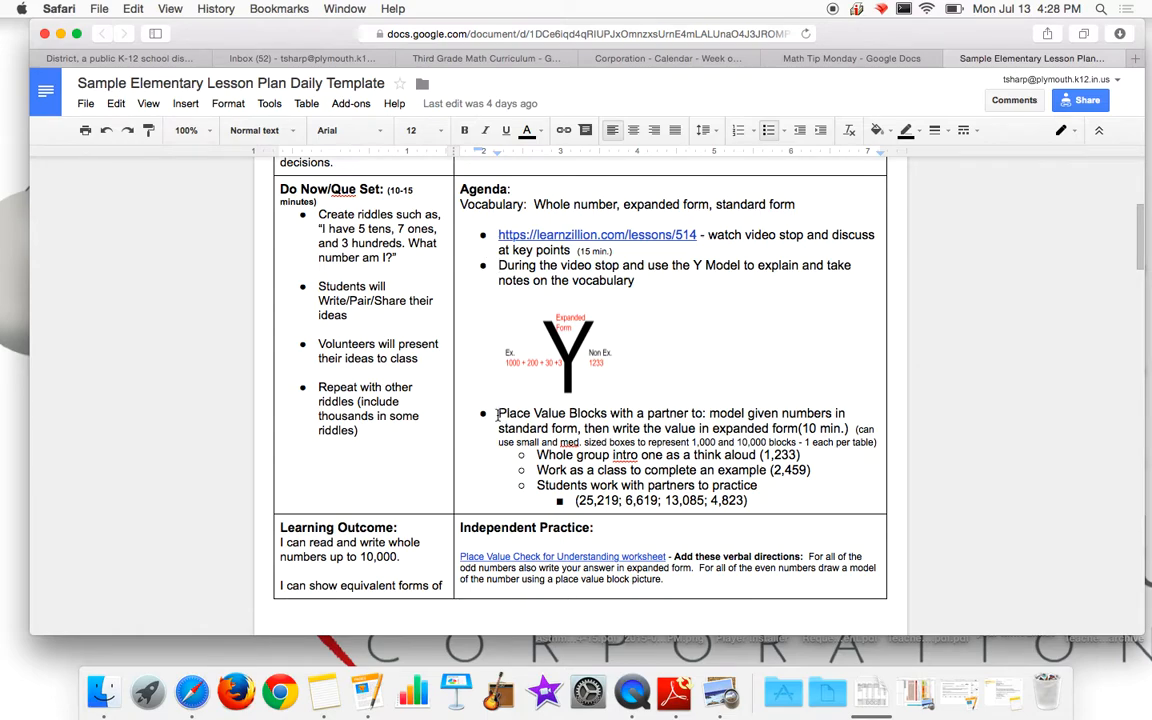
{"action": "scroll", "scroll_direction": "down", "scroll_amount": 3}
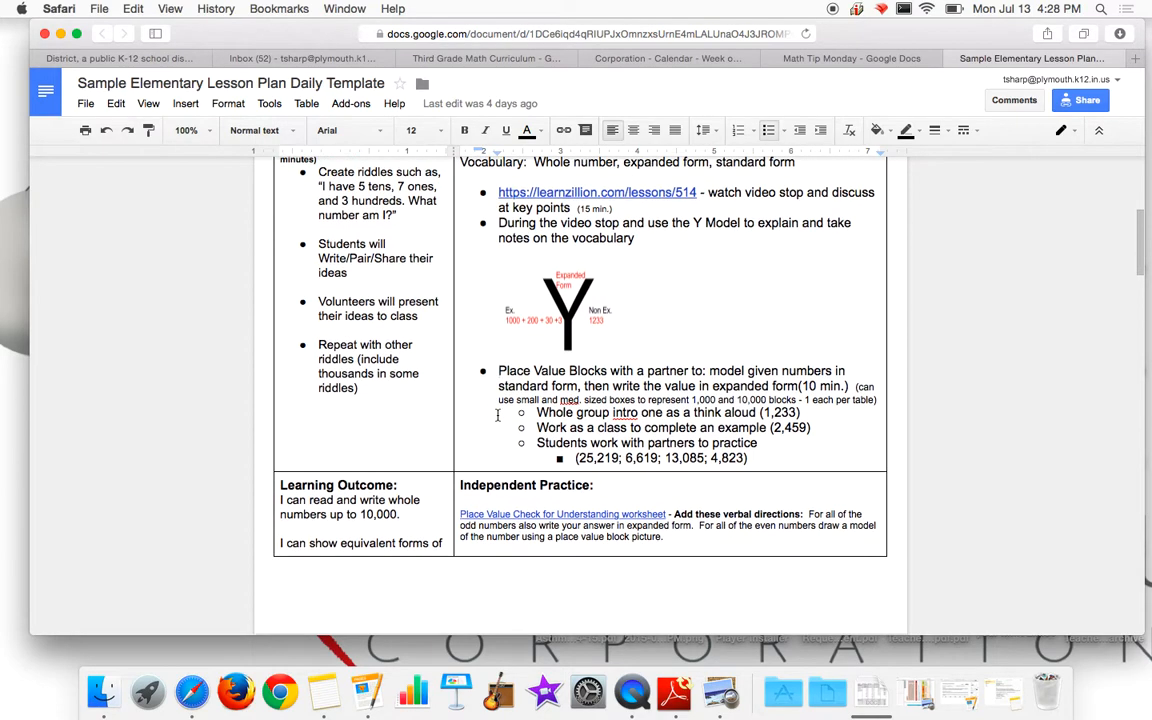
{"action": "scroll", "scroll_direction": "up", "scroll_amount": 3}
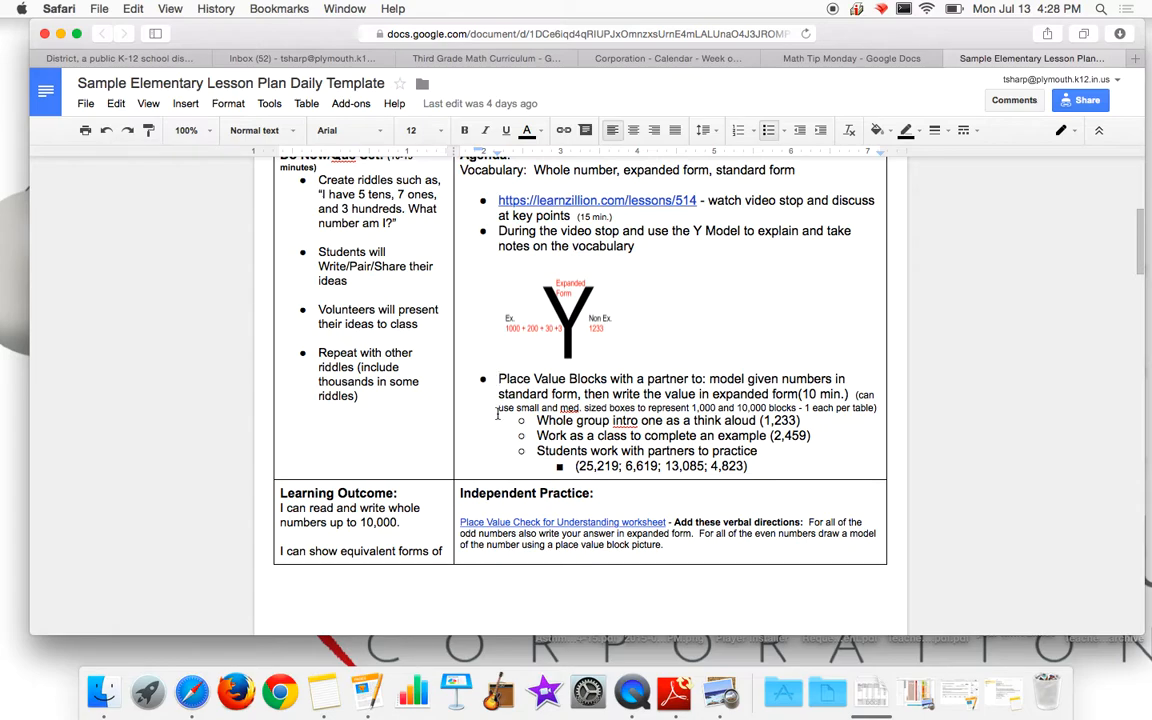
{"action": "scroll", "scroll_direction": "down", "scroll_amount": 3}
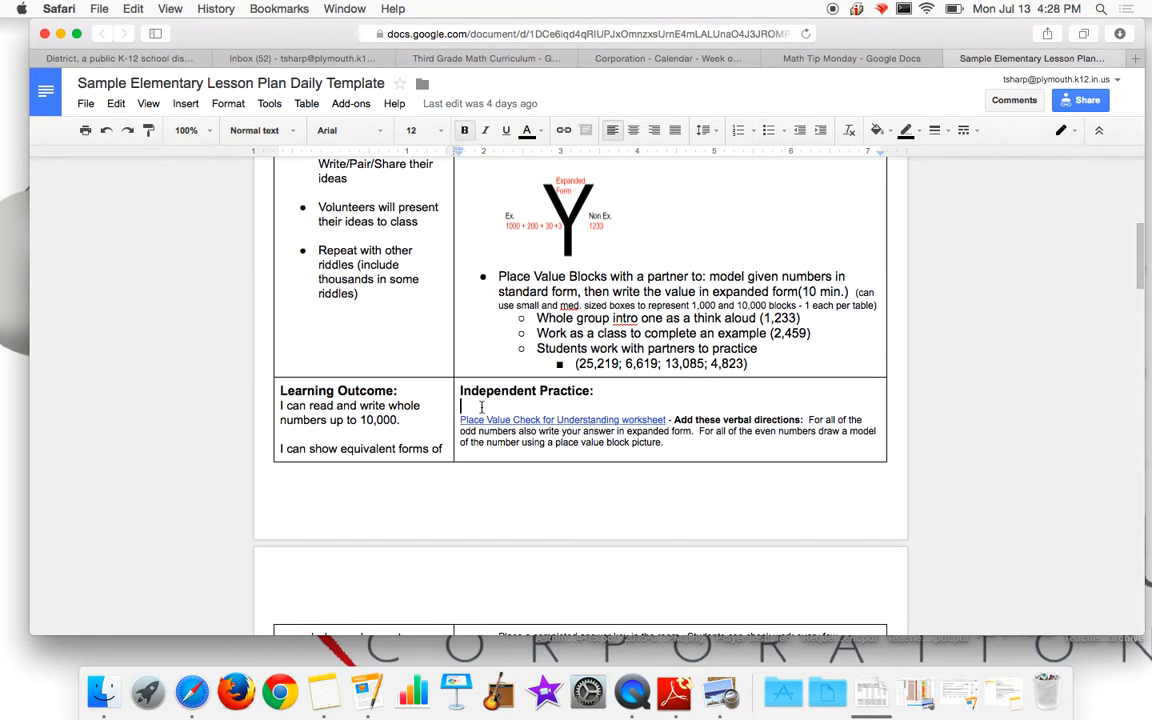
{"action": "mouse_move", "coordinate": [636, 410]}
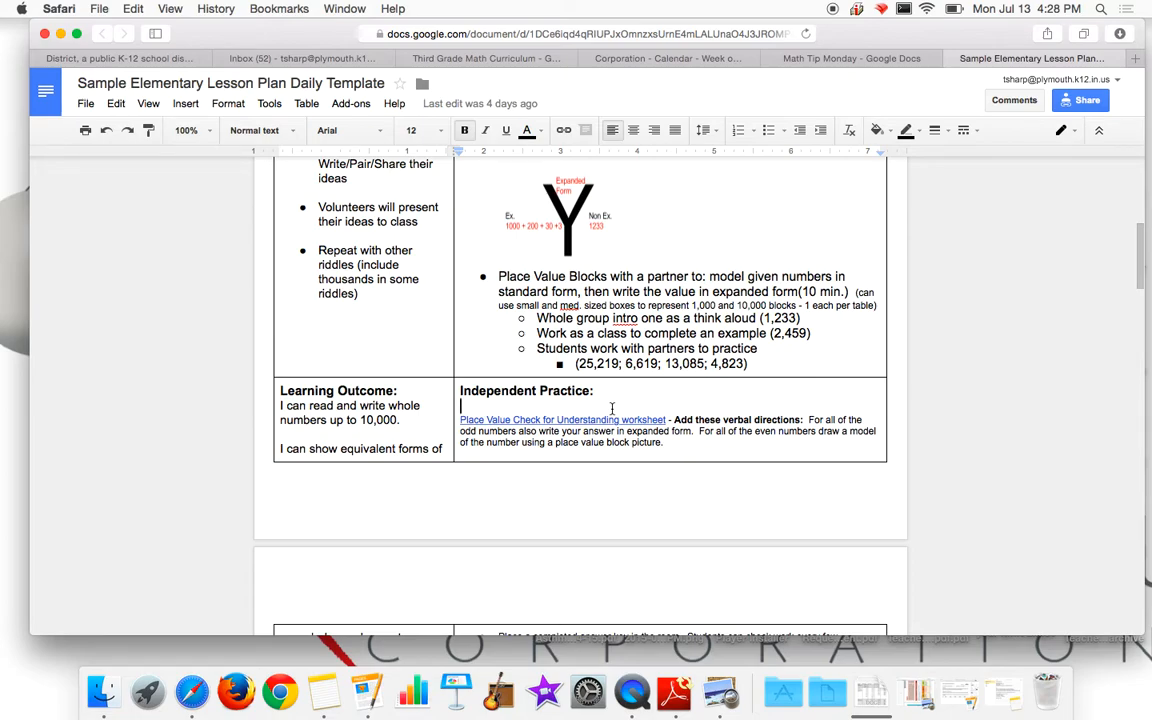
{"action": "mouse_move", "coordinate": [676, 424]}
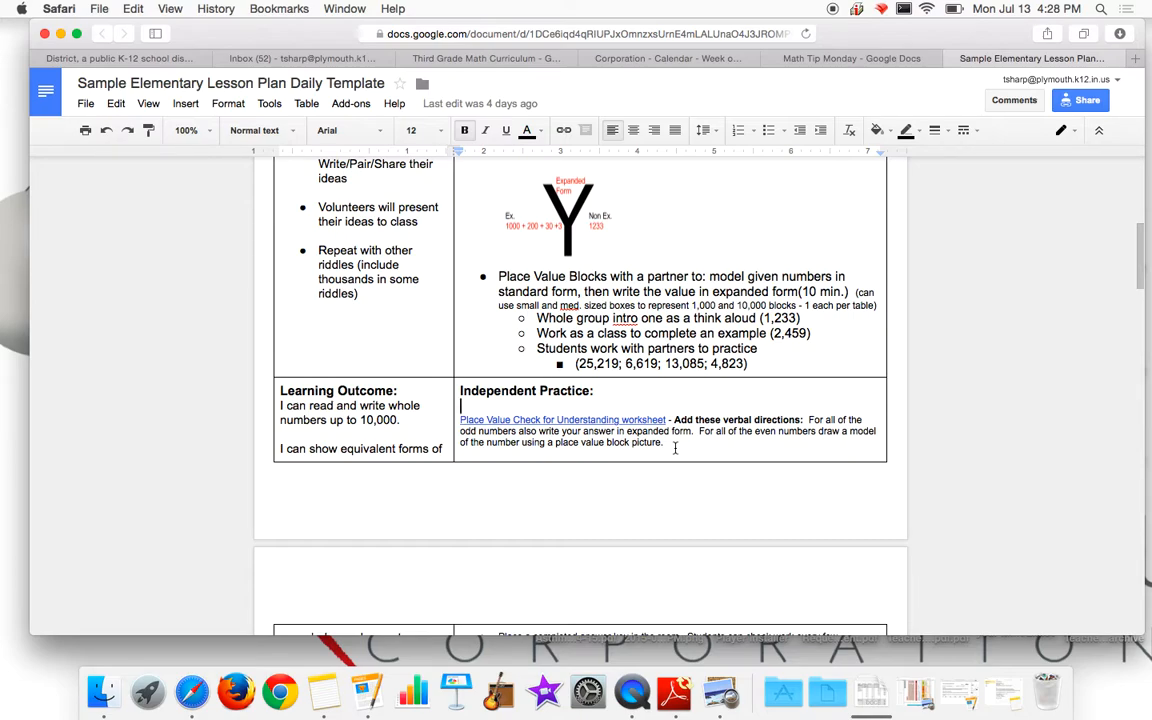
{"action": "scroll", "scroll_direction": "down", "scroll_amount": 3}
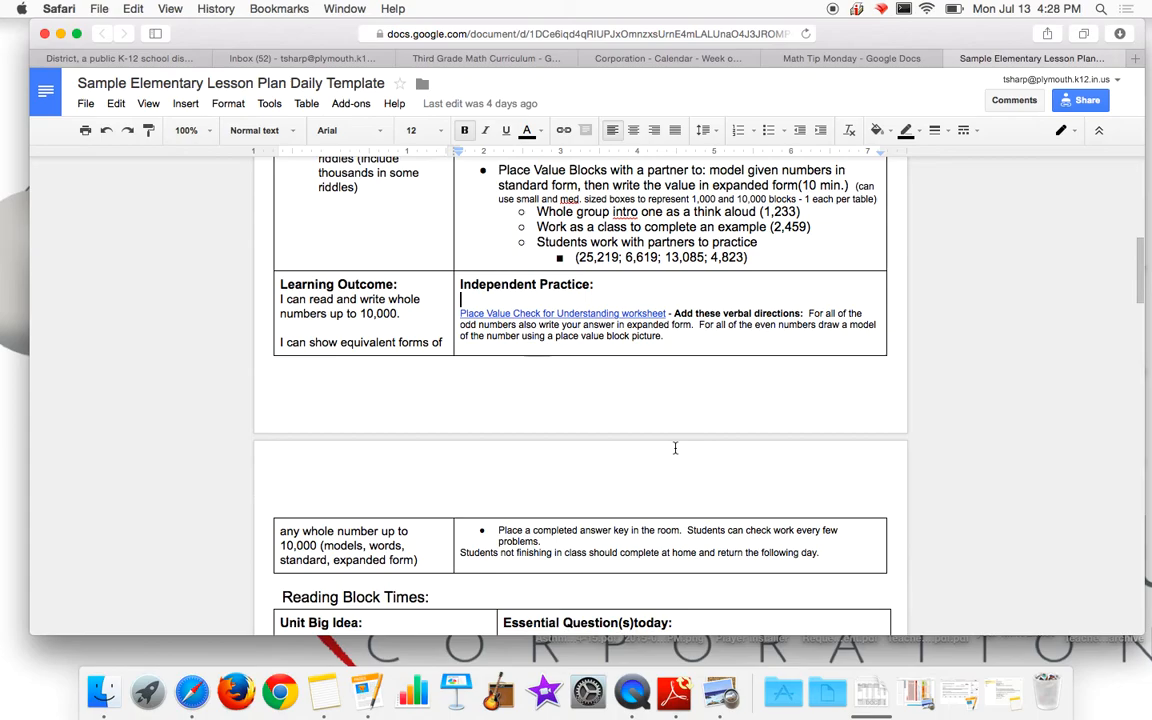
{"action": "scroll", "scroll_direction": "down", "scroll_amount": 3}
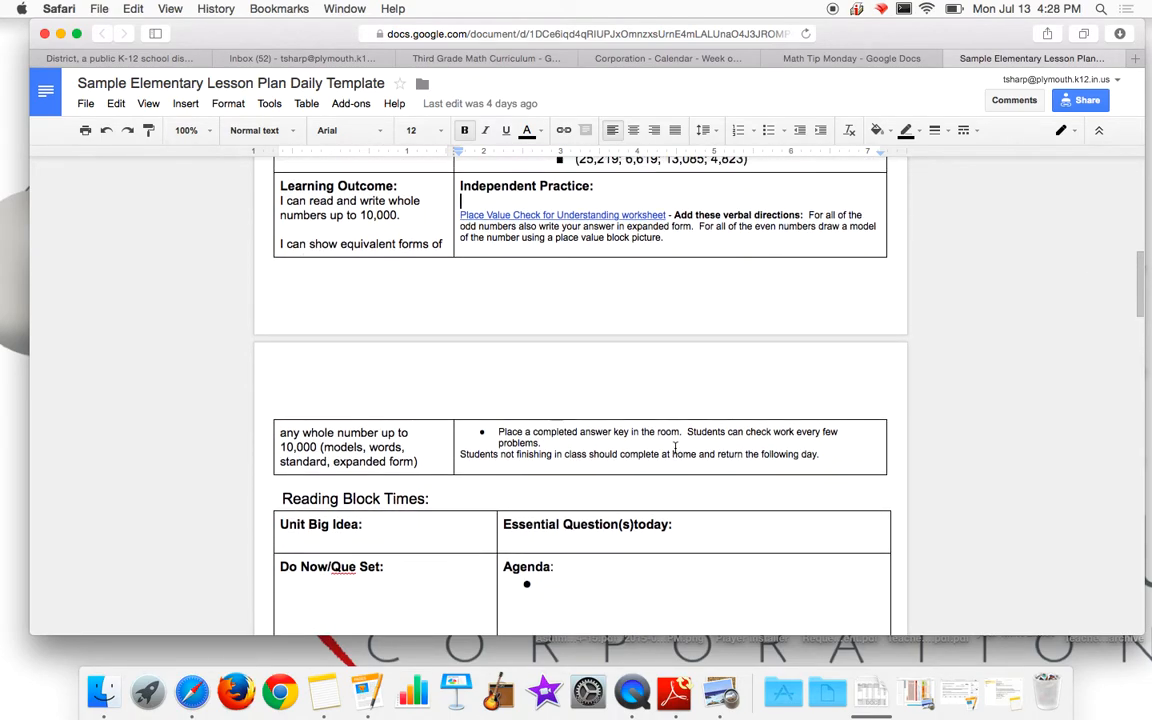
{"action": "scroll", "scroll_direction": "up", "scroll_amount": 3}
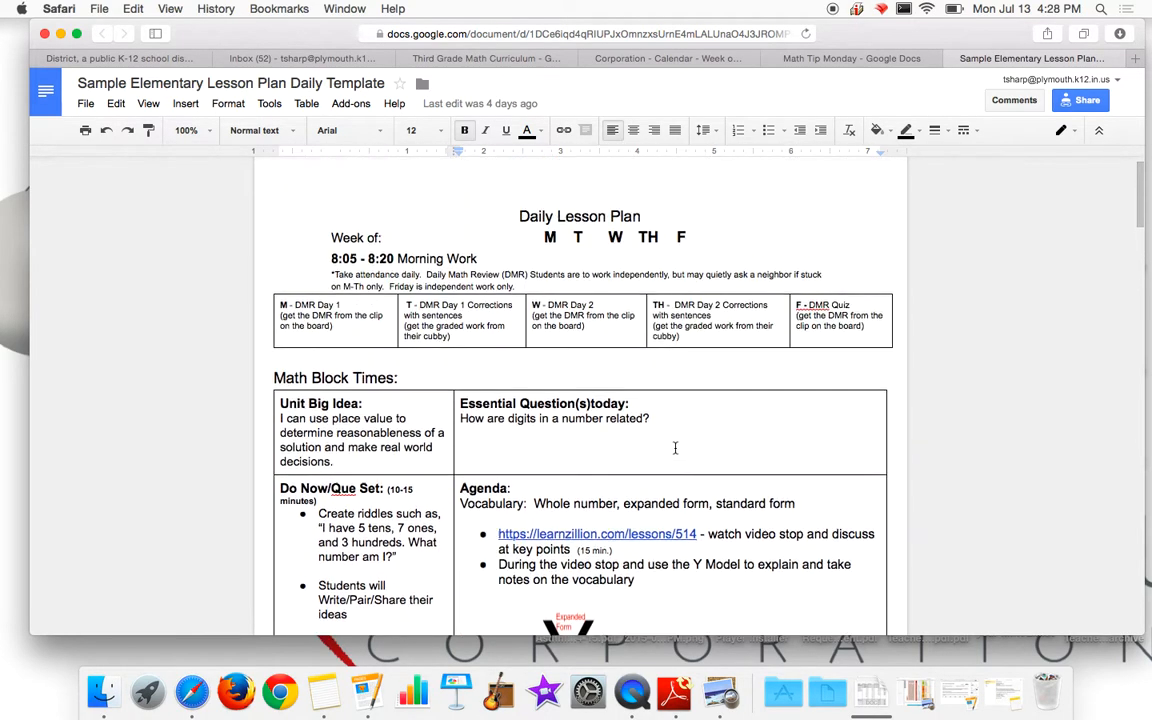
{"action": "scroll", "scroll_direction": "up", "scroll_amount": 3}
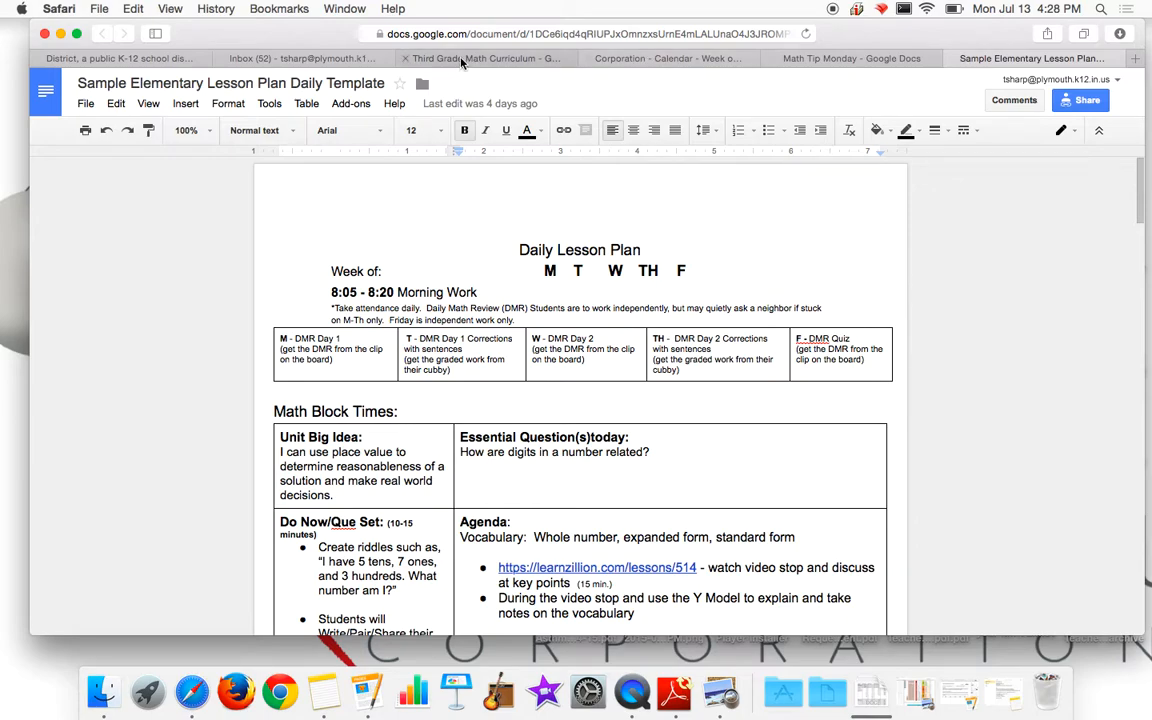
Bring the Third Grade Math Curriculum back to its top with the unit links
{"action": "left_click", "coordinate": [484, 58]}
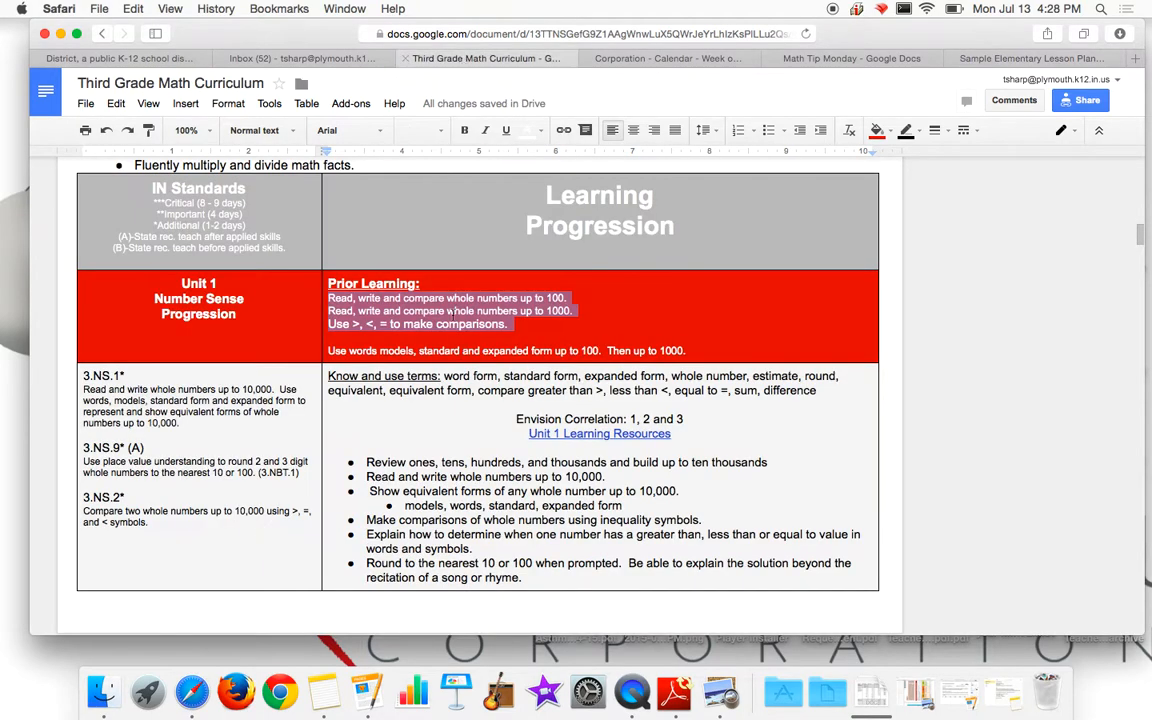
{"action": "scroll", "scroll_direction": "down", "scroll_amount": 3}
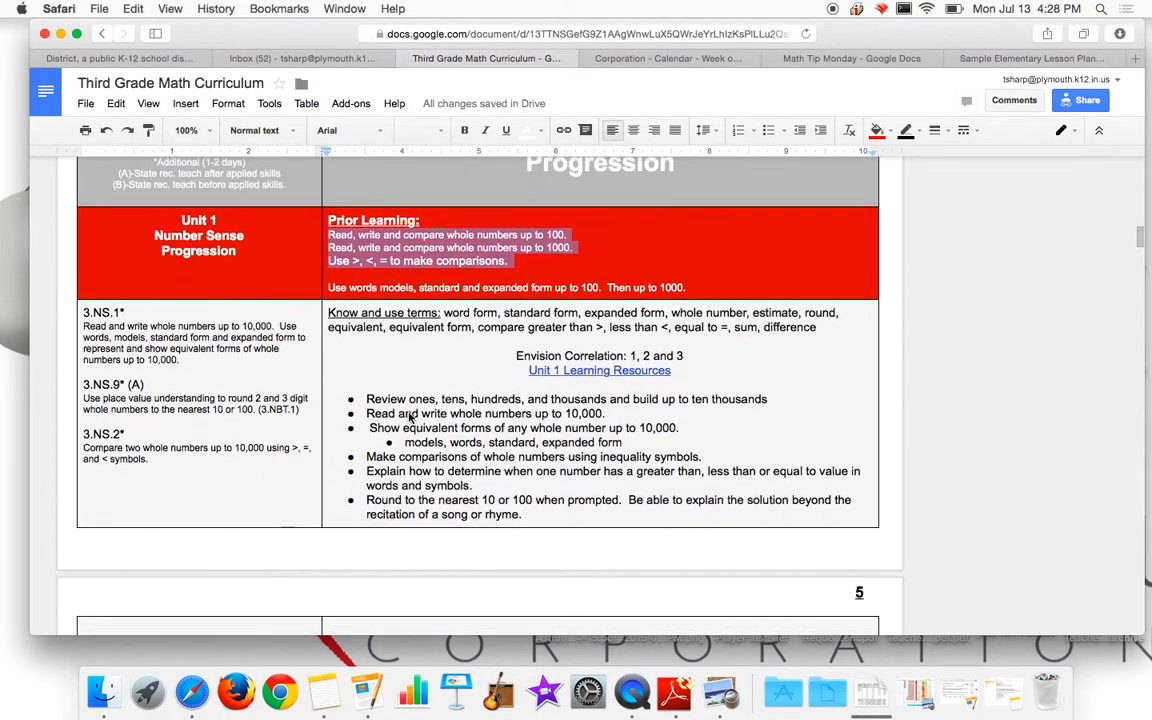
{"action": "scroll", "scroll_direction": "up", "scroll_amount": 3}
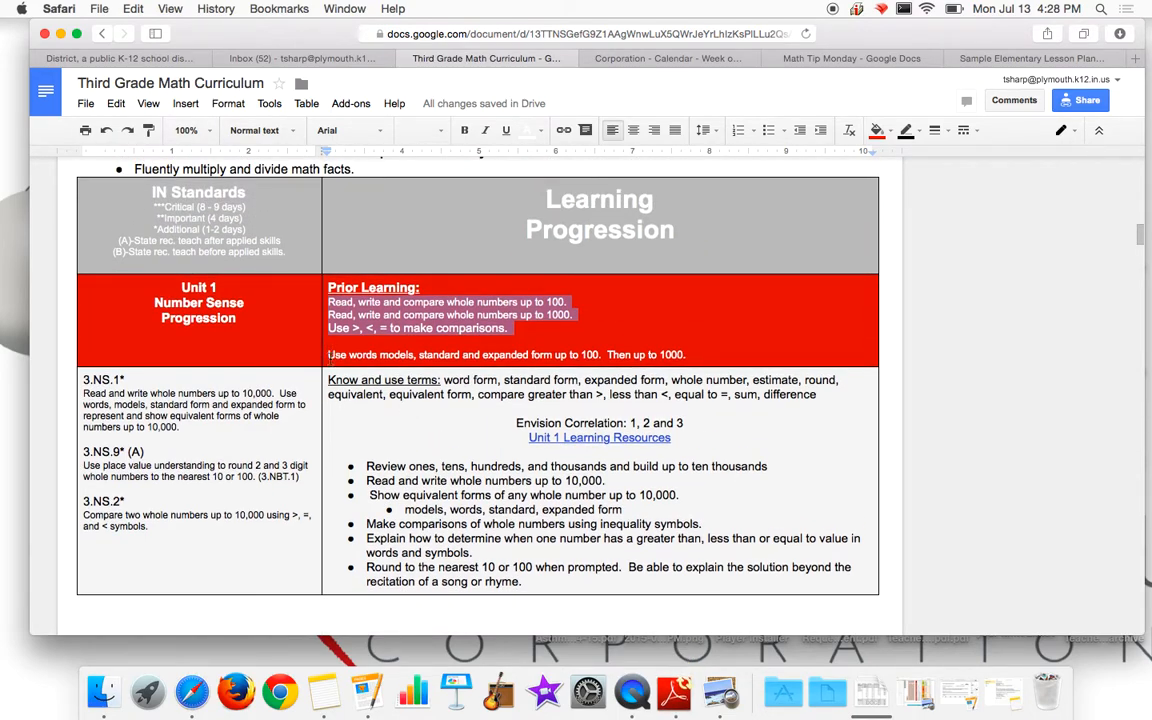
{"action": "scroll", "scroll_direction": "down", "scroll_amount": 3}
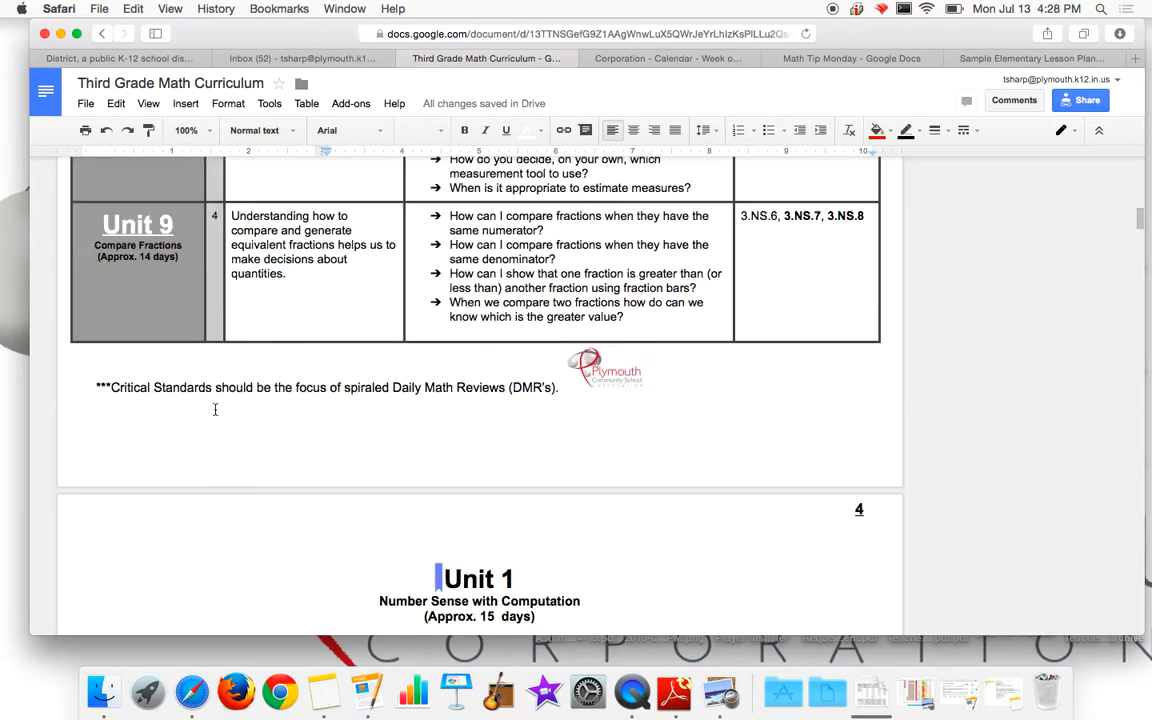
{"action": "scroll", "scroll_direction": "up", "scroll_amount": 3}
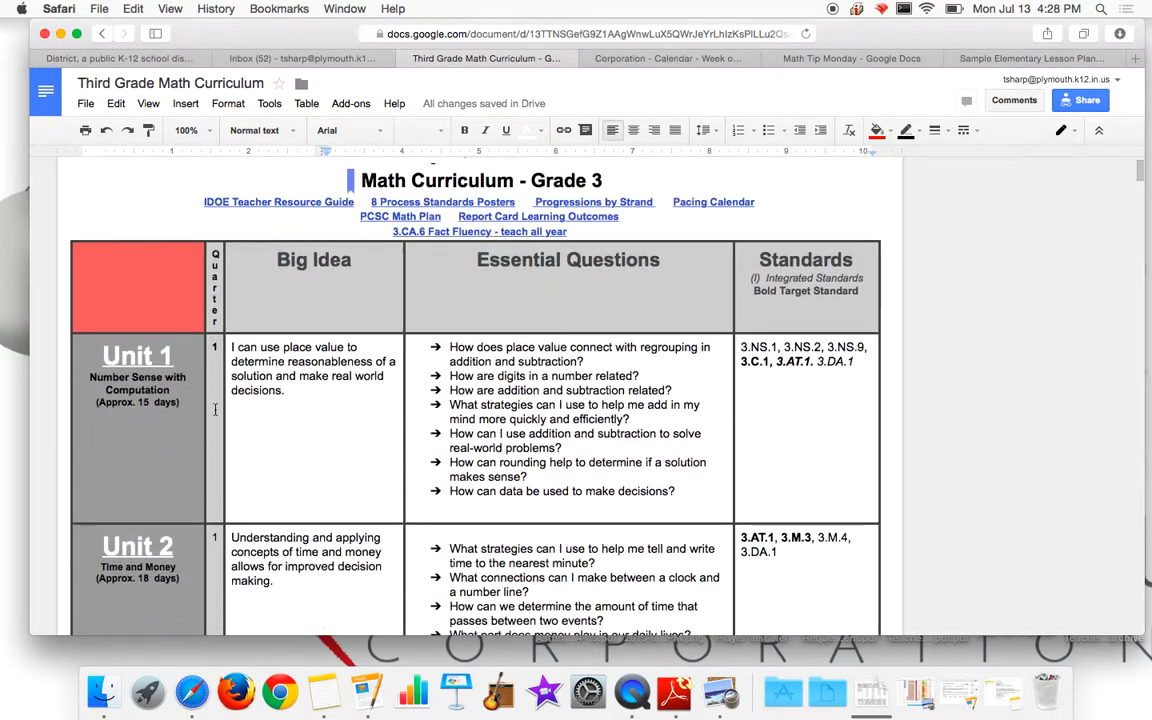
{"action": "mouse_move", "coordinate": [536, 414]}
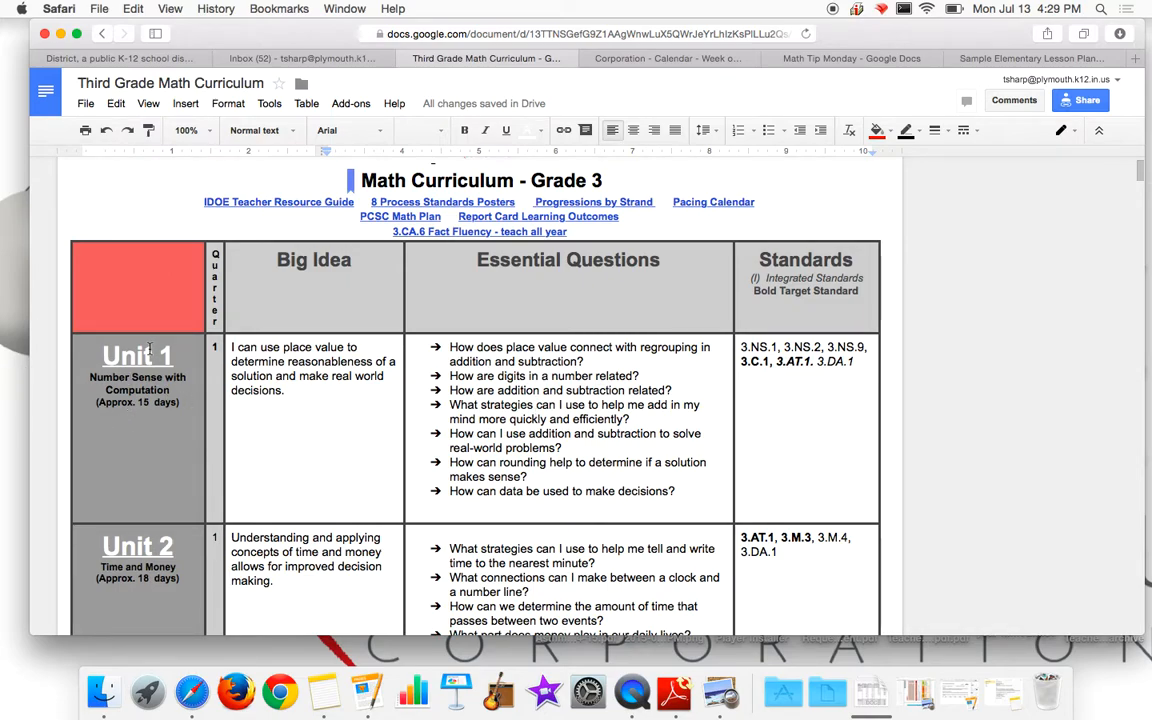
Jump to Unit 1 and settle on its Number Sense standards, prior learning and progression
{"action": "left_click", "coordinate": [136, 356]}
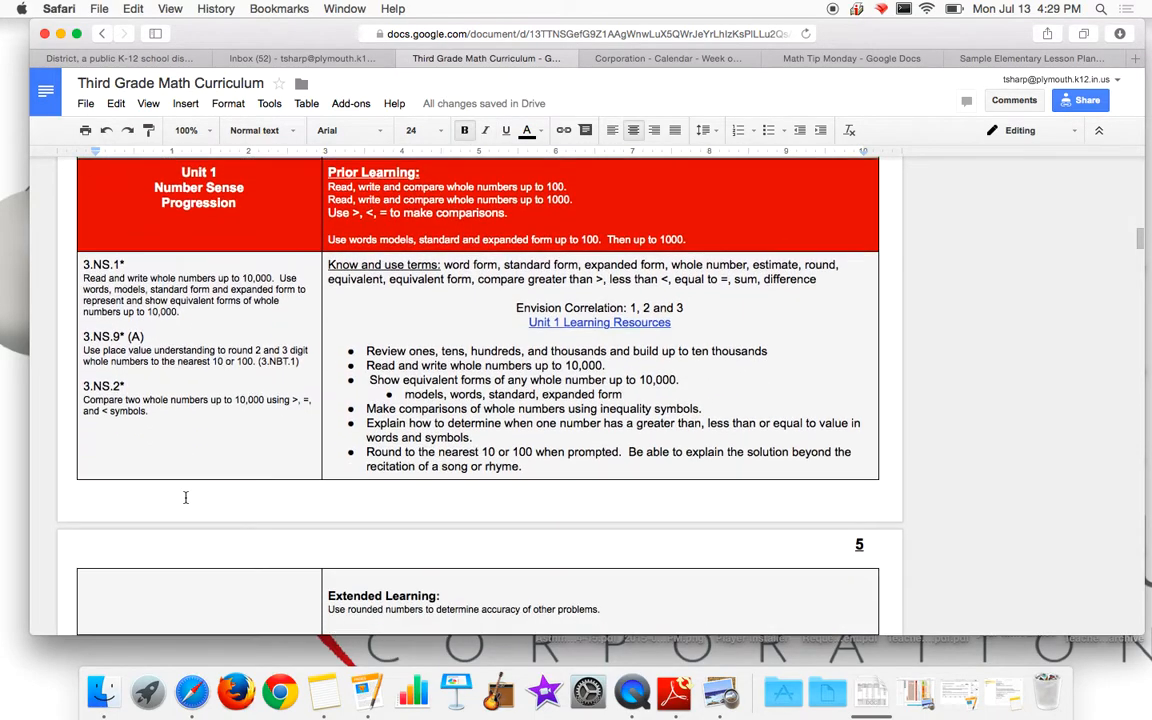
{"action": "scroll", "scroll_direction": "down", "scroll_amount": 3}
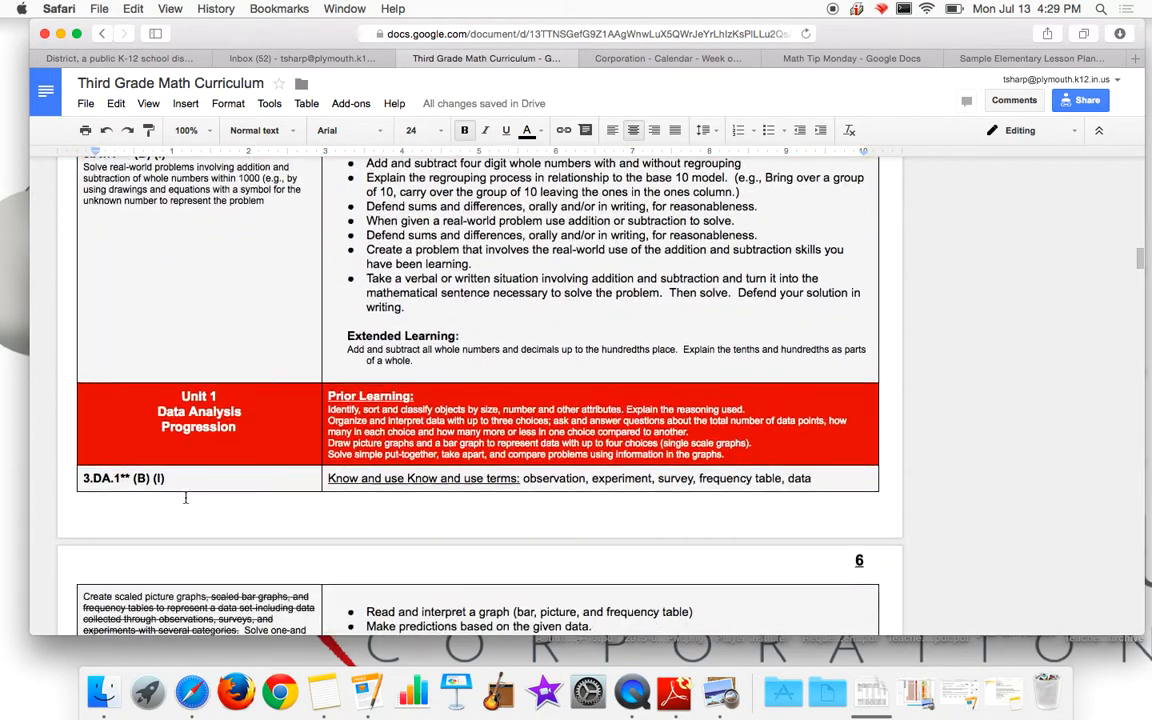
{"action": "scroll", "scroll_direction": "up", "scroll_amount": 3}
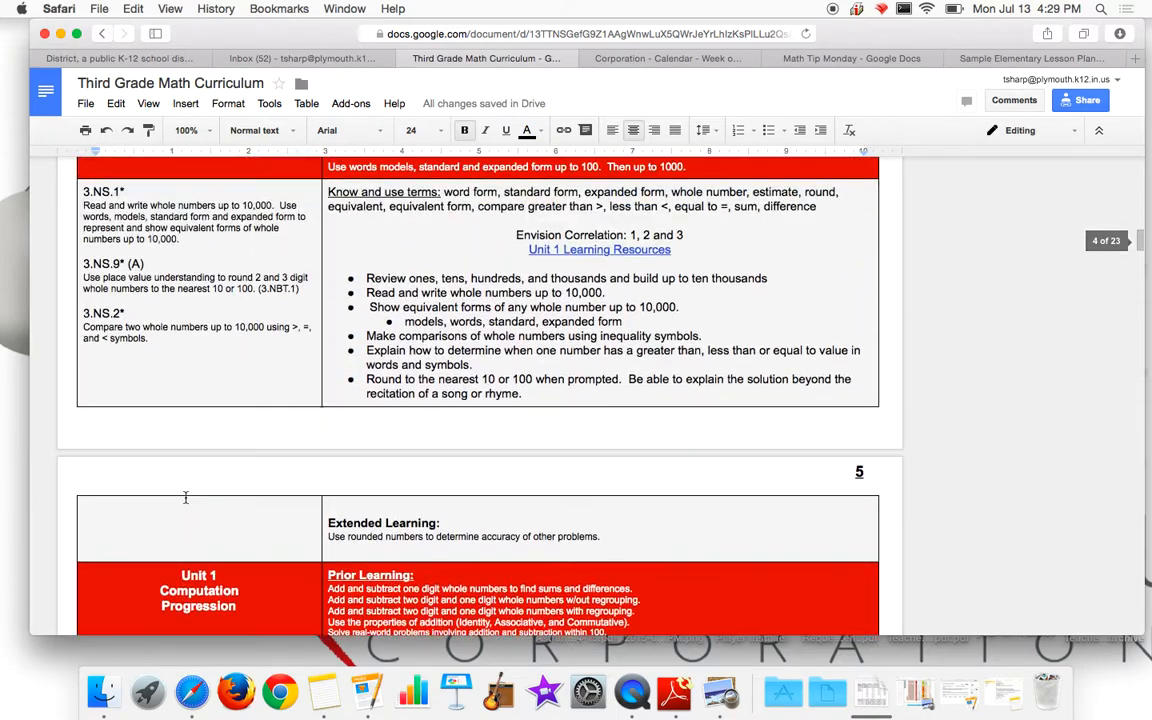
{"action": "scroll", "scroll_direction": "up", "scroll_amount": 3}
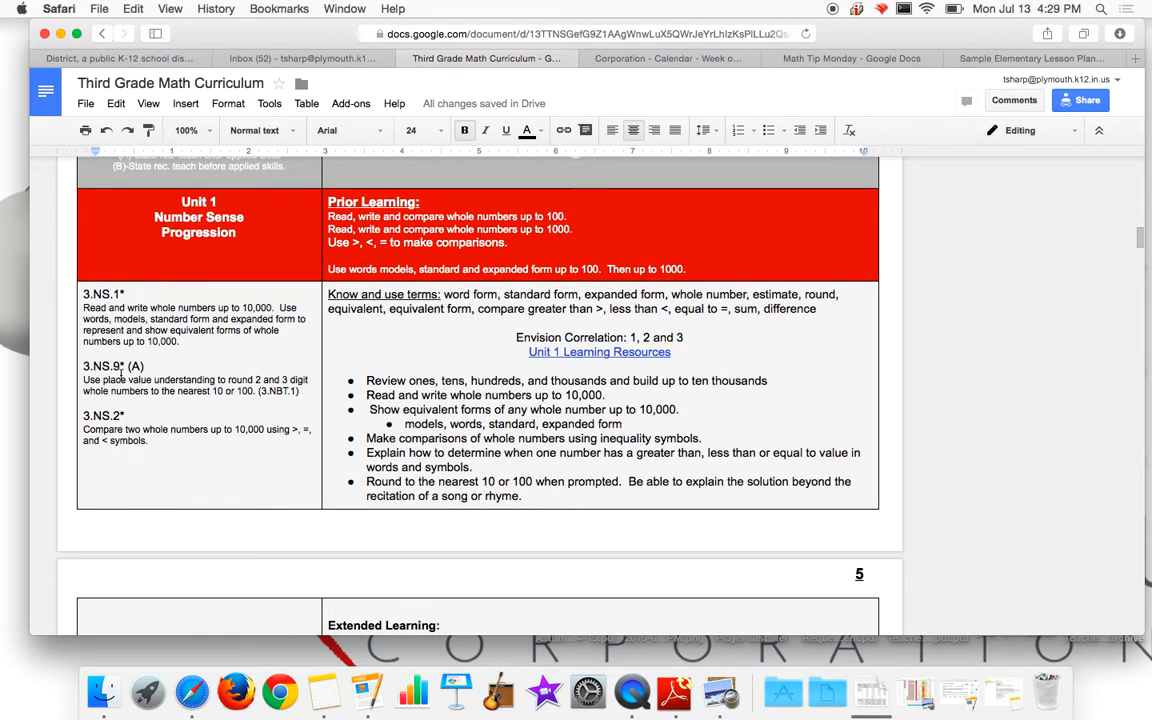
{"action": "mouse_move", "coordinate": [136, 428]}
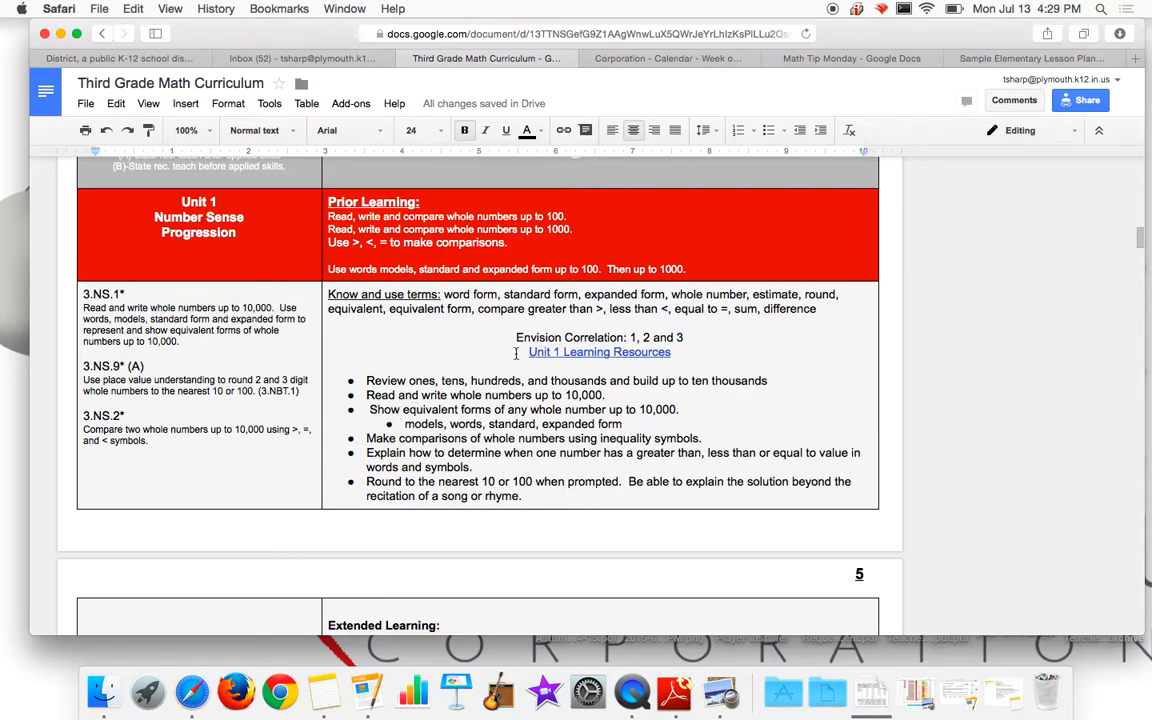
{"action": "mouse_move", "coordinate": [588, 352]}
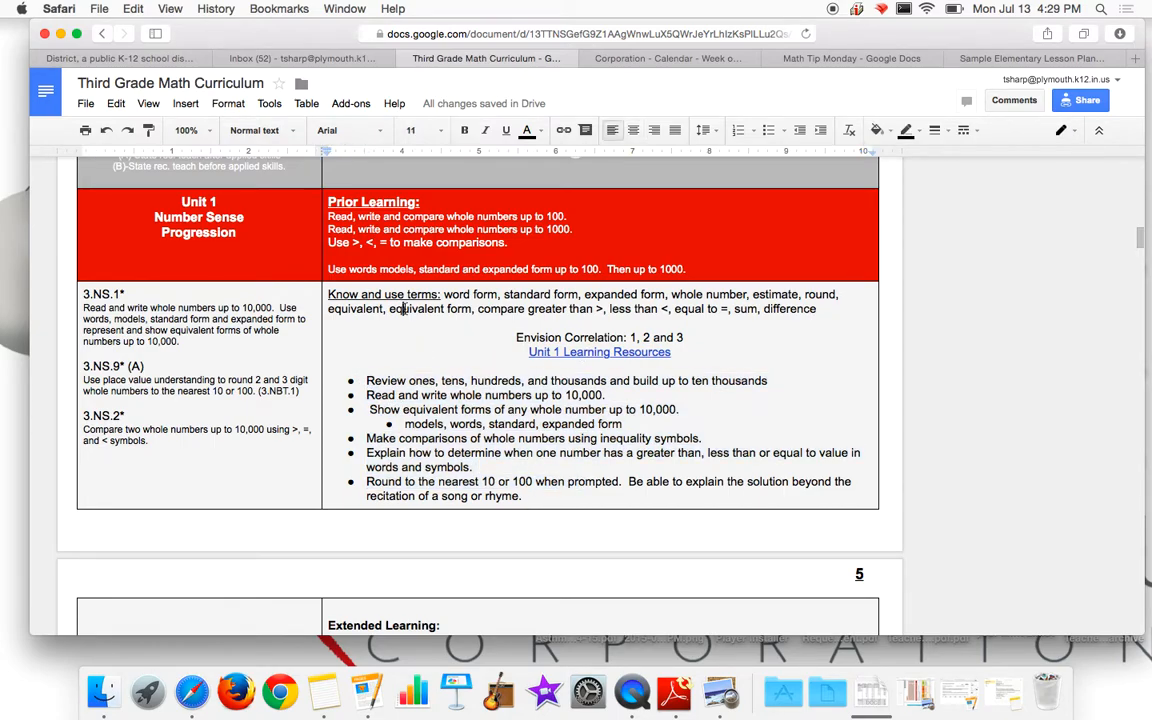
{"action": "left_click", "coordinate": [600, 352]}
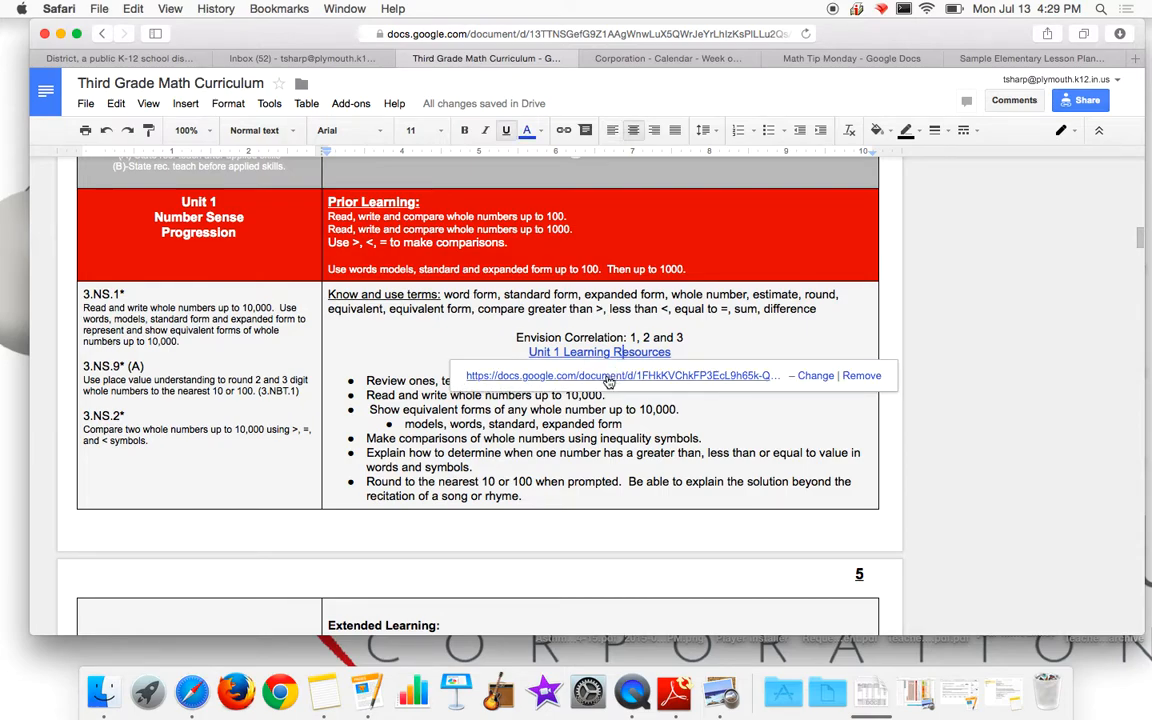
{"action": "left_click", "coordinate": [600, 352]}
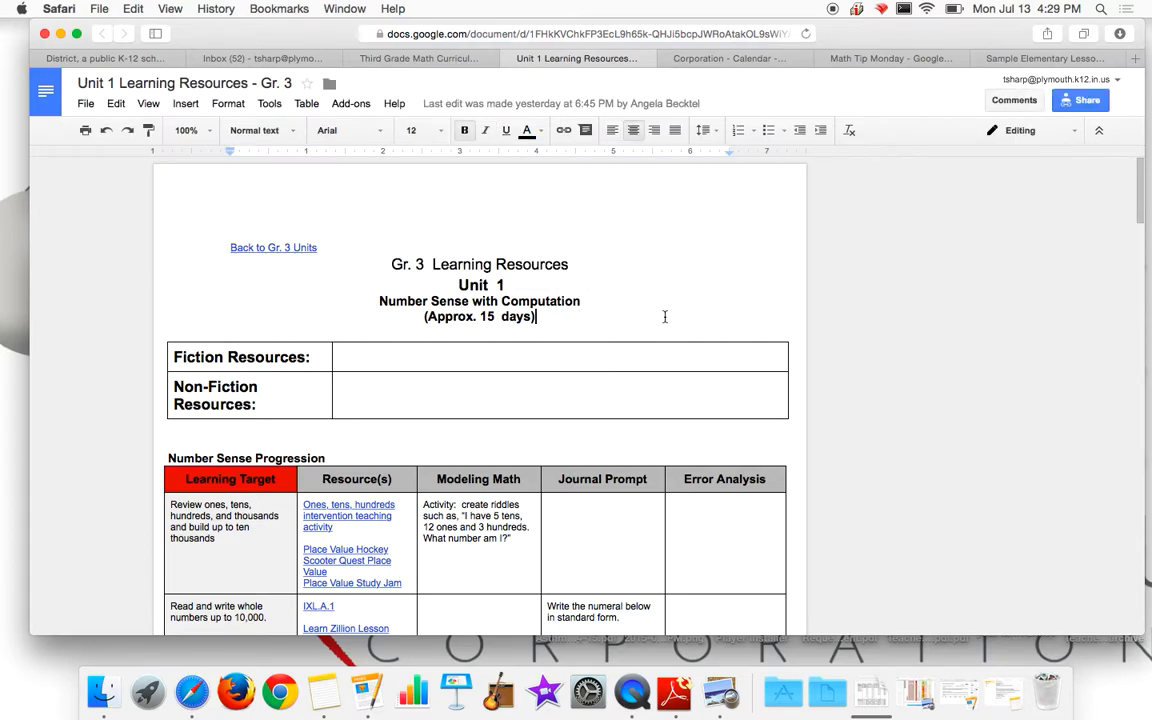
{"action": "scroll", "scroll_direction": "down", "scroll_amount": 3}
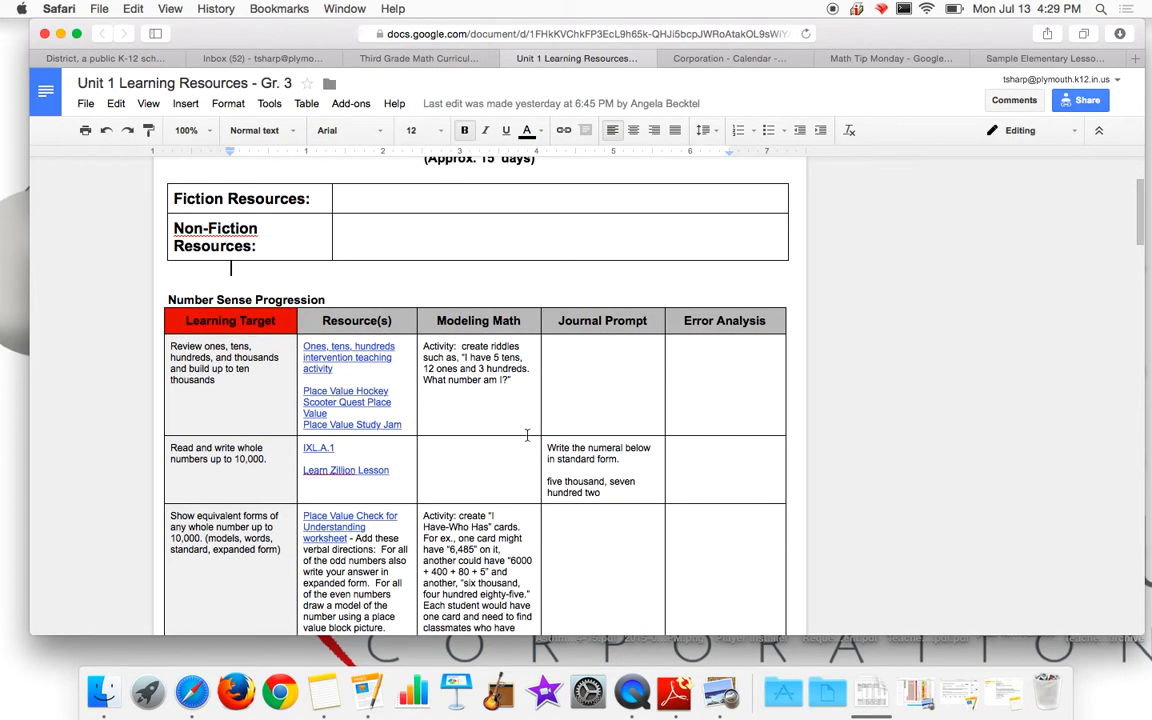
{"action": "scroll", "scroll_direction": "down", "scroll_amount": 3}
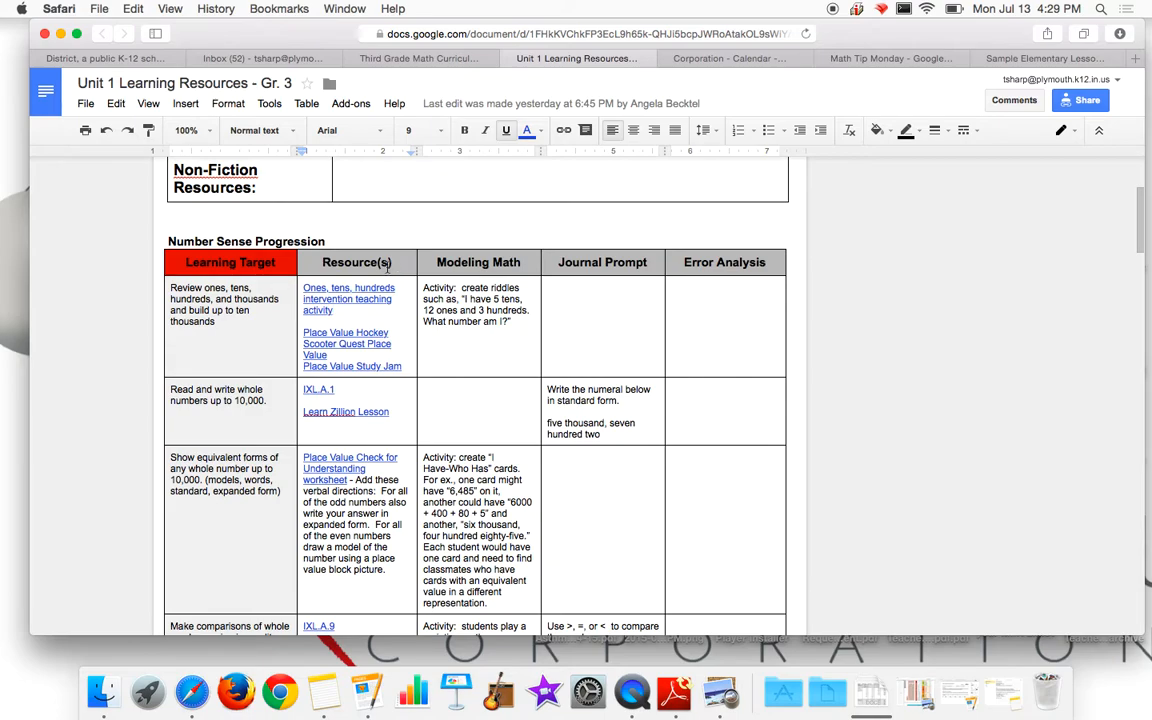
{"action": "mouse_move", "coordinate": [400, 312]}
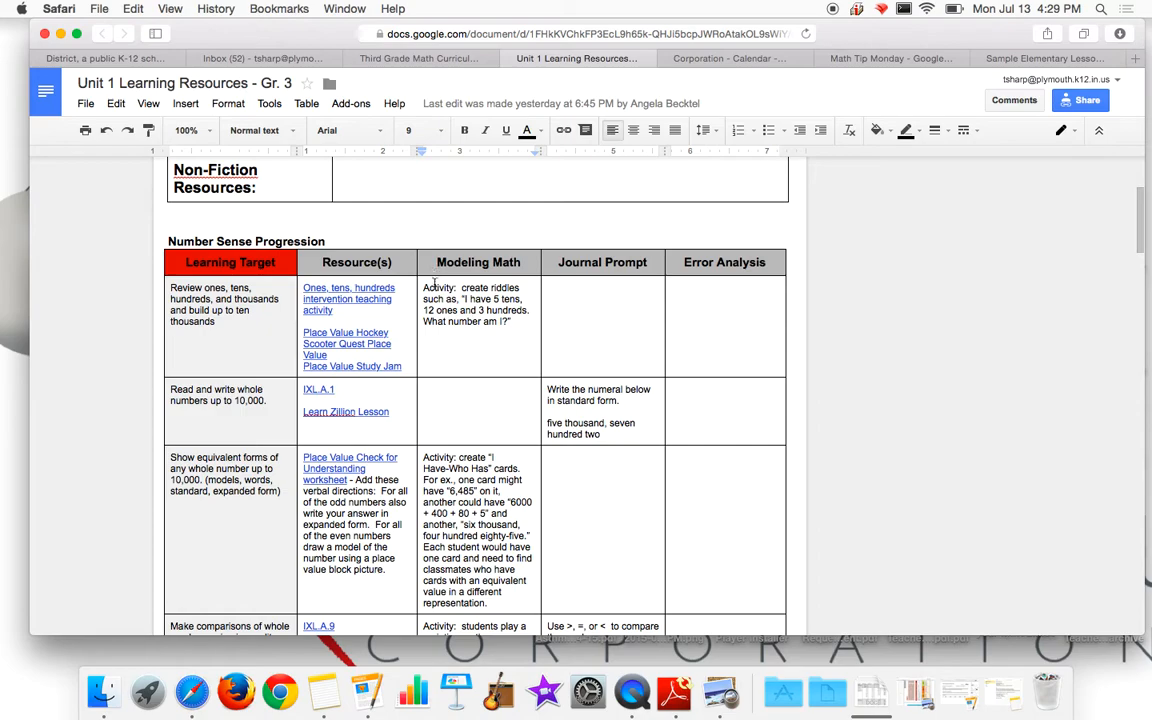
{"action": "mouse_move", "coordinate": [490, 336]}
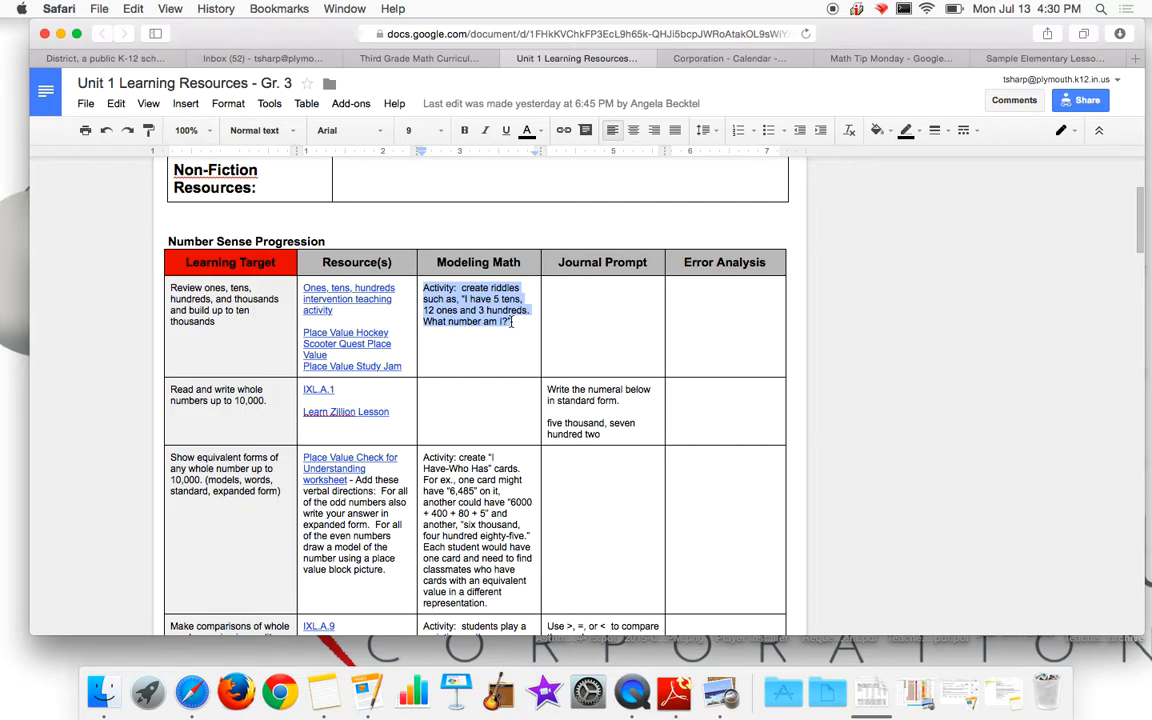
{"action": "mouse_move", "coordinate": [532, 328]}
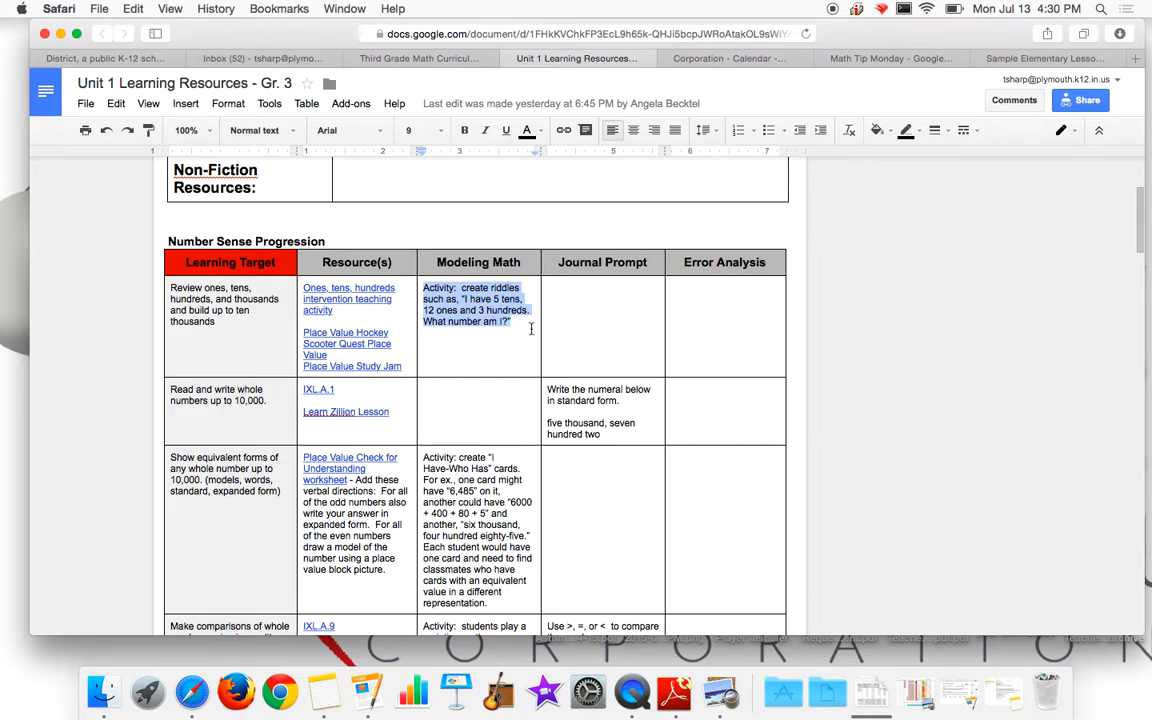
{"action": "left_click", "coordinate": [602, 290]}
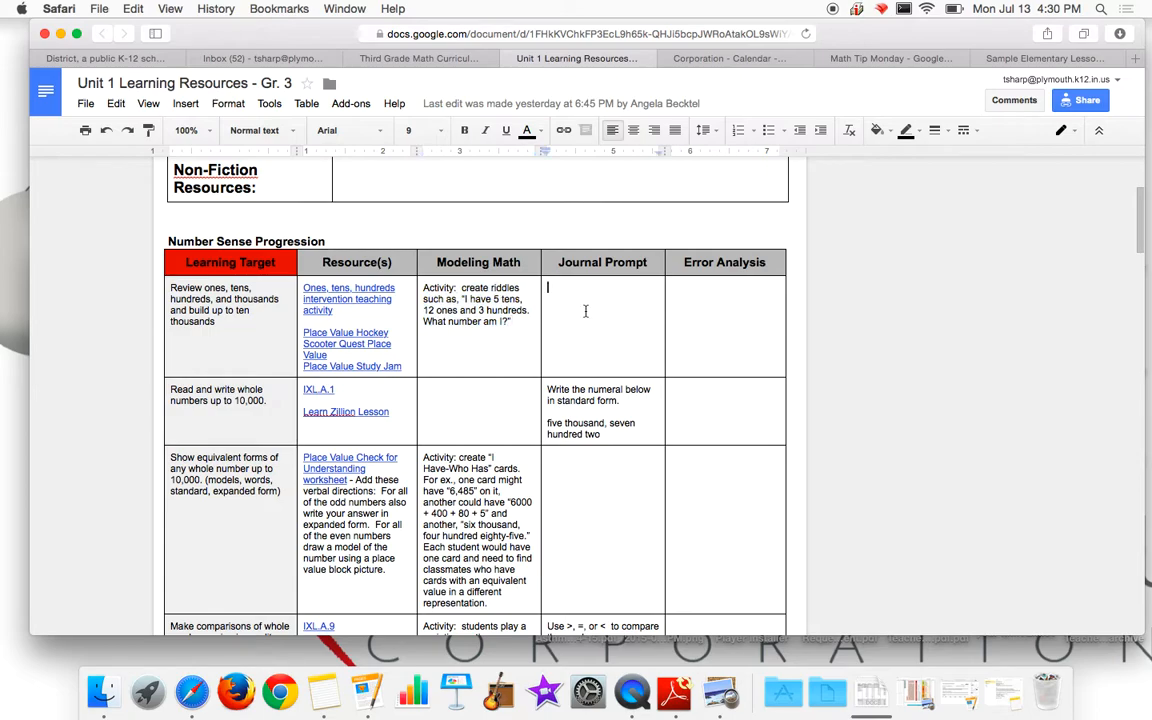
{"action": "scroll", "scroll_direction": "up", "scroll_amount": 3}
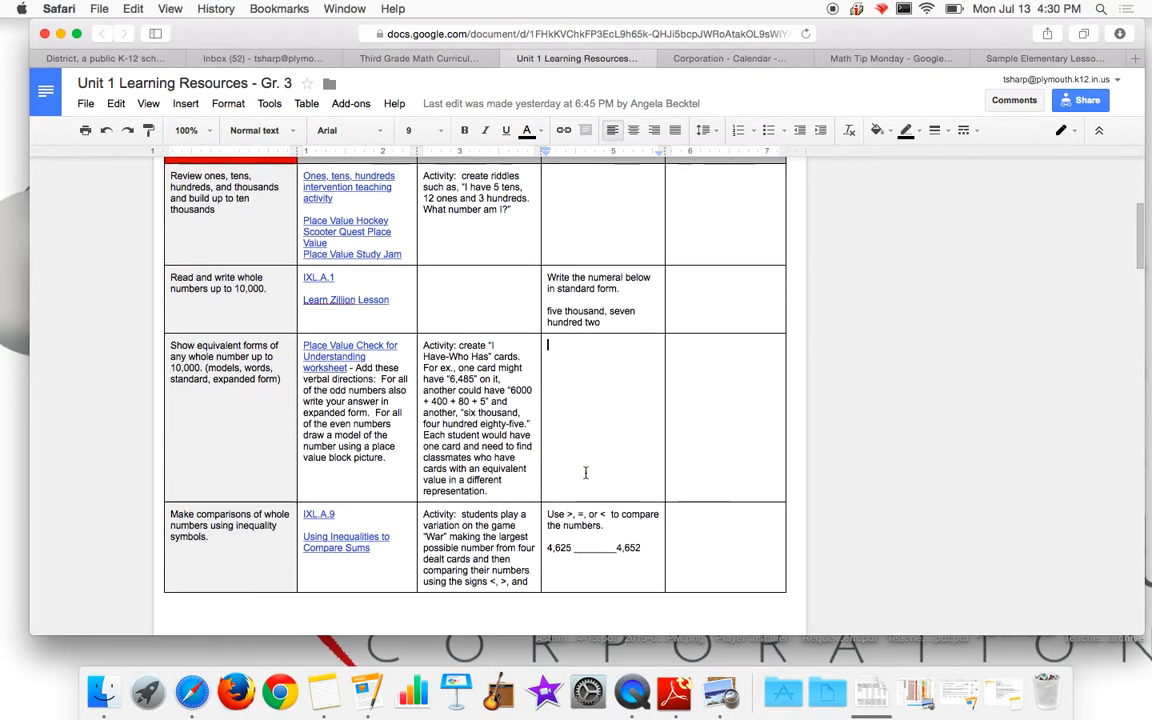
{"action": "left_click", "coordinate": [344, 292]}
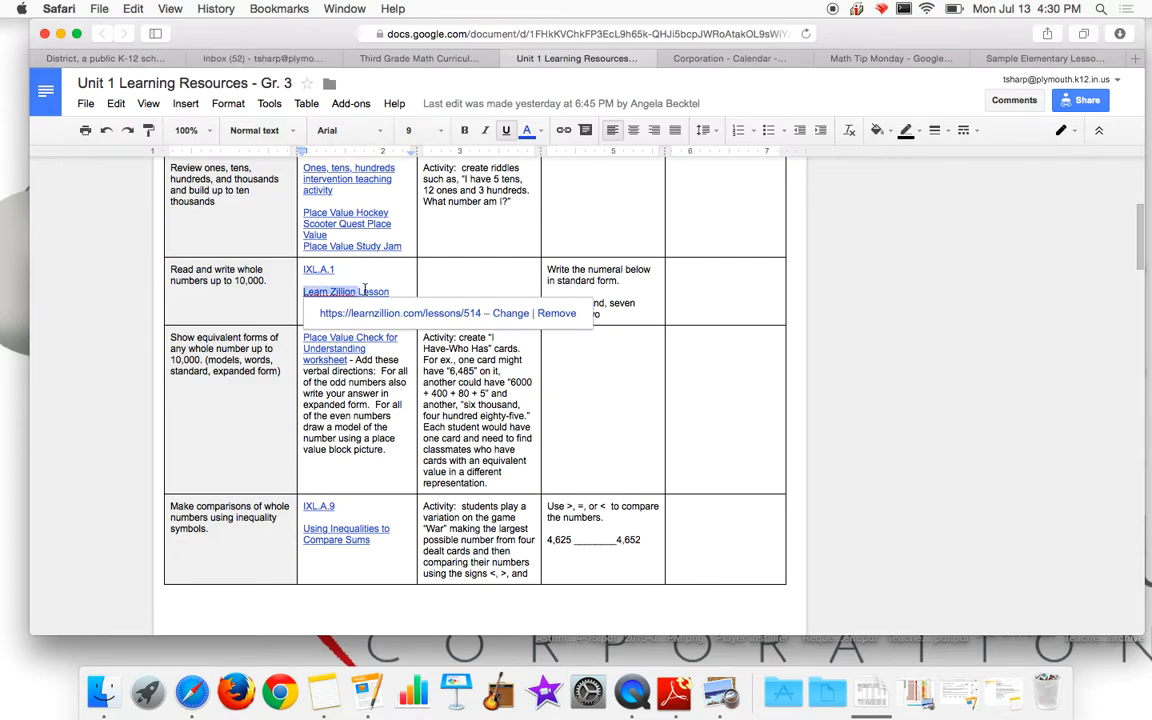
{"action": "left_click", "coordinate": [564, 130]}
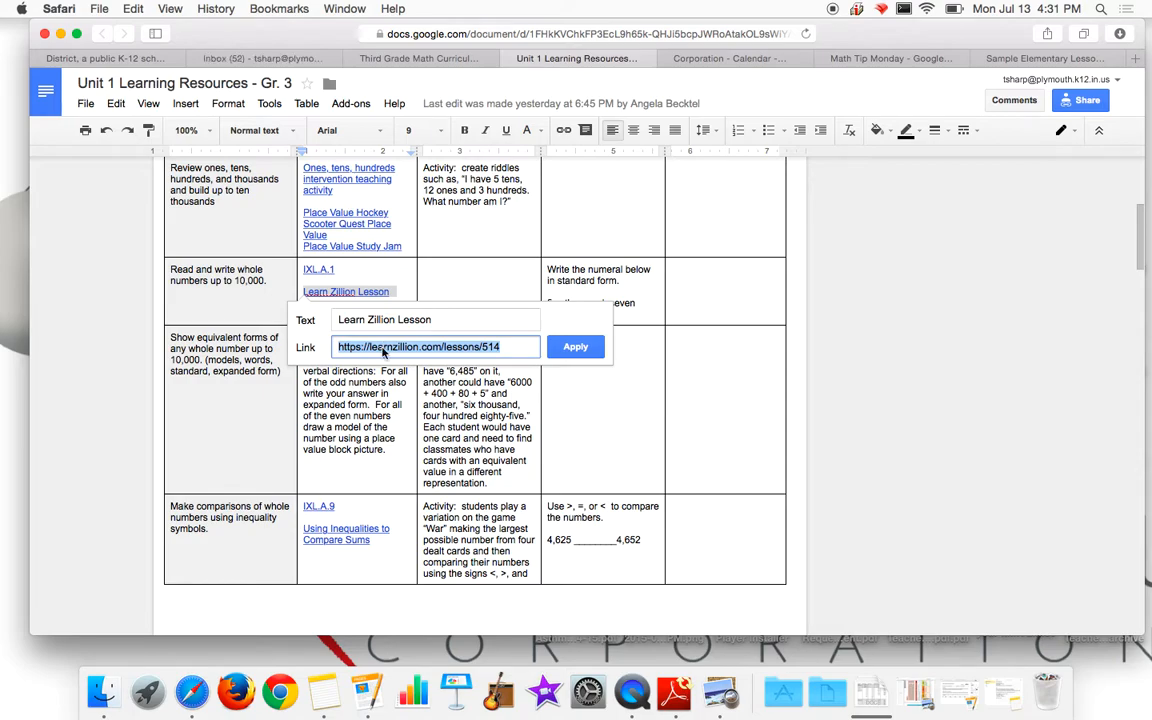
{"action": "left_click", "coordinate": [576, 346]}
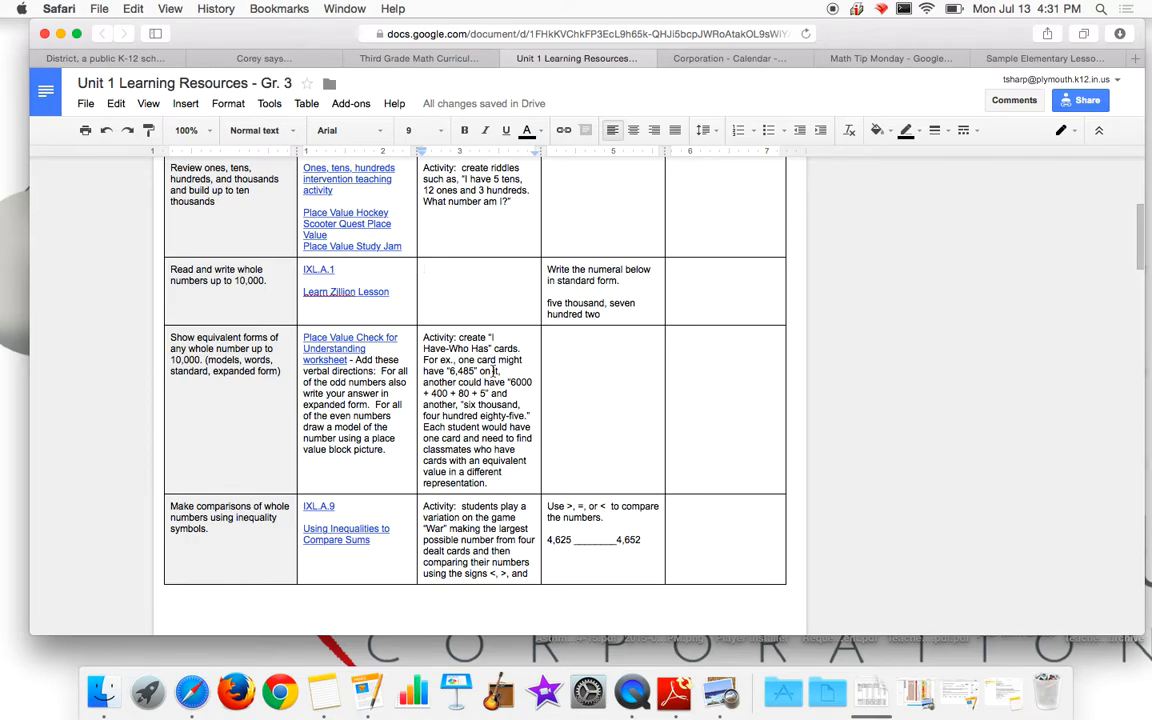
{"action": "scroll", "scroll_direction": "down", "scroll_amount": 3}
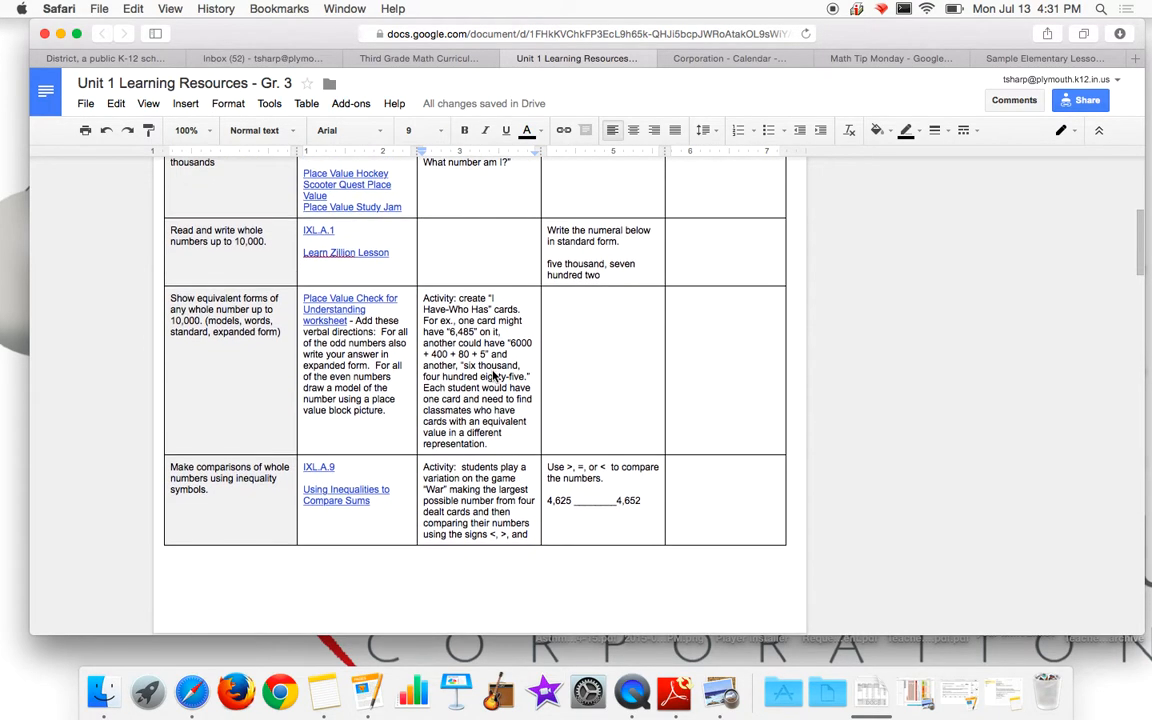
{"action": "scroll", "scroll_direction": "up", "scroll_amount": 3}
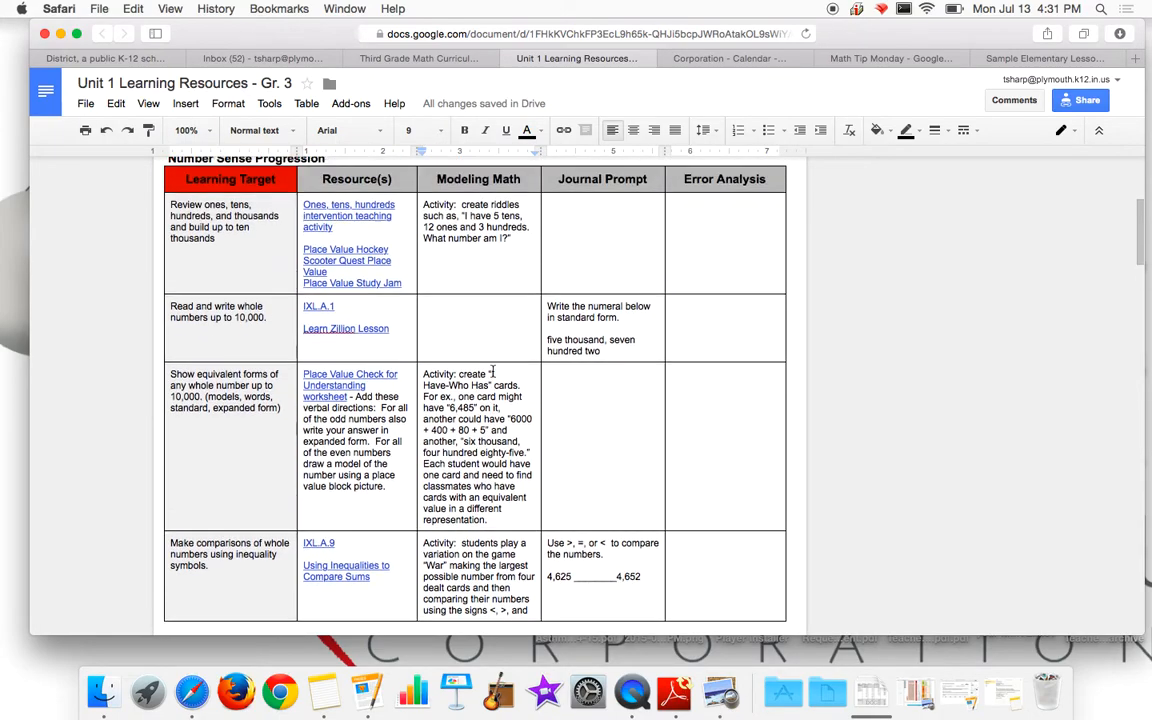
{"action": "scroll", "scroll_direction": "down", "scroll_amount": 3}
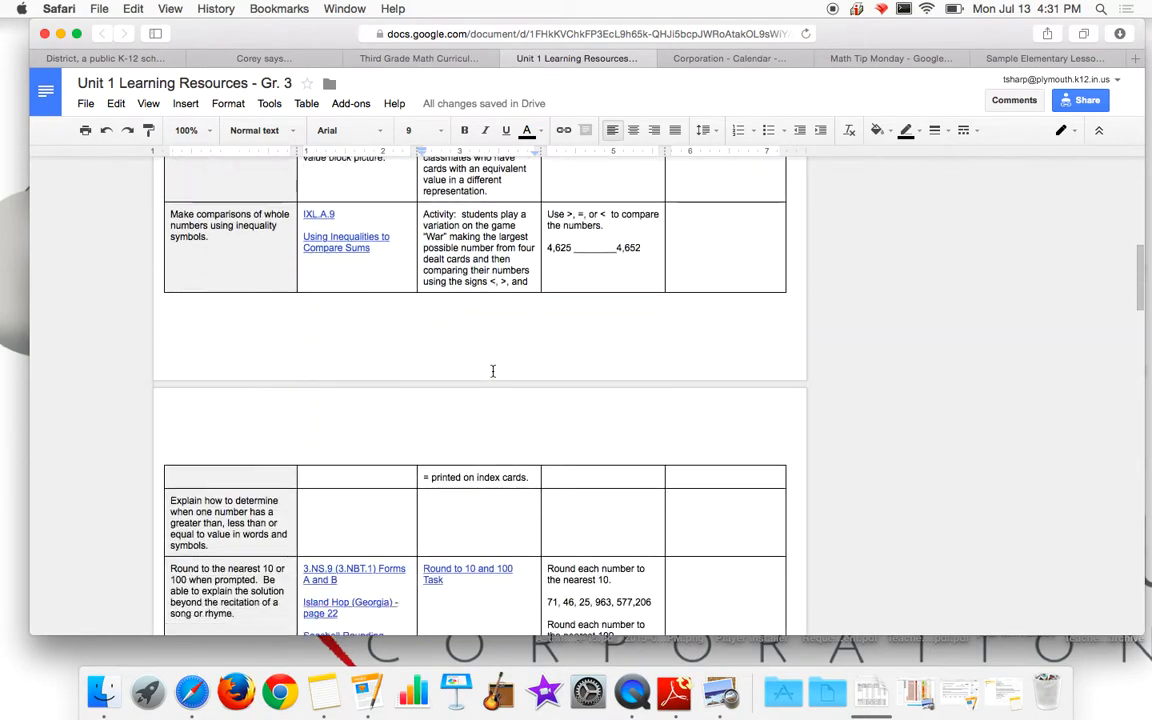
{"action": "scroll", "scroll_direction": "down", "scroll_amount": 3}
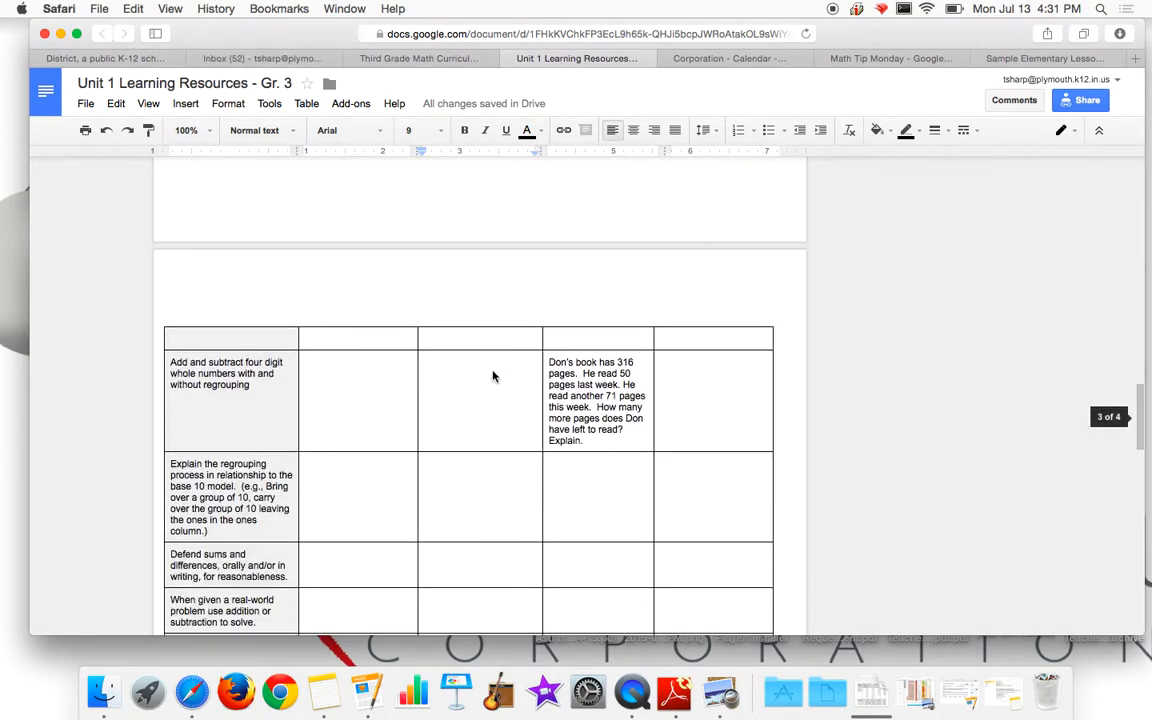
{"action": "scroll", "scroll_direction": "down", "scroll_amount": 3}
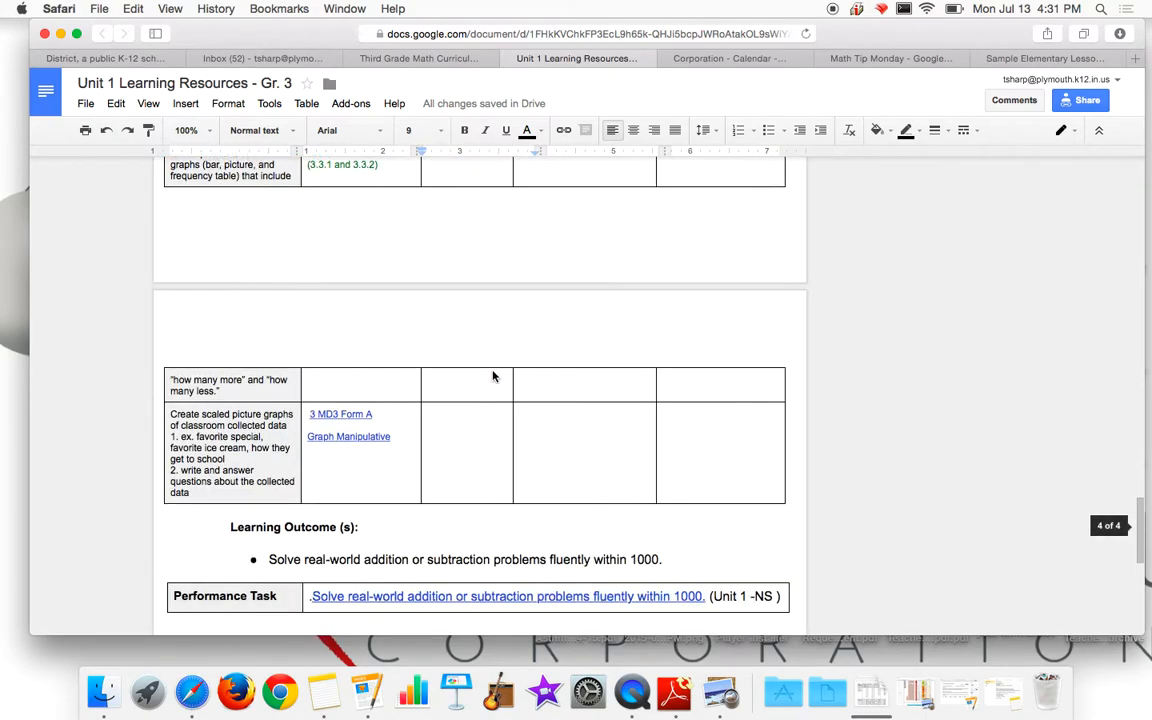
{"action": "scroll", "scroll_direction": "down", "scroll_amount": 3}
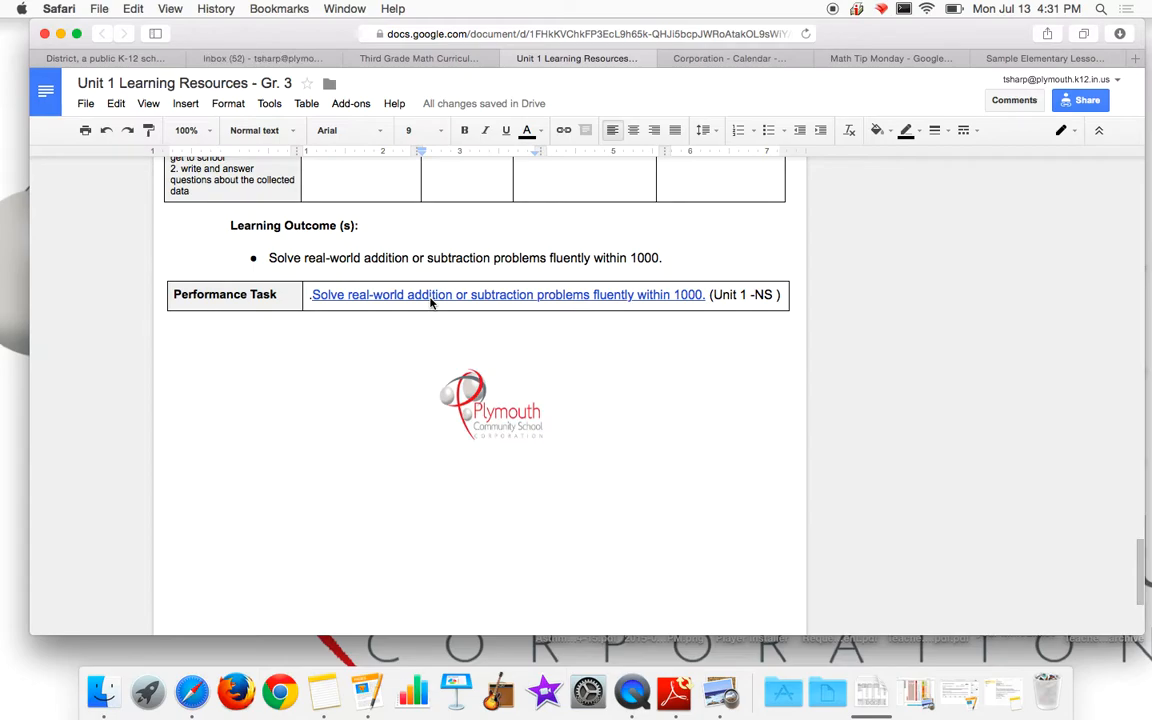
{"action": "mouse_move", "coordinate": [468, 196]}
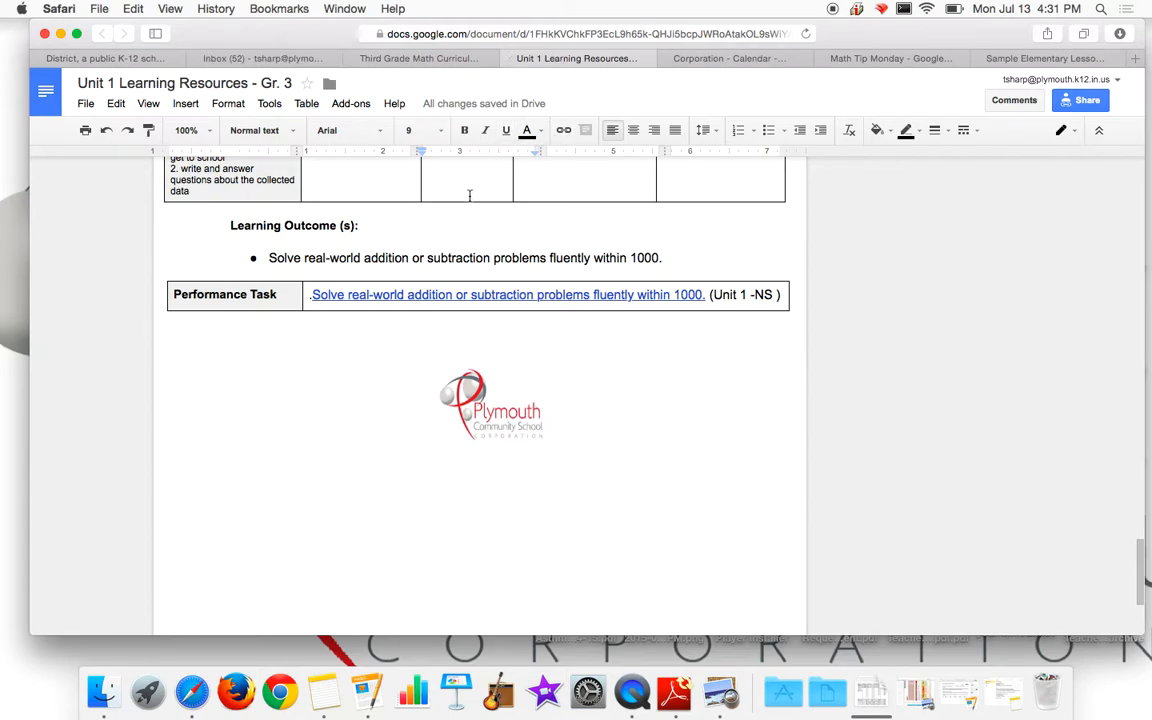
{"action": "scroll", "scroll_direction": "up", "scroll_amount": 3}
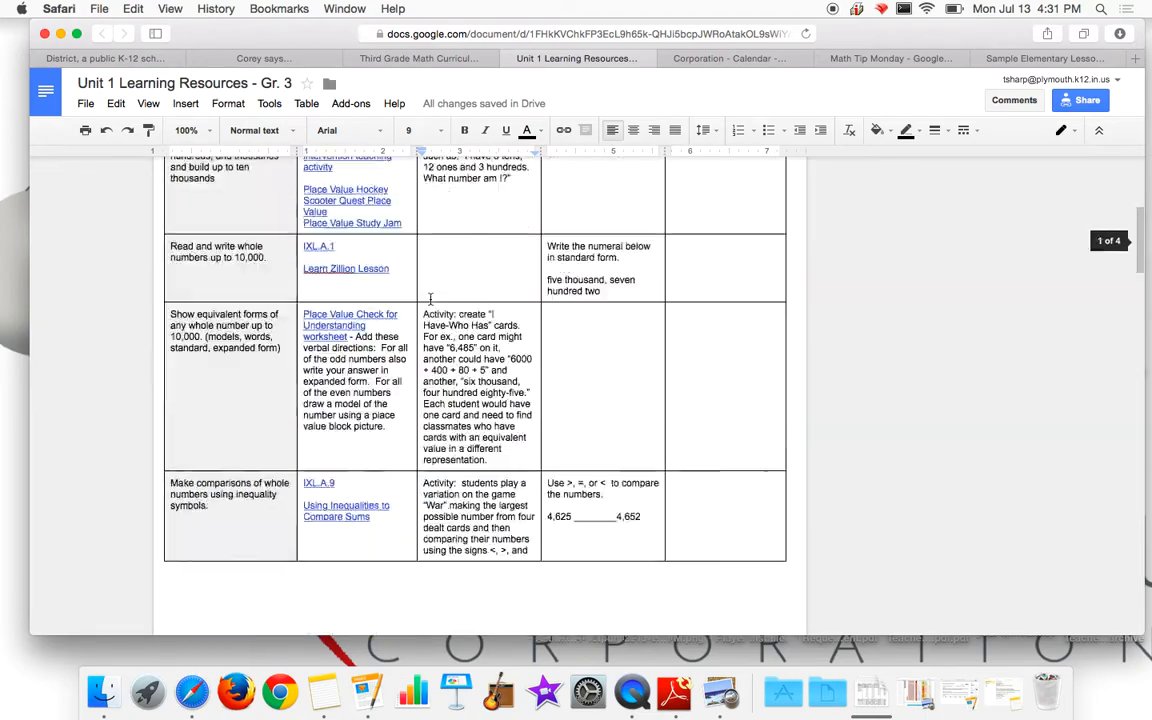
{"action": "scroll", "scroll_direction": "up", "scroll_amount": 3}
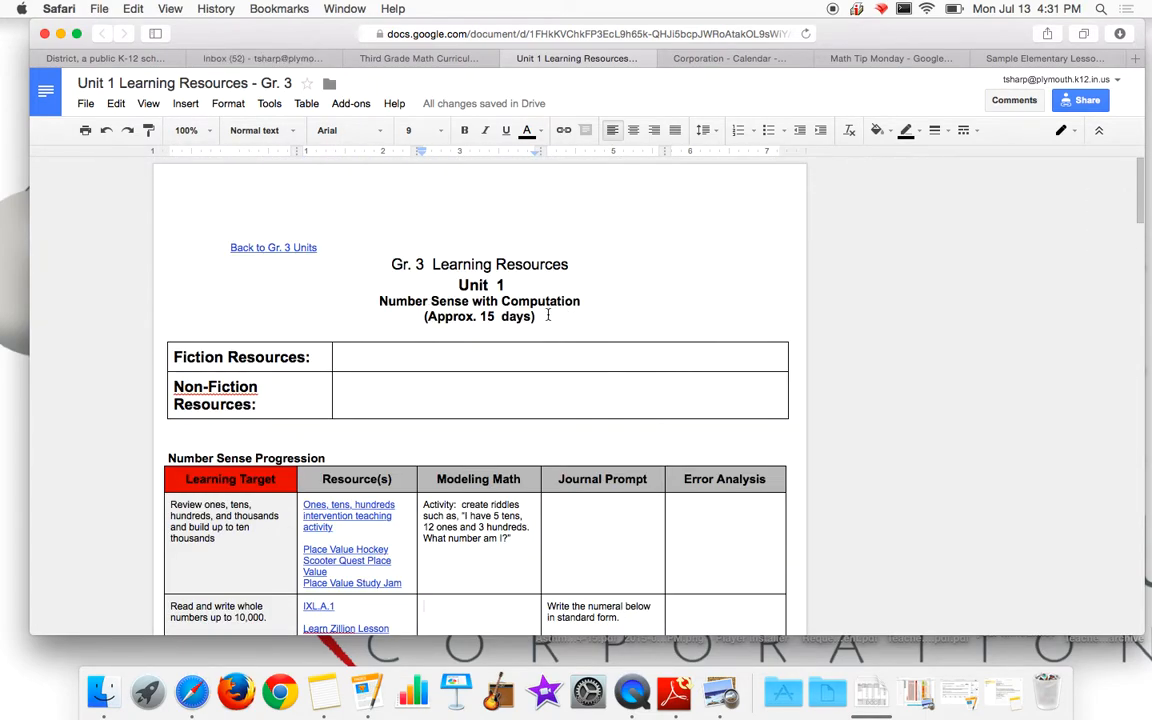
Return to the Third Grade Math Curriculum scrolled up to its title and Unit 1 big idea
{"action": "left_click", "coordinate": [418, 58]}
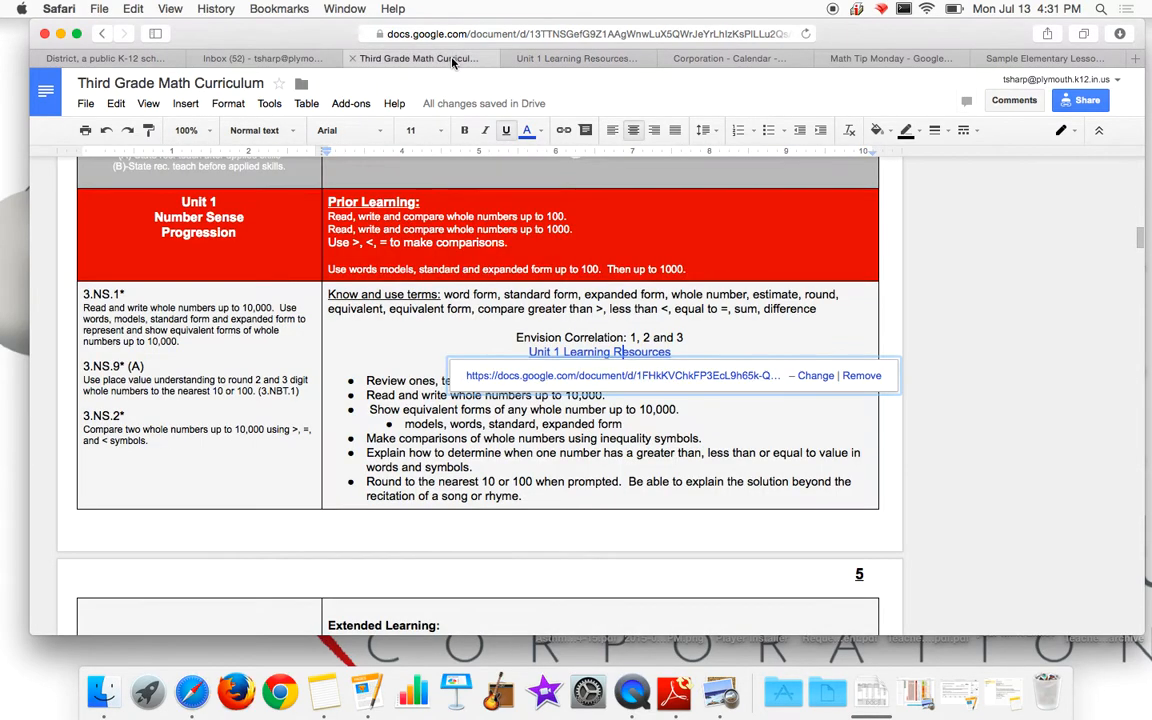
{"action": "scroll", "scroll_direction": "down", "scroll_amount": 3}
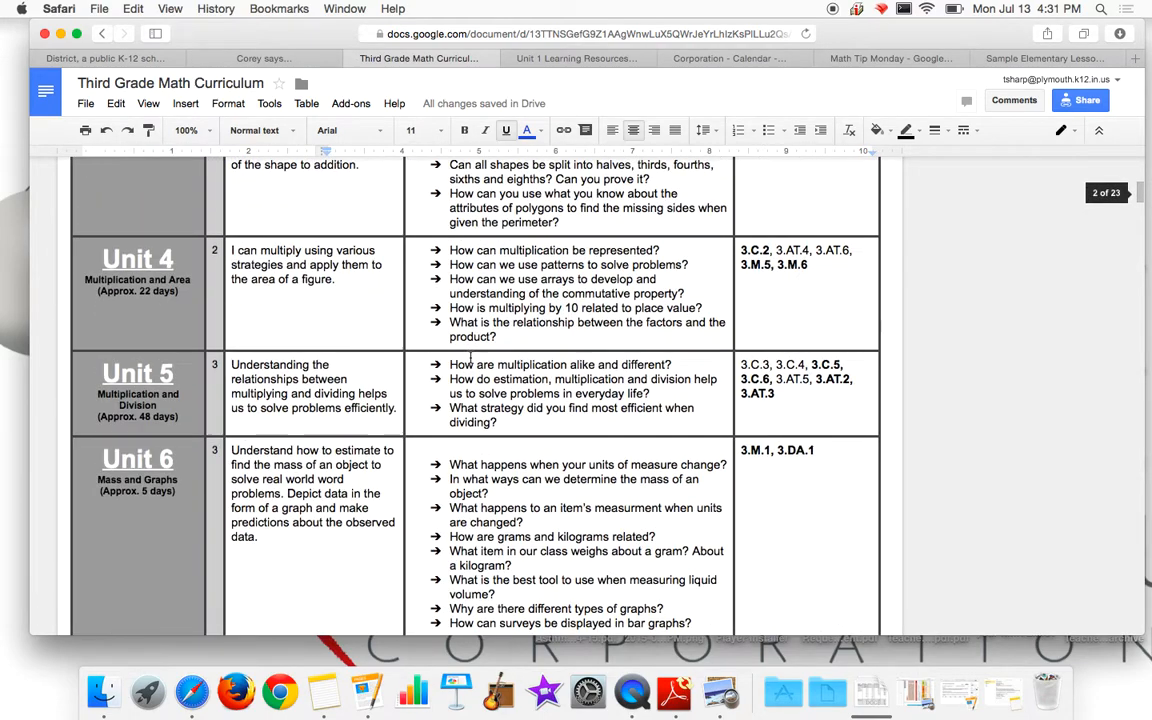
{"action": "scroll", "scroll_direction": "up", "scroll_amount": 3}
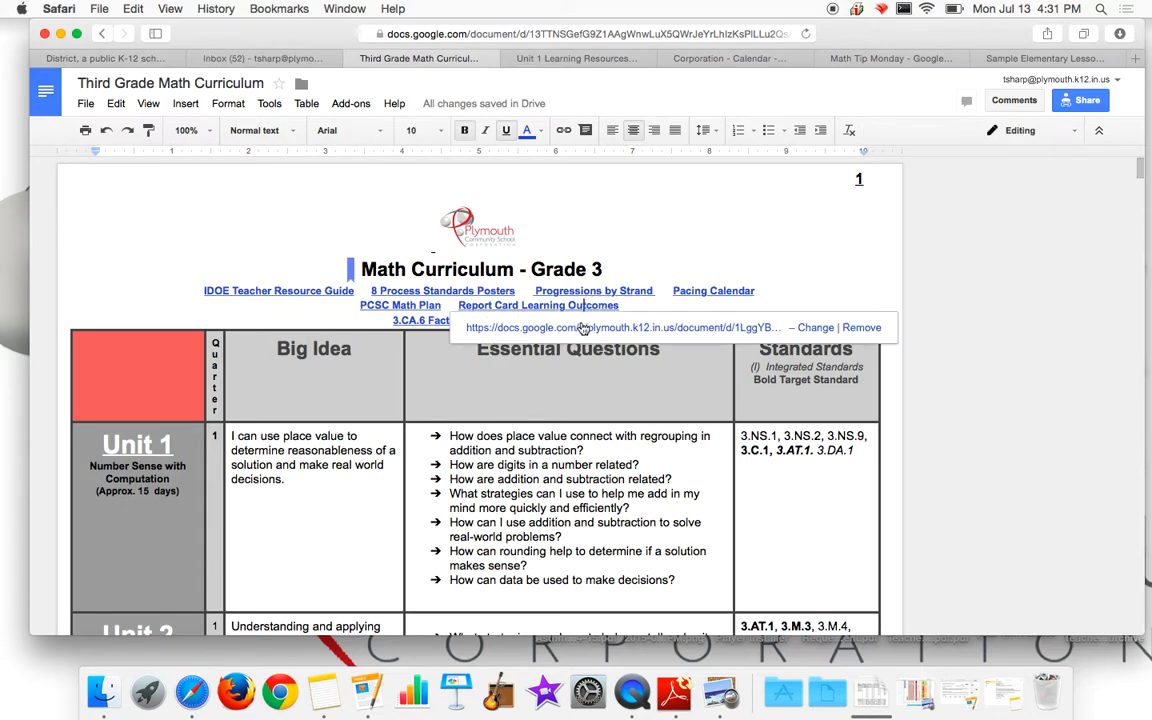
{"action": "mouse_move", "coordinate": [582, 332]}
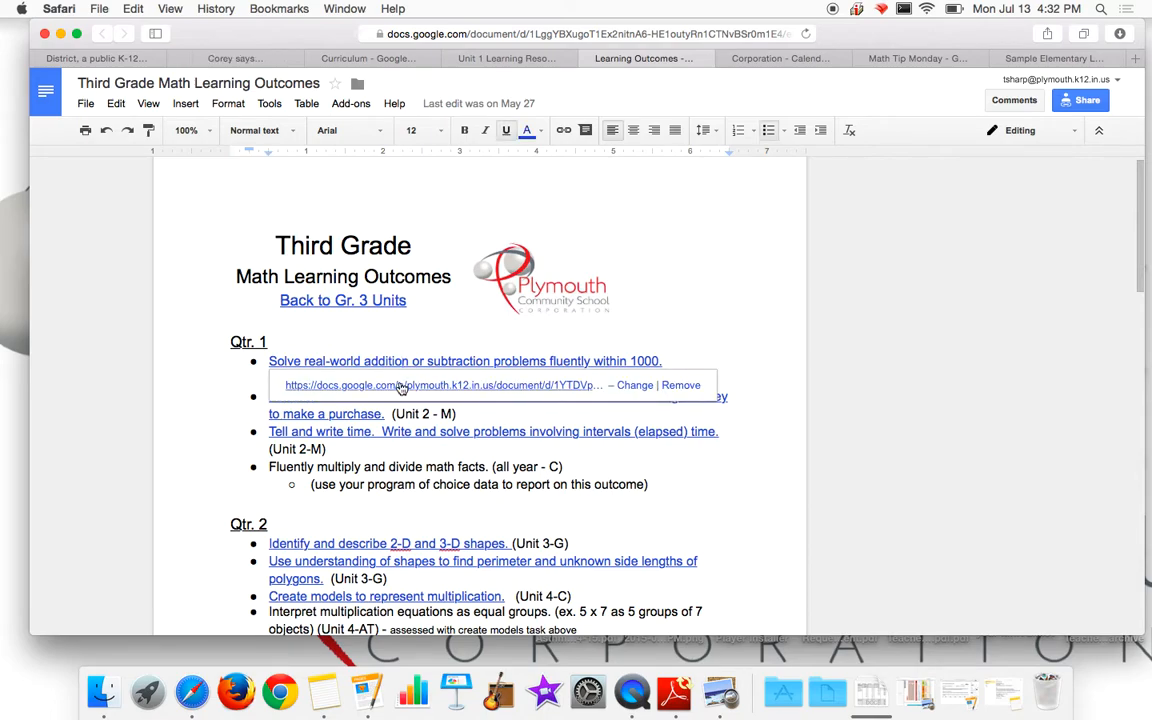
Open the Unit 1 performance task and scroll through its rubrics and addition/subtraction word problems within 1000
{"action": "left_click", "coordinate": [430, 384]}
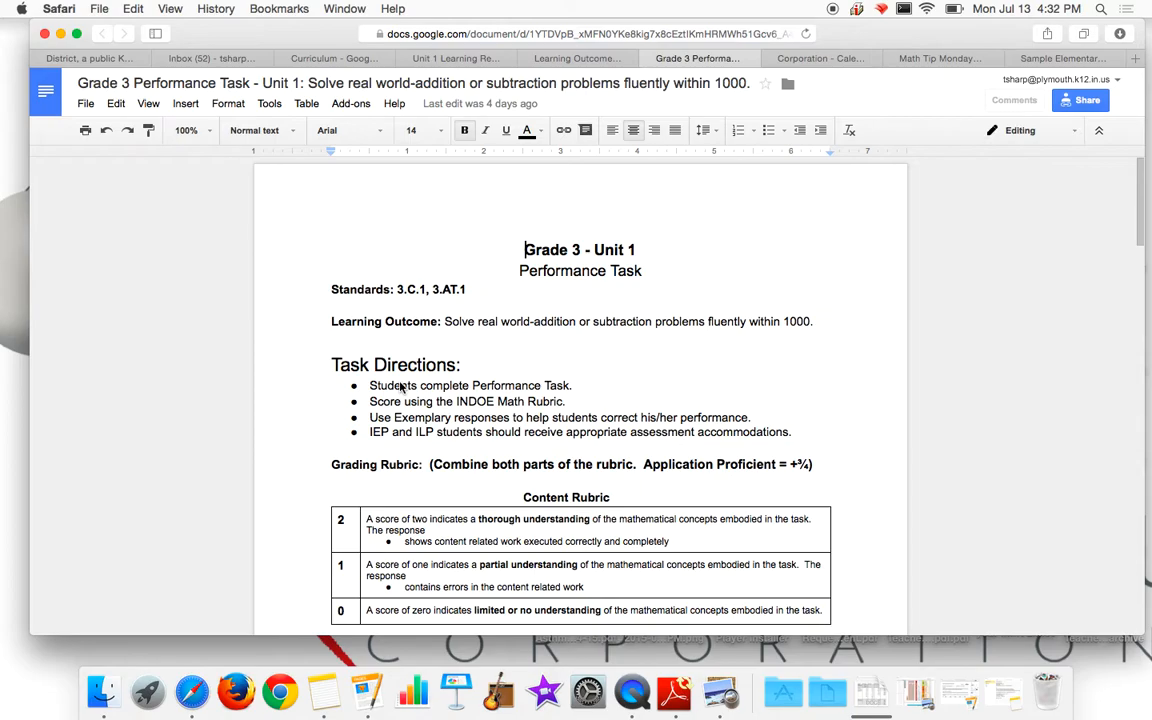
{"action": "scroll", "scroll_direction": "down", "scroll_amount": 3}
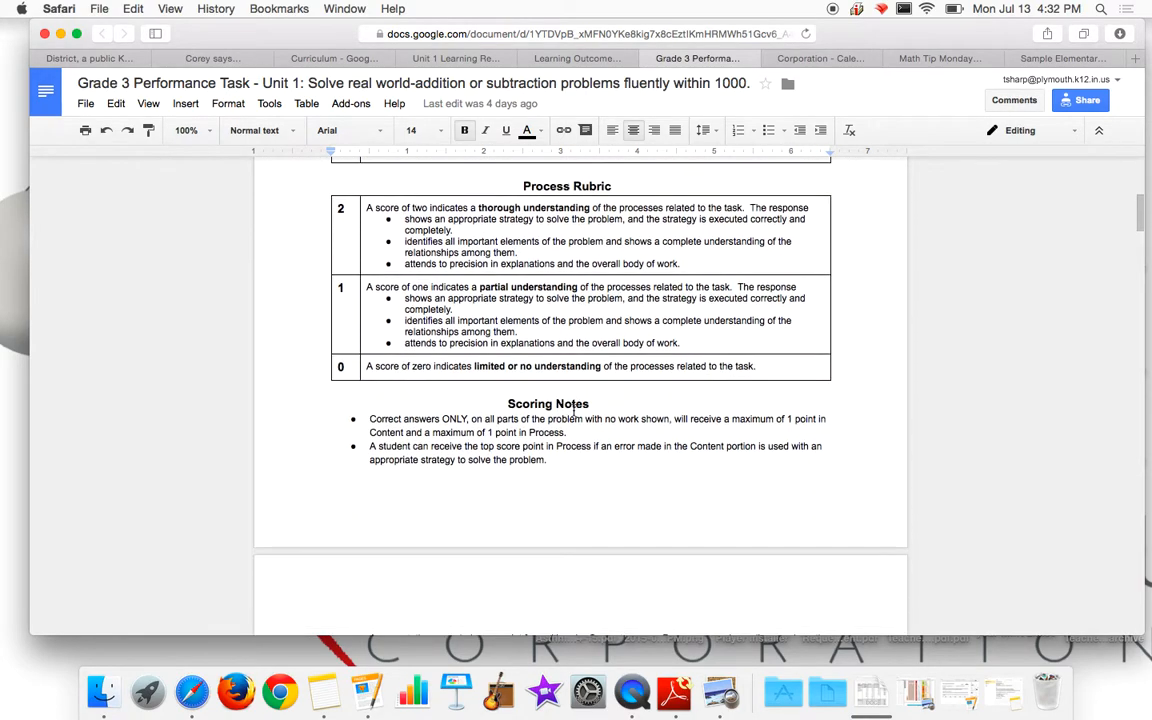
{"action": "scroll", "scroll_direction": "down", "scroll_amount": 3}
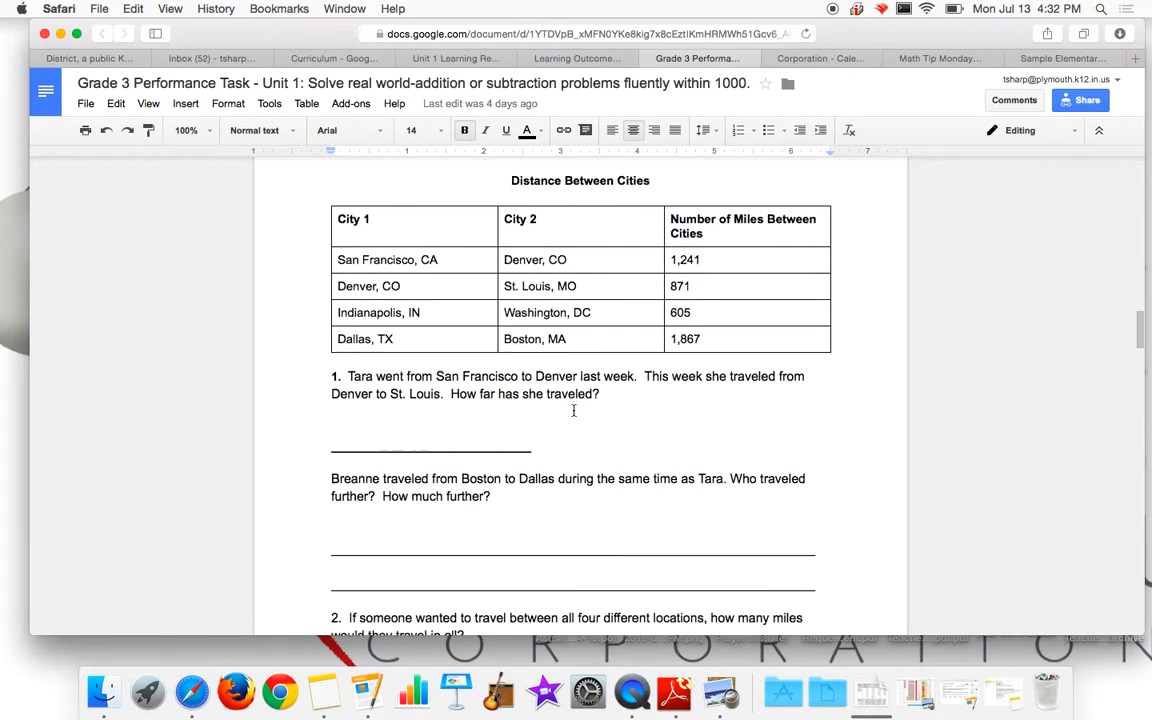
{"action": "scroll", "scroll_direction": "down", "scroll_amount": 3}
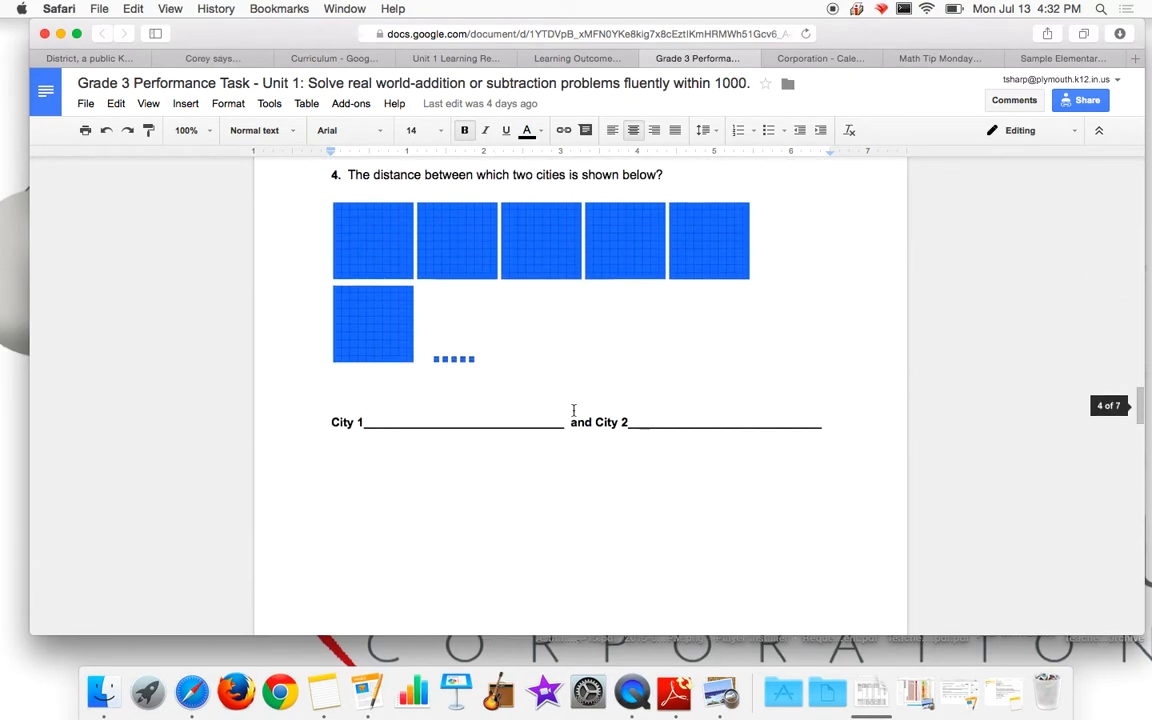
{"action": "scroll", "scroll_direction": "down", "scroll_amount": 3}
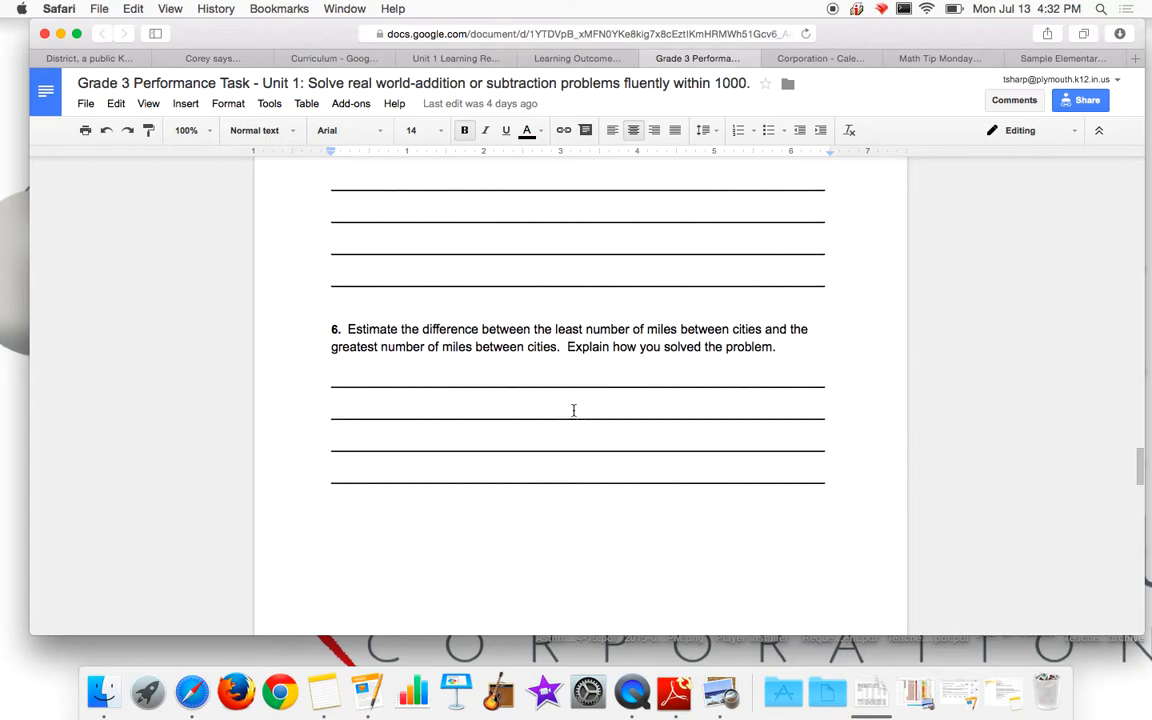
{"action": "scroll", "scroll_direction": "up", "scroll_amount": 3}
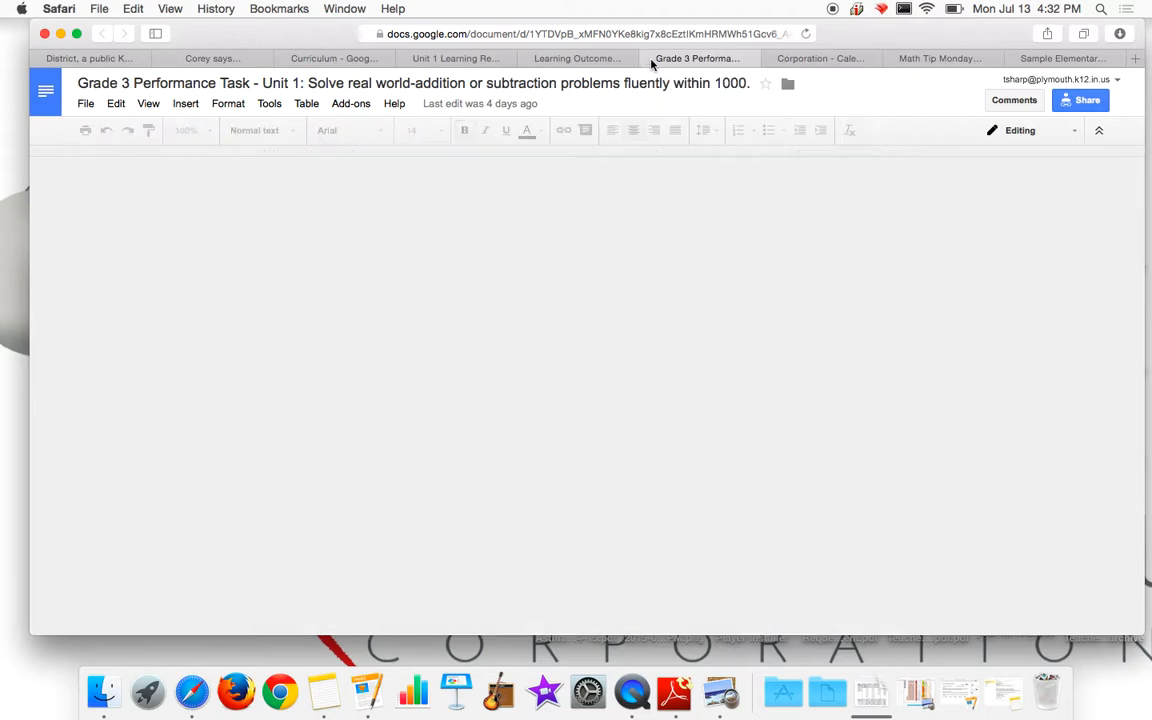
Stop briefly at Unit 1 Learning Resources, then return to the curriculum's Unit 1 Number Sense section
{"action": "left_click", "coordinate": [576, 58]}
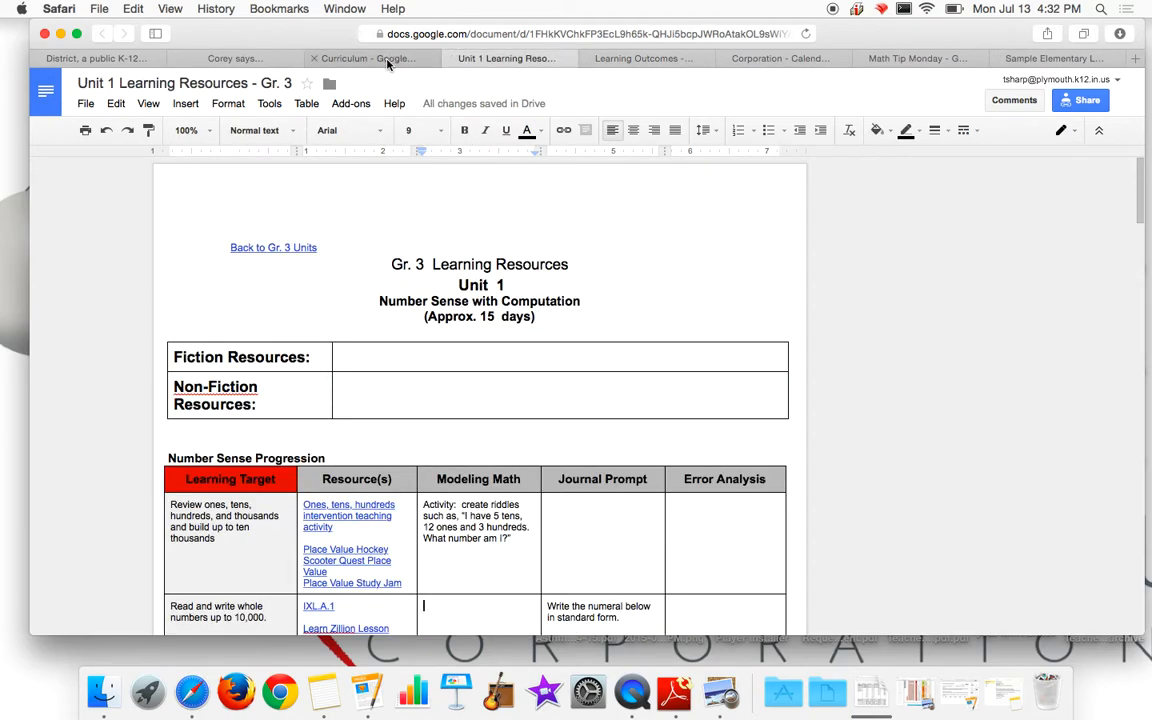
{"action": "left_click", "coordinate": [370, 58]}
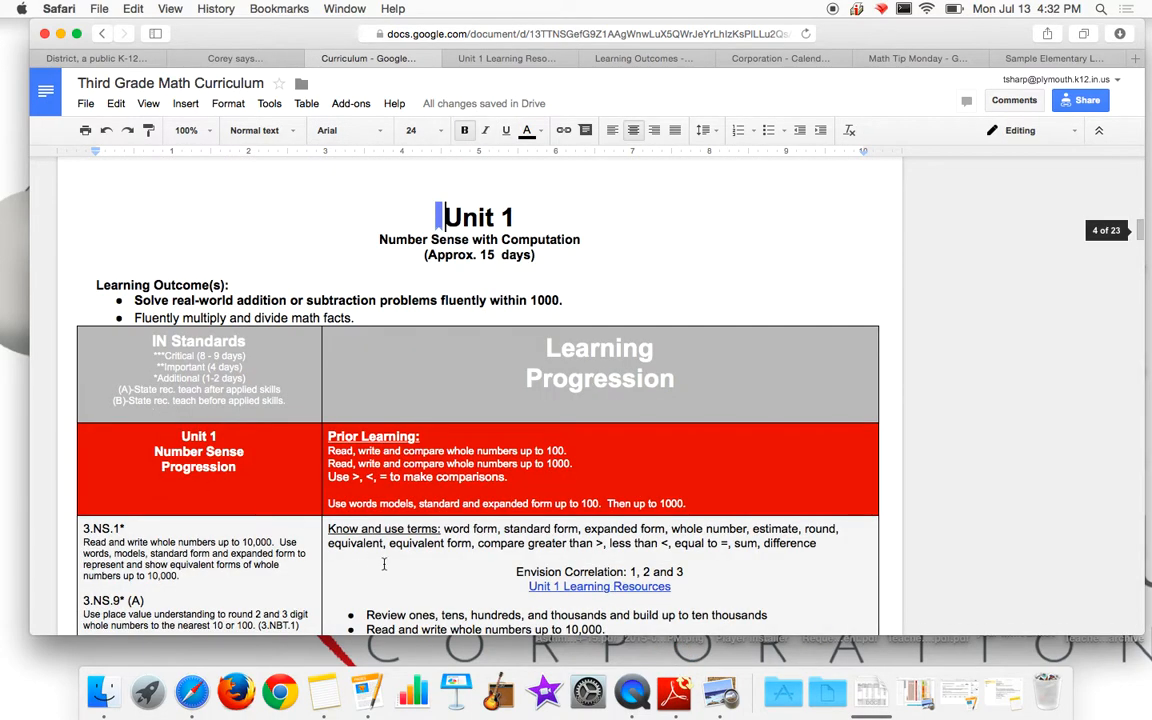
{"action": "scroll", "scroll_direction": "down", "scroll_amount": 3}
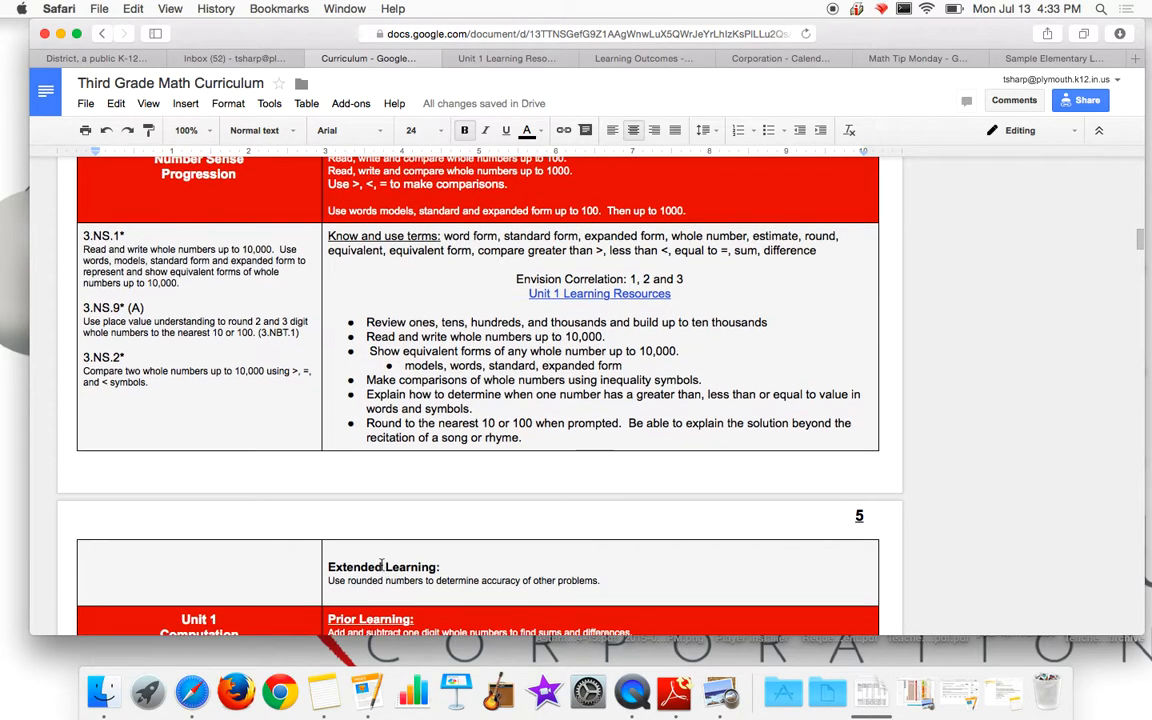
{"action": "mouse_move", "coordinate": [398, 508]}
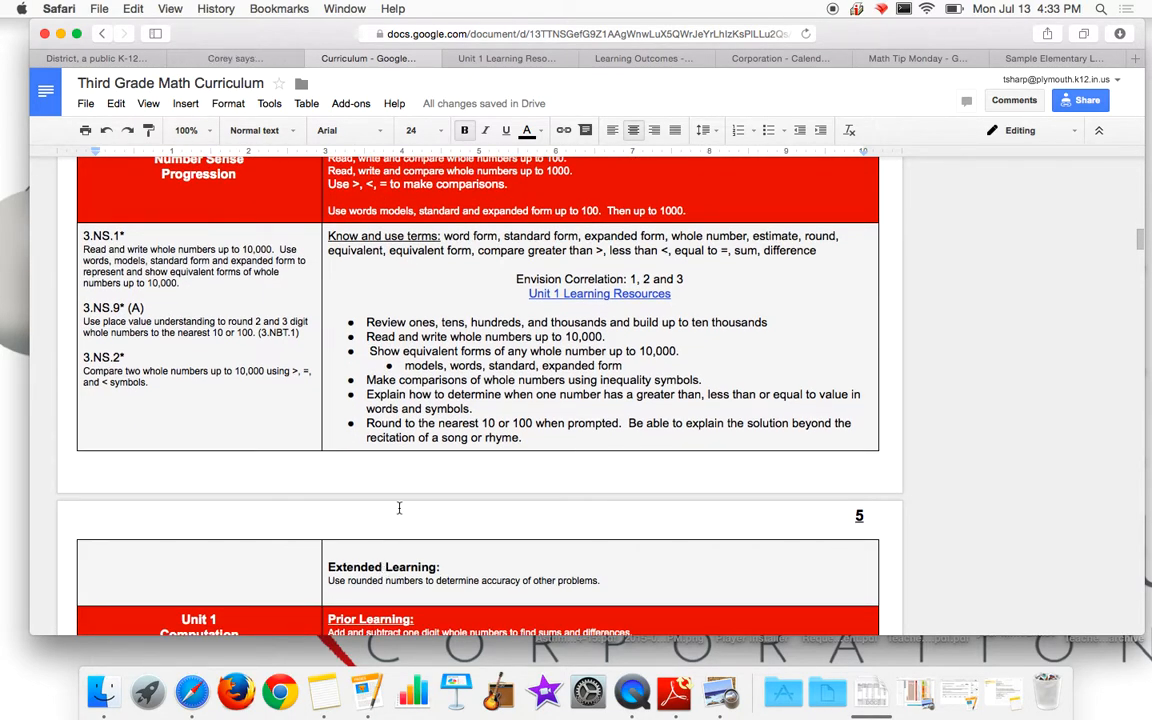
{"action": "scroll", "scroll_direction": "down", "scroll_amount": 3}
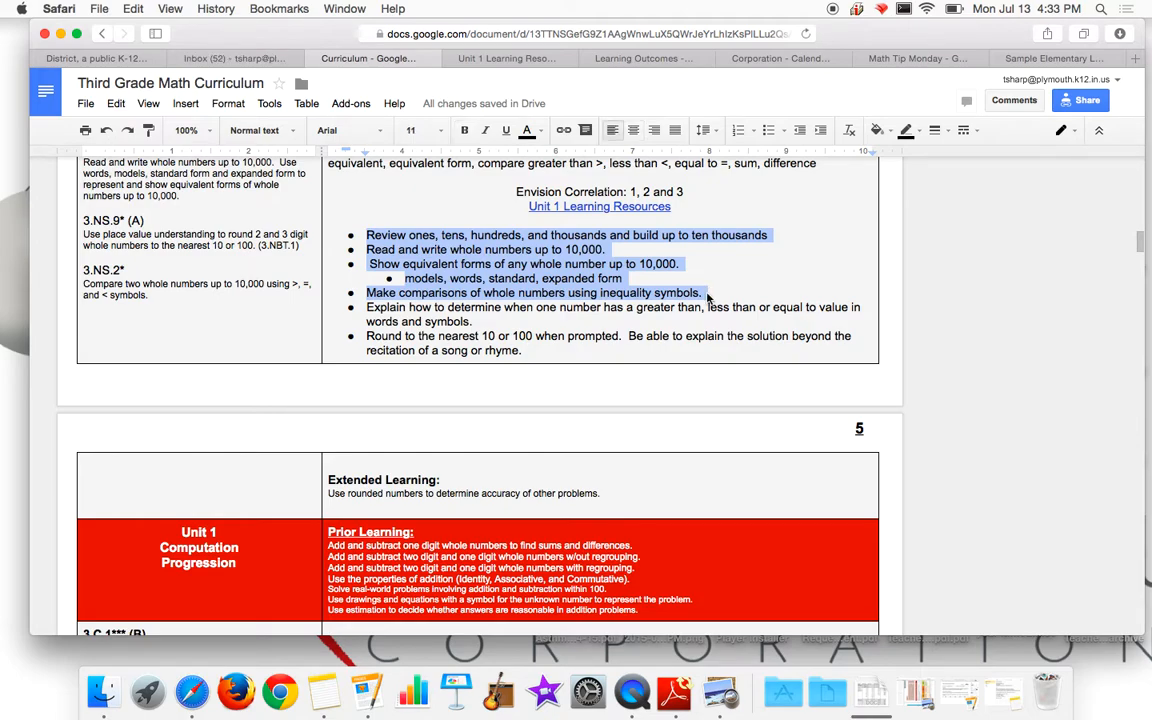
{"action": "left_click", "coordinate": [476, 320]}
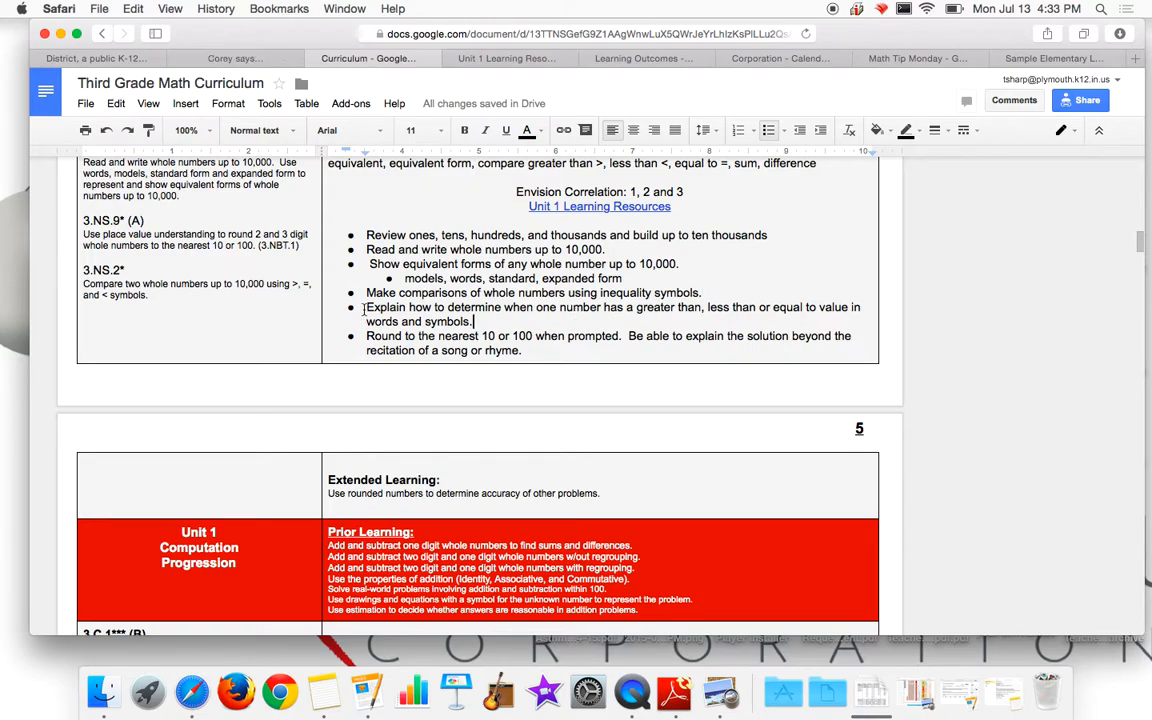
{"action": "left_click_drag", "start_coordinate": [366, 308], "coordinate": [526, 352]}
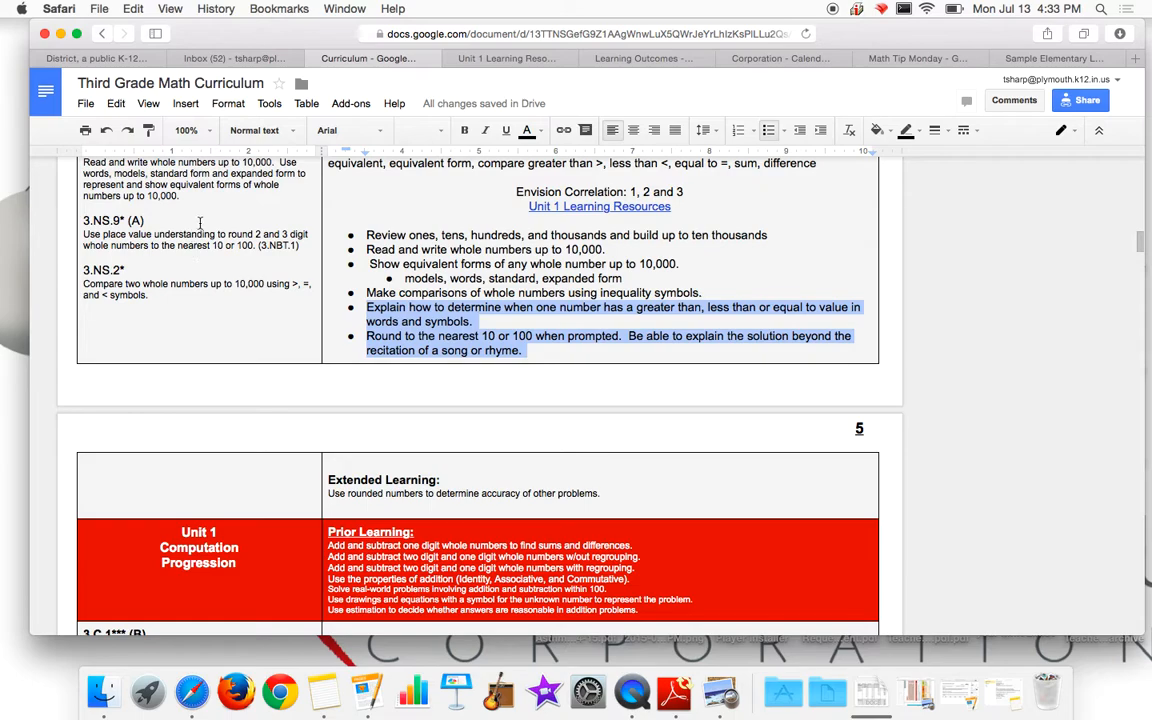
{"action": "scroll", "scroll_direction": "up", "scroll_amount": 3}
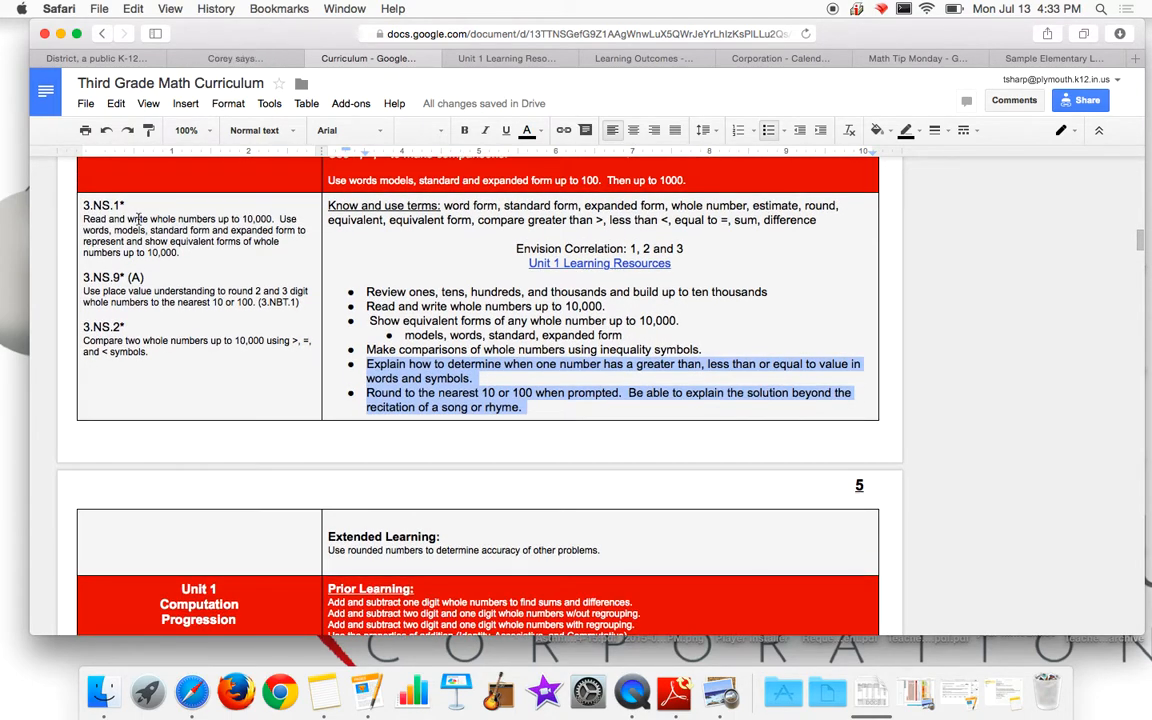
{"action": "scroll", "scroll_direction": "up", "scroll_amount": 3}
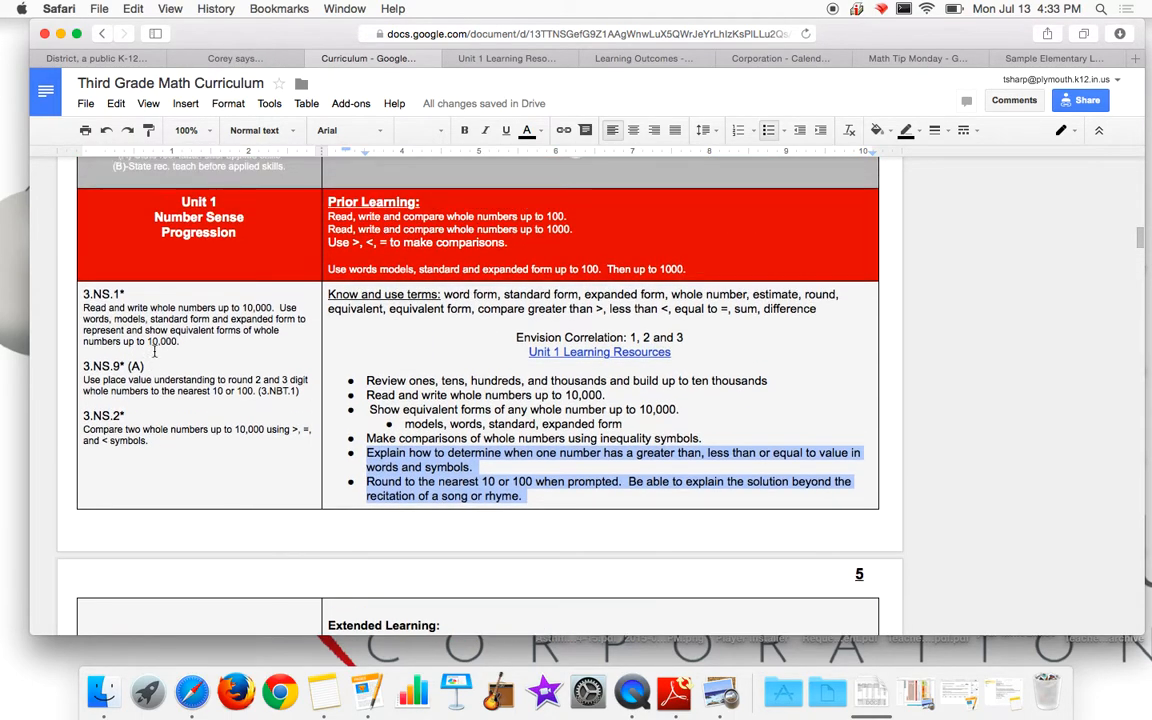
{"action": "scroll", "scroll_direction": "up", "scroll_amount": 3}
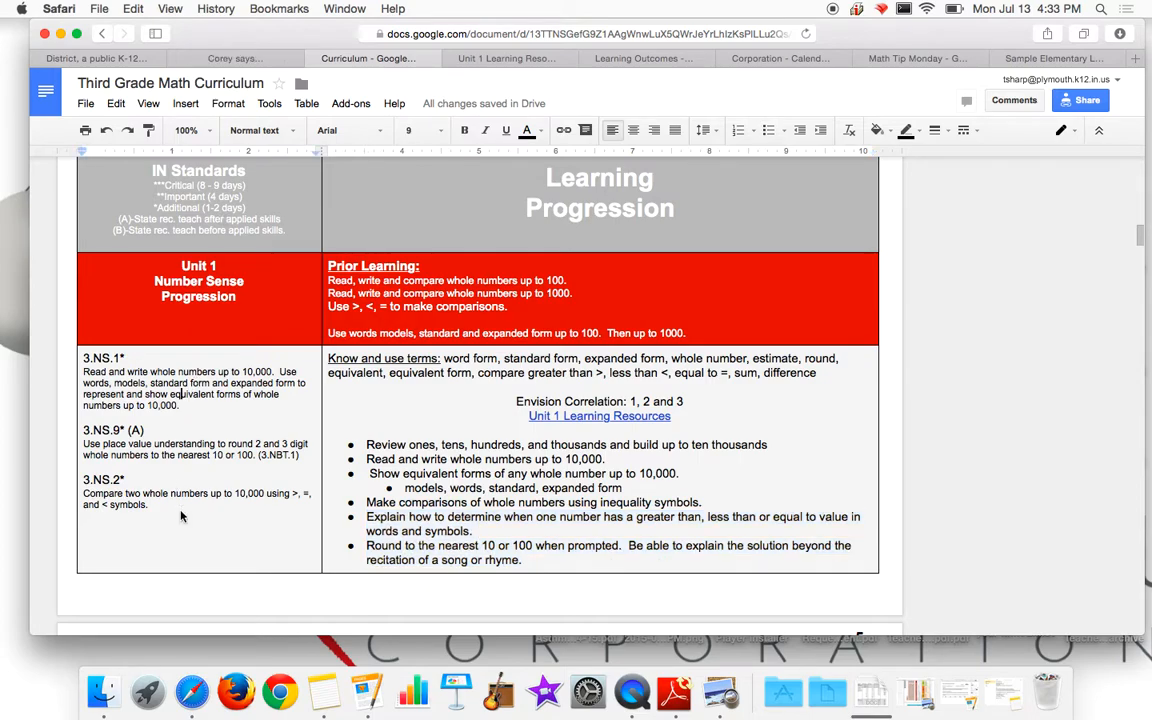
{"action": "scroll", "scroll_direction": "down", "scroll_amount": 3}
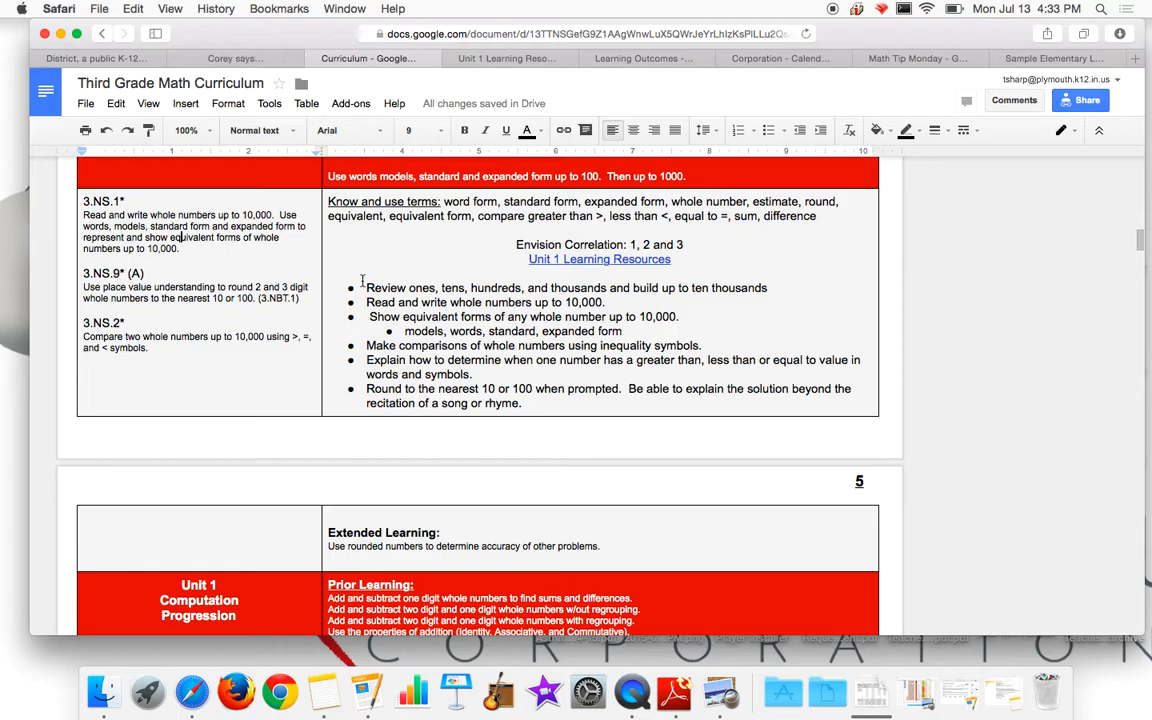
{"action": "left_click_drag", "start_coordinate": [366, 288], "coordinate": [522, 404]}
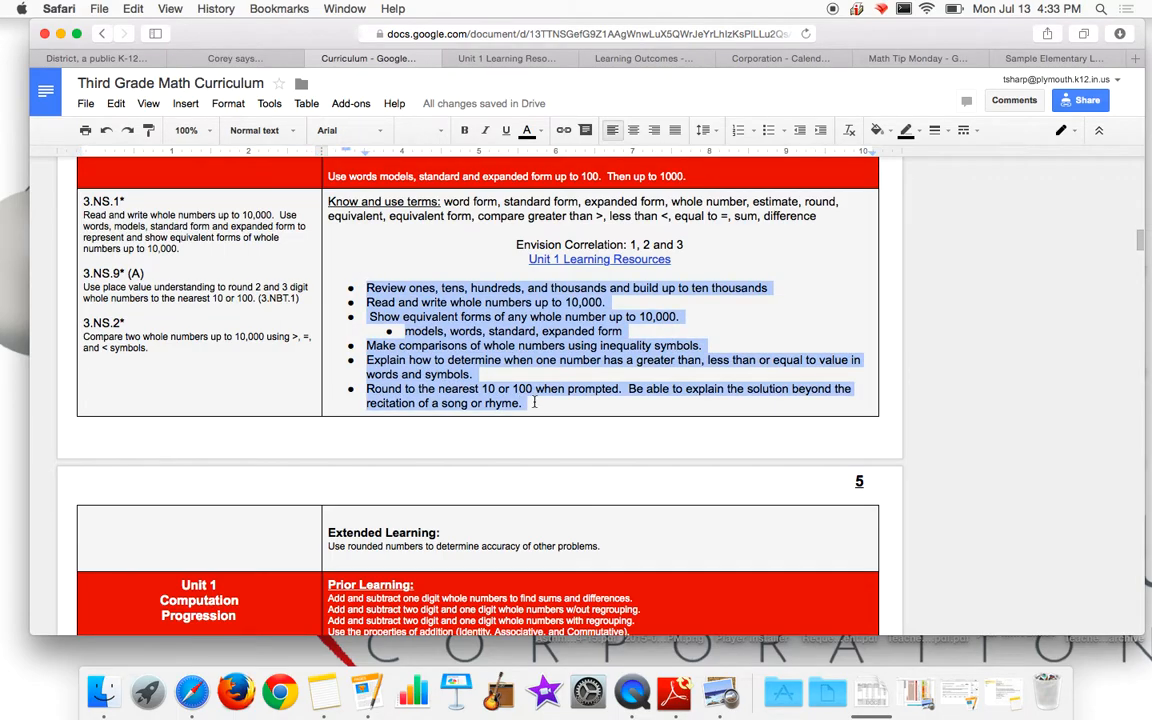
{"action": "scroll", "scroll_direction": "down", "scroll_amount": 3}
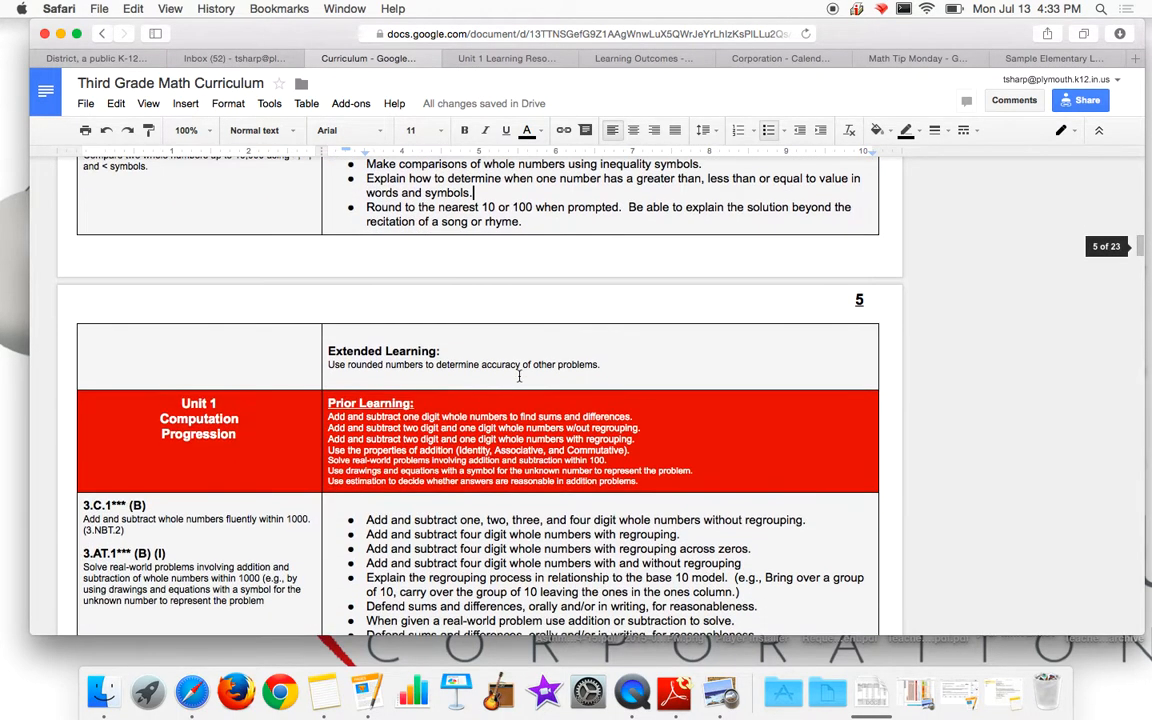
{"action": "scroll", "scroll_direction": "down", "scroll_amount": 3}
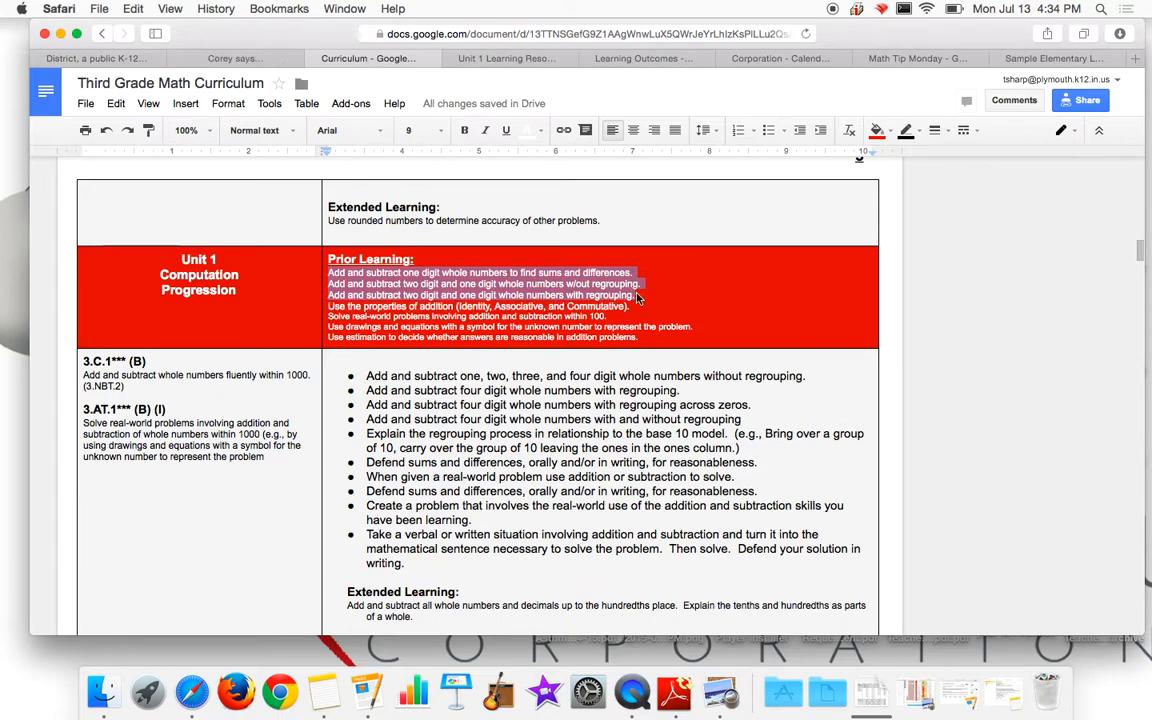
{"action": "left_click", "coordinate": [620, 376]}
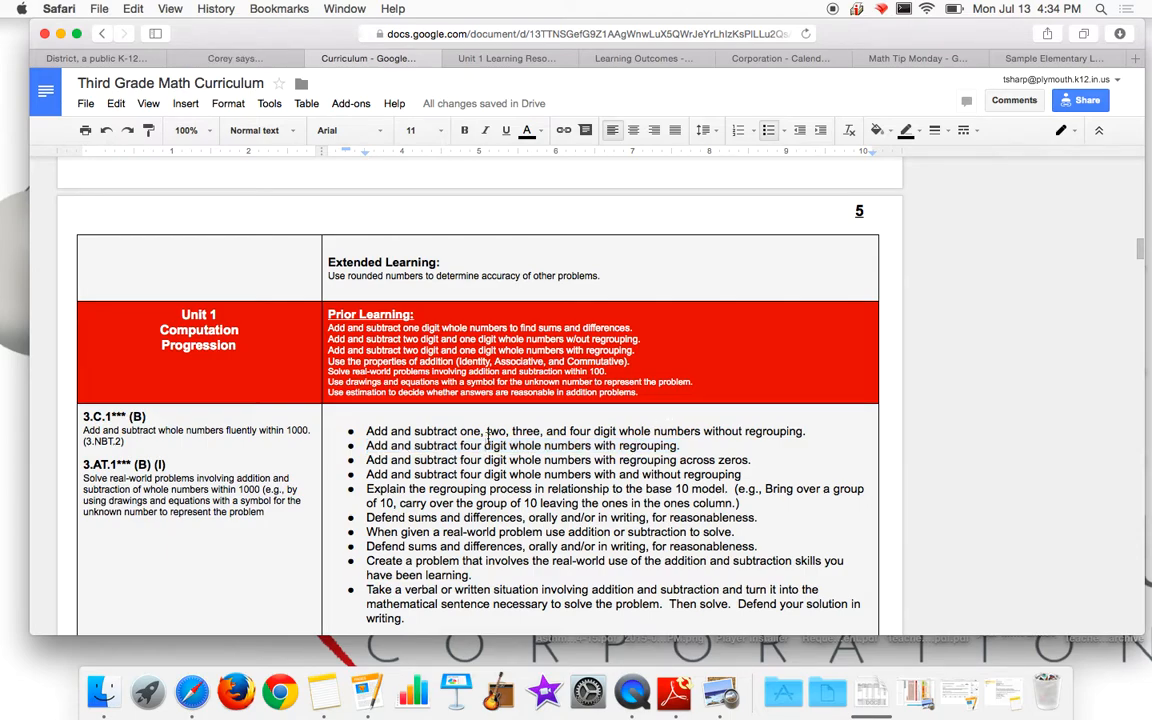
{"action": "scroll", "scroll_direction": "up", "scroll_amount": 3}
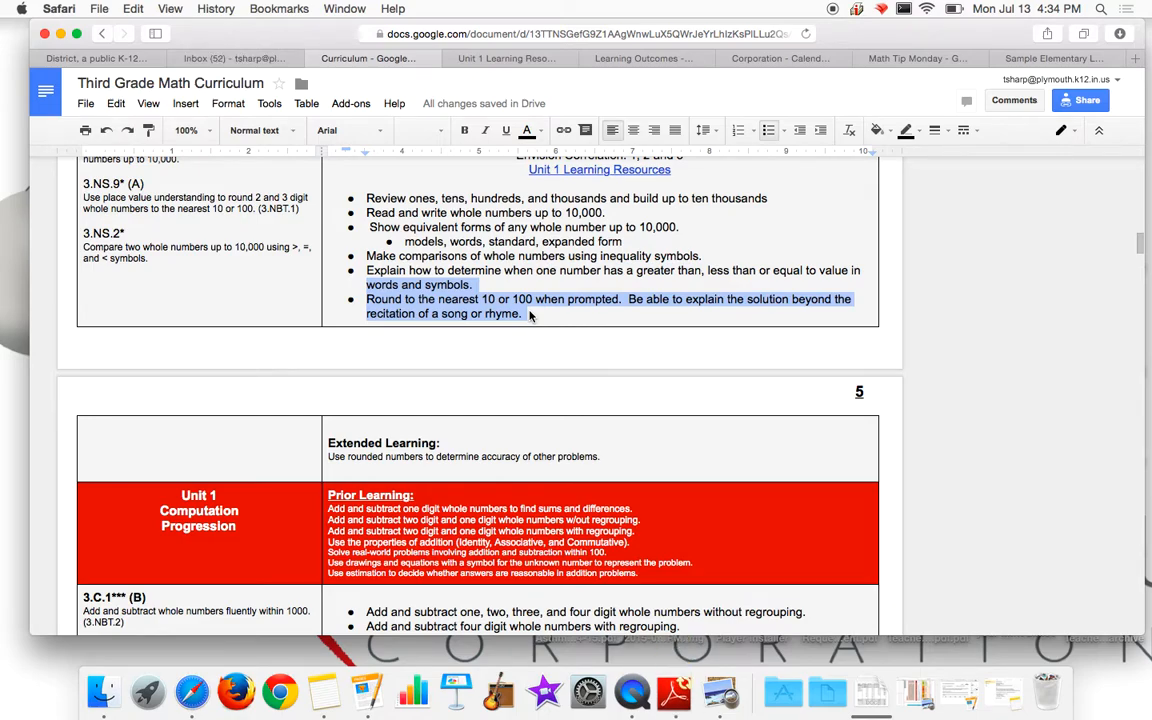
{"action": "left_click", "coordinate": [540, 324]}
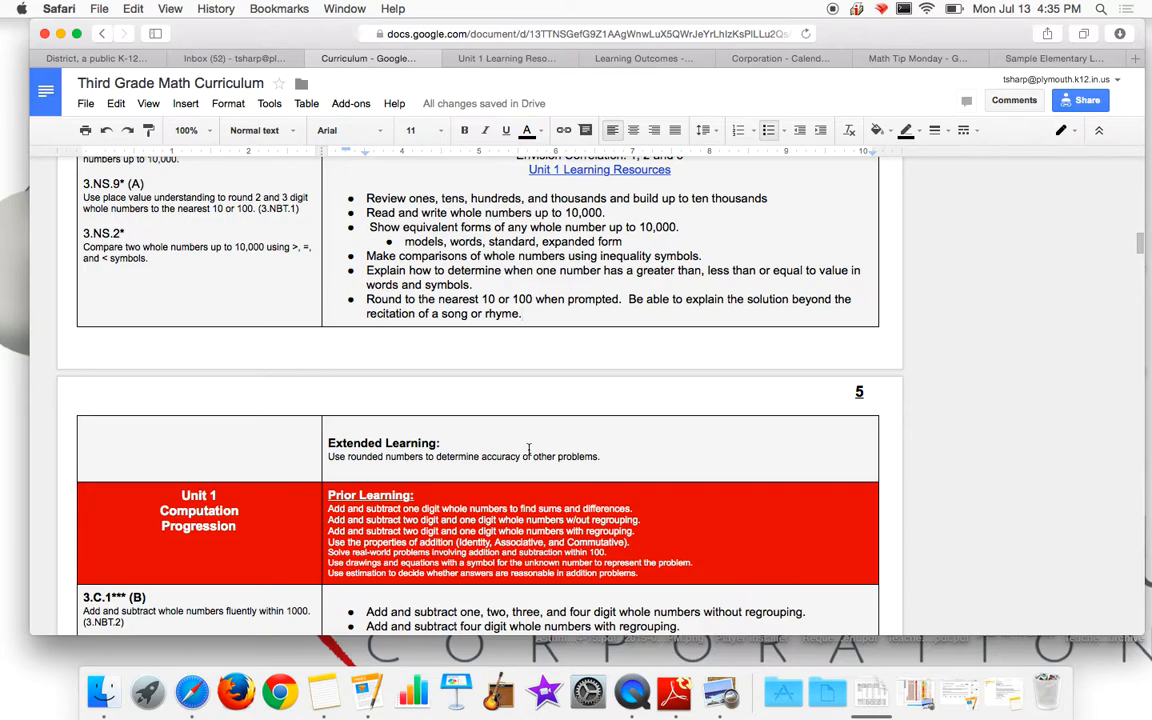
{"action": "scroll", "scroll_direction": "down", "scroll_amount": 3}
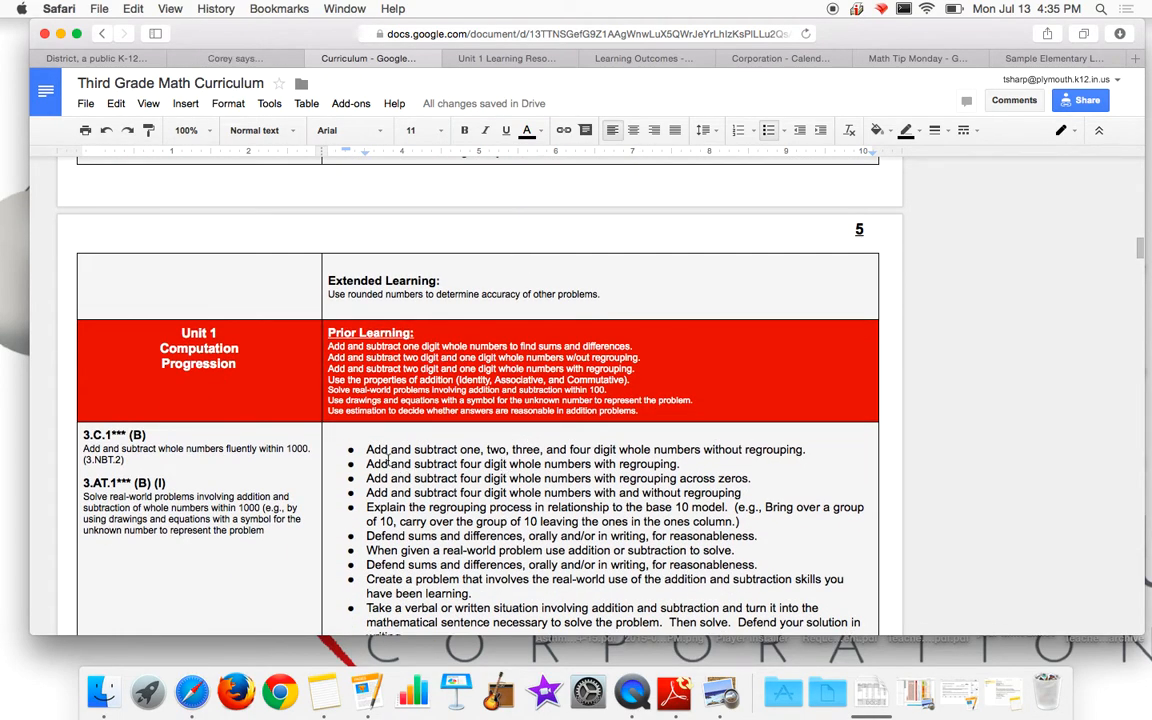
{"action": "scroll", "scroll_direction": "down", "scroll_amount": 3}
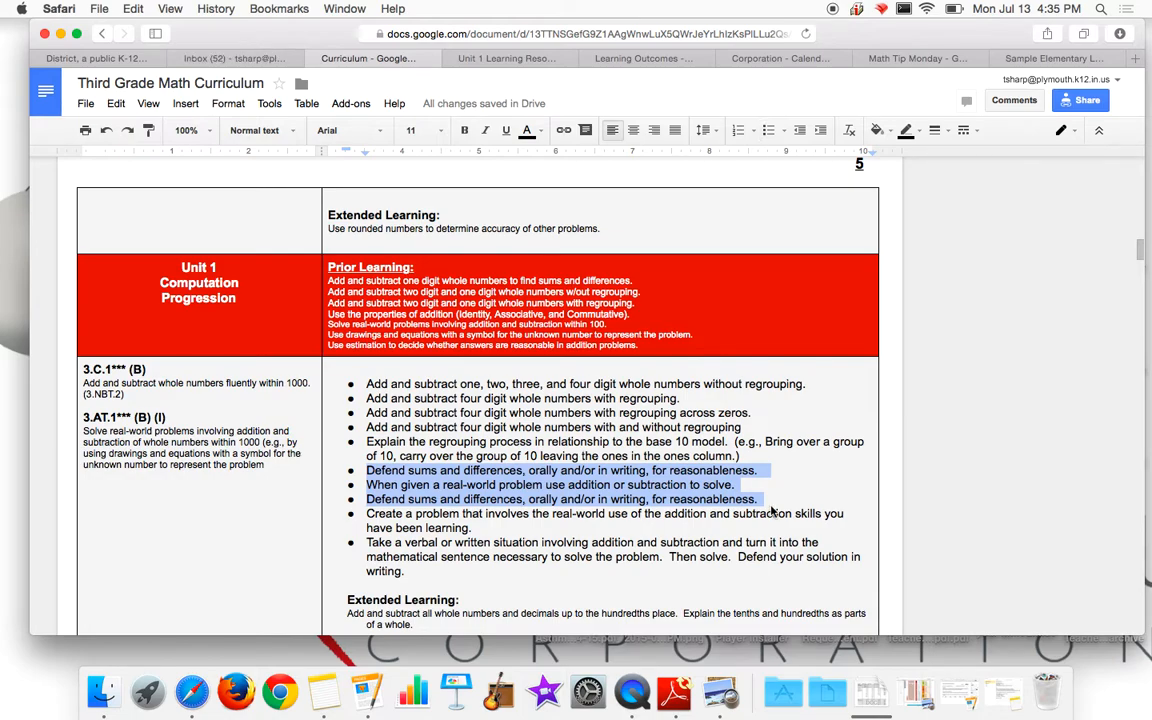
{"action": "scroll", "scroll_direction": "up", "scroll_amount": 3}
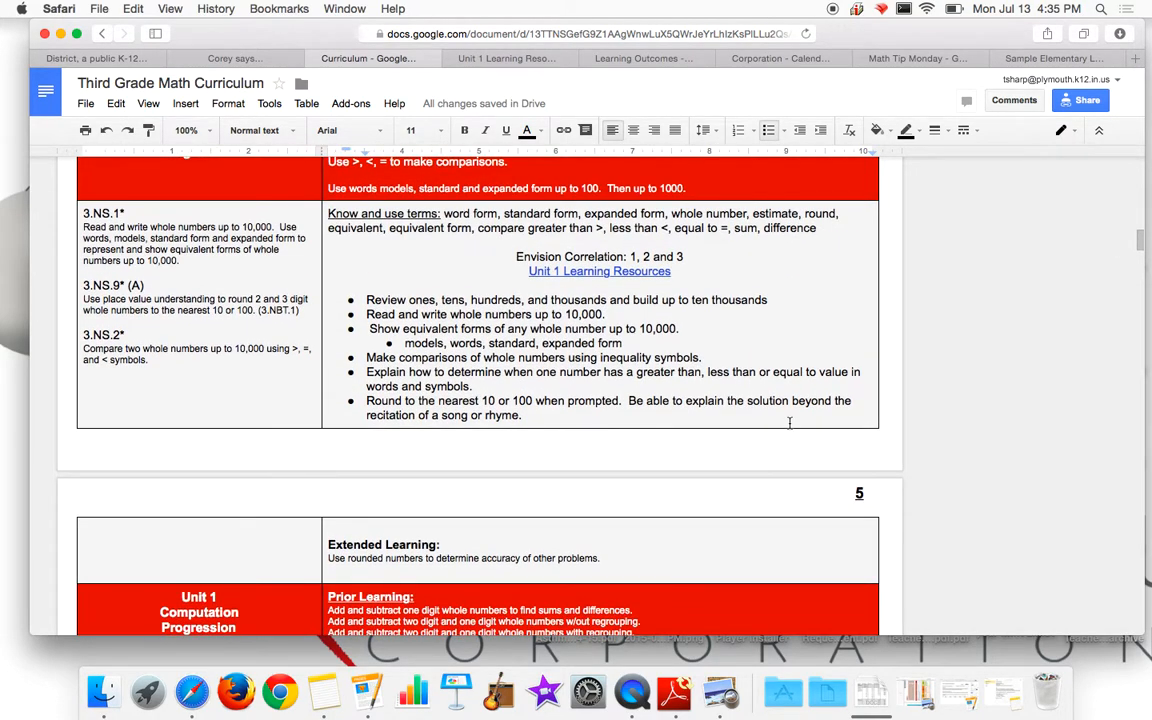
{"action": "scroll", "scroll_direction": "down", "scroll_amount": 3}
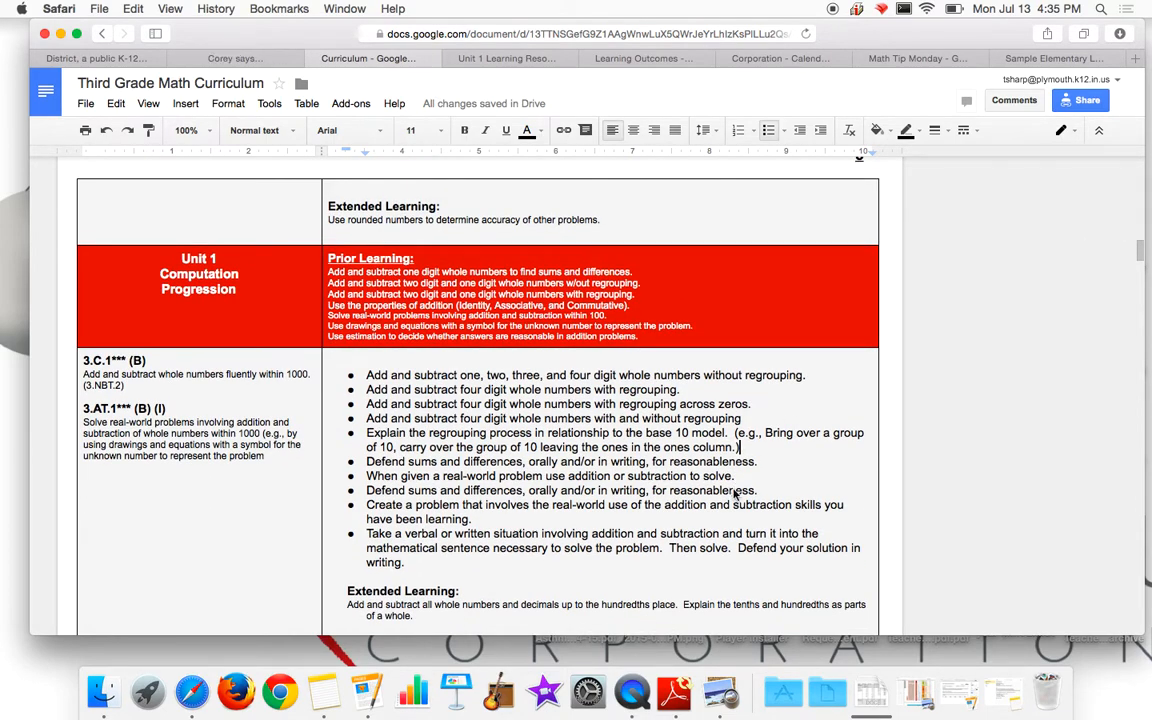
{"action": "left_click", "coordinate": [234, 58]}
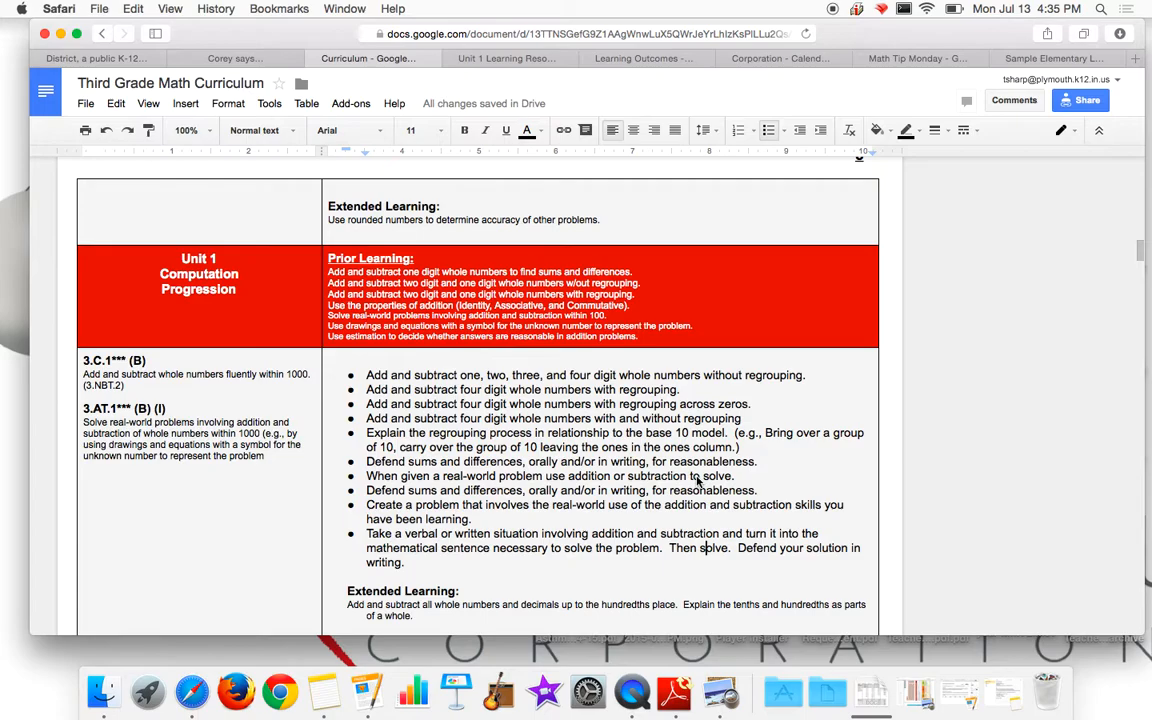
{"action": "scroll", "scroll_direction": "down", "scroll_amount": 3}
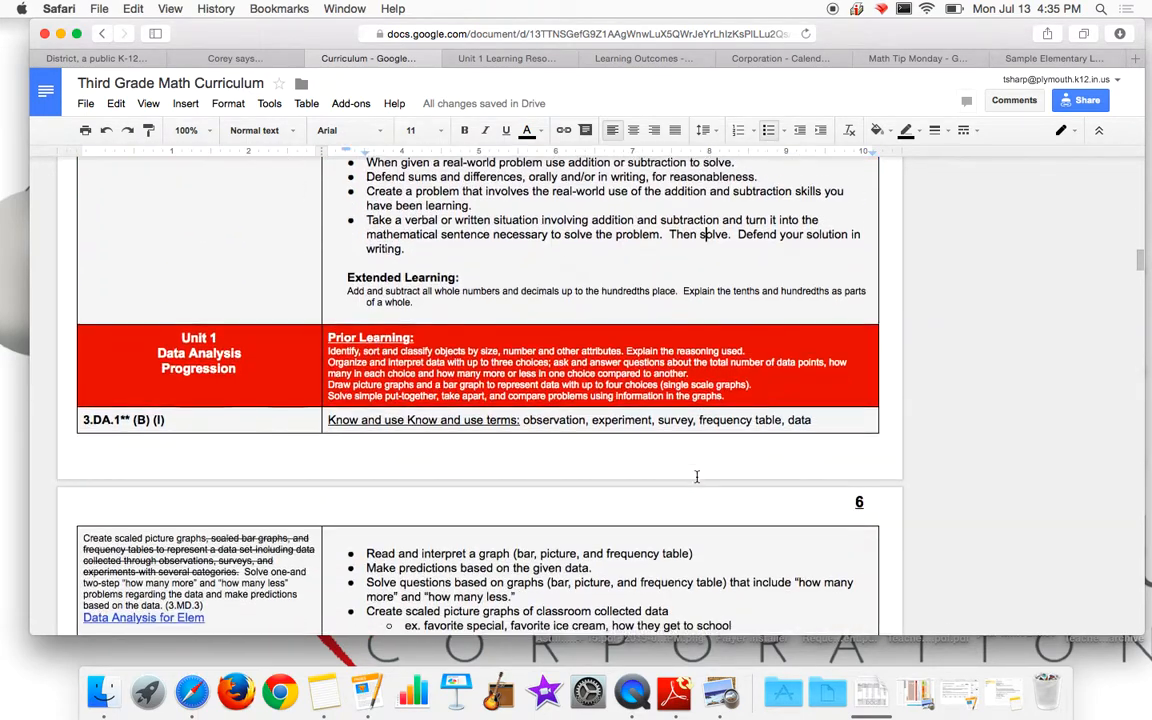
{"action": "scroll", "scroll_direction": "up", "scroll_amount": 3}
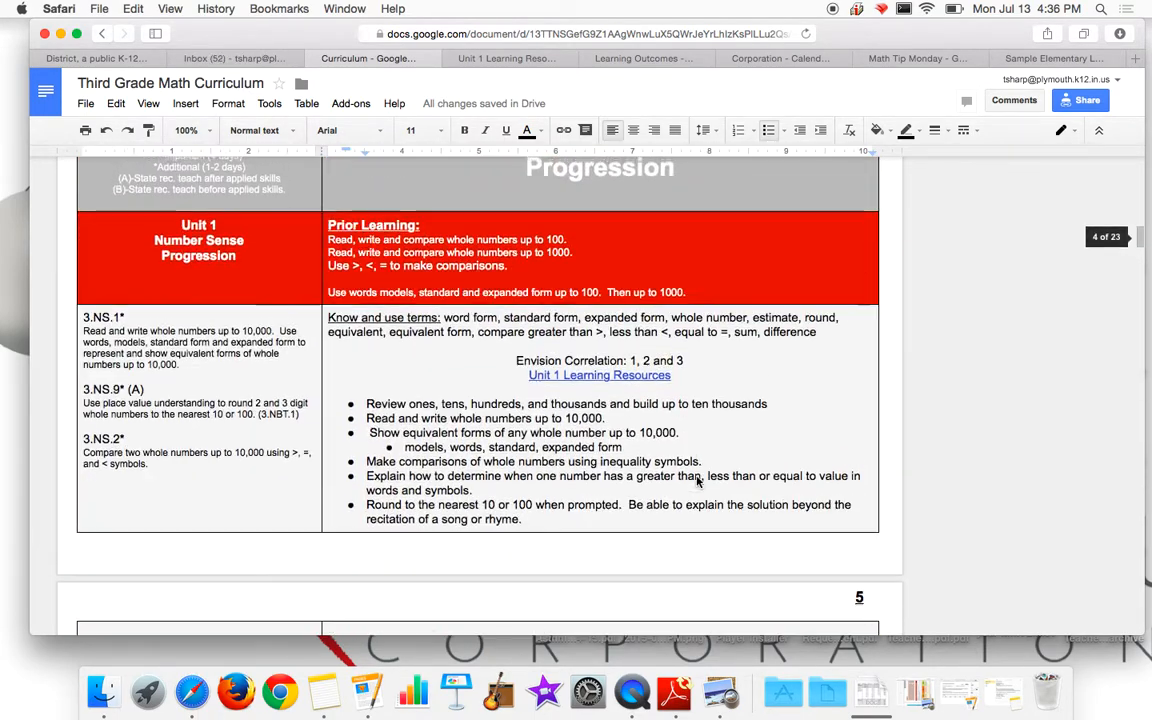
{"action": "scroll", "scroll_direction": "up", "scroll_amount": 3}
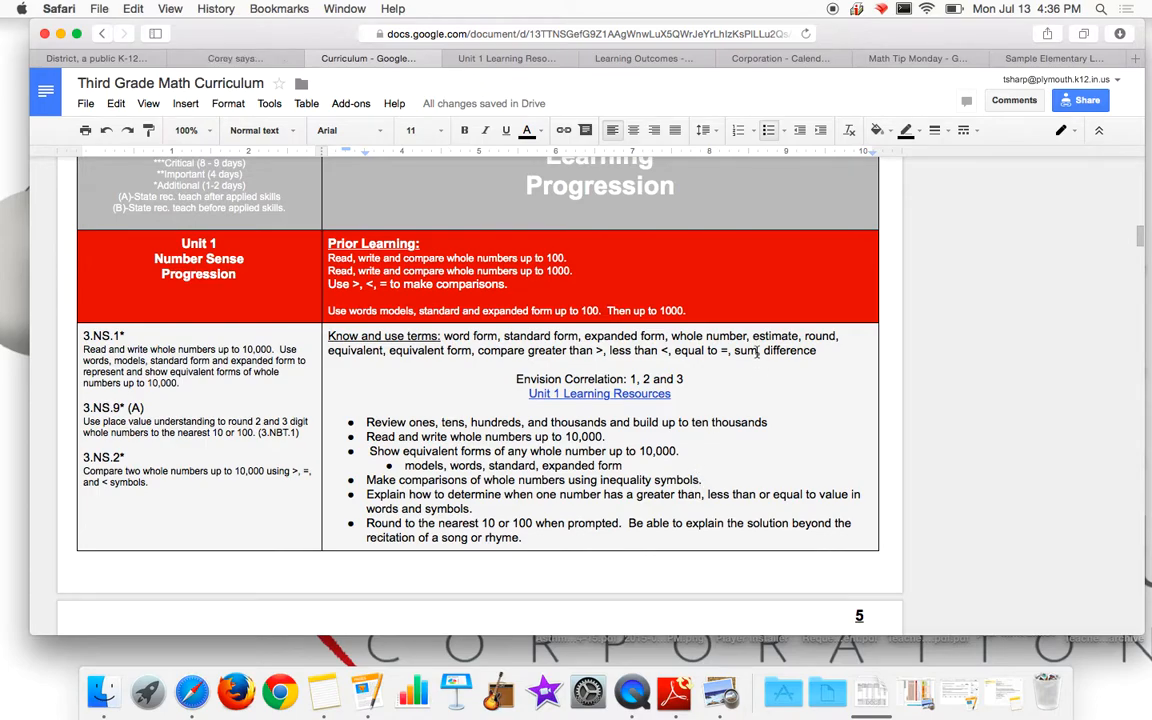